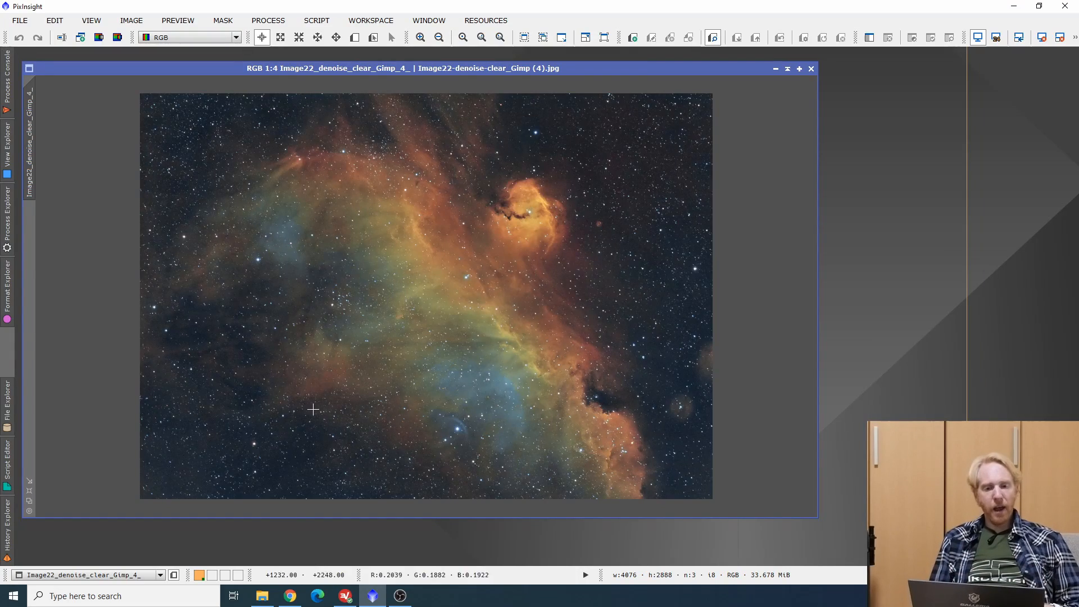
{"action": "mouse_move", "coordinate": [529, 357]}
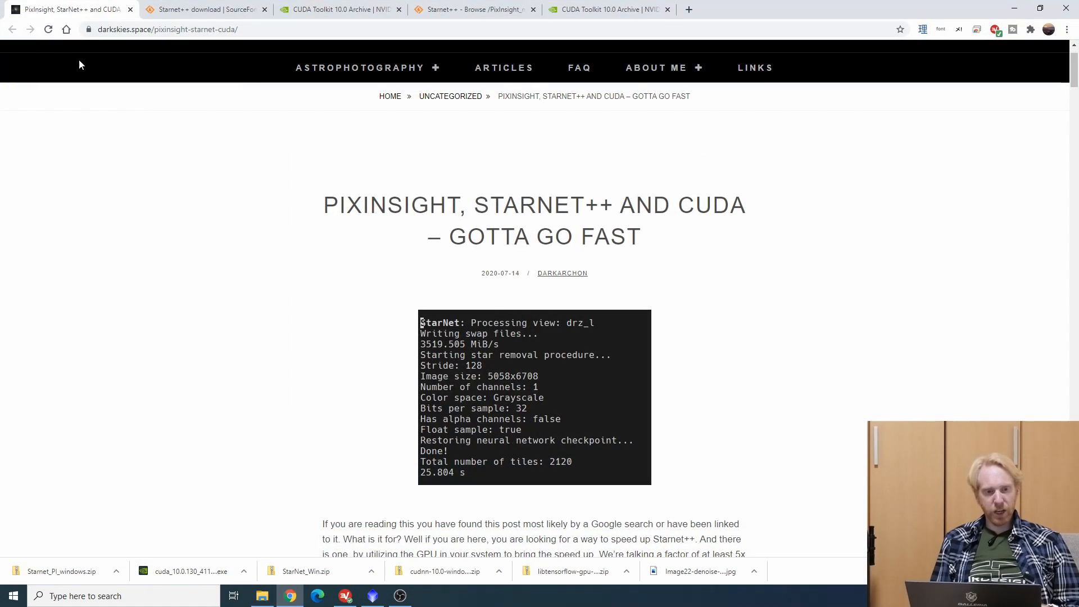
{"action": "mouse_move", "coordinate": [146, 169]}
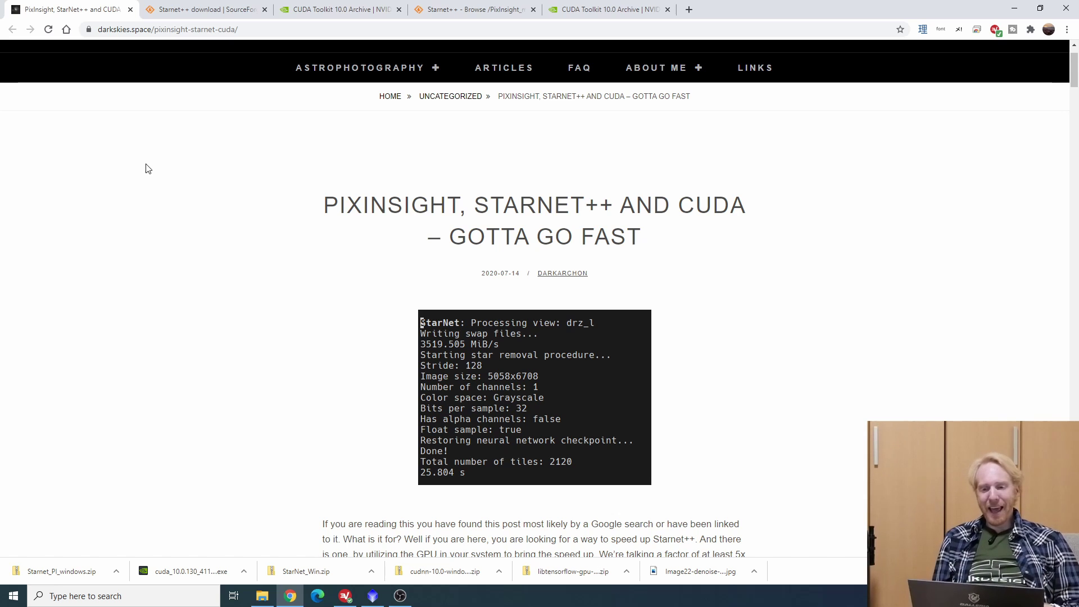
Scroll the tutorial down to the 'Gathering supplies' list of prerequisites.
{"action": "scroll", "scroll_direction": "down", "scroll_amount": 3}
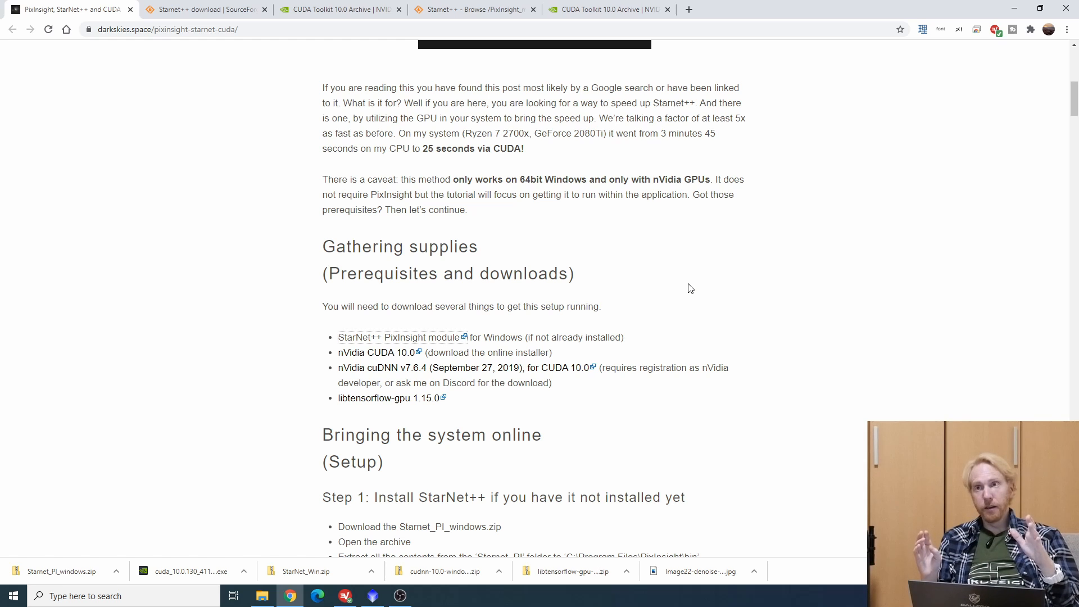
{"action": "mouse_move", "coordinate": [497, 305]}
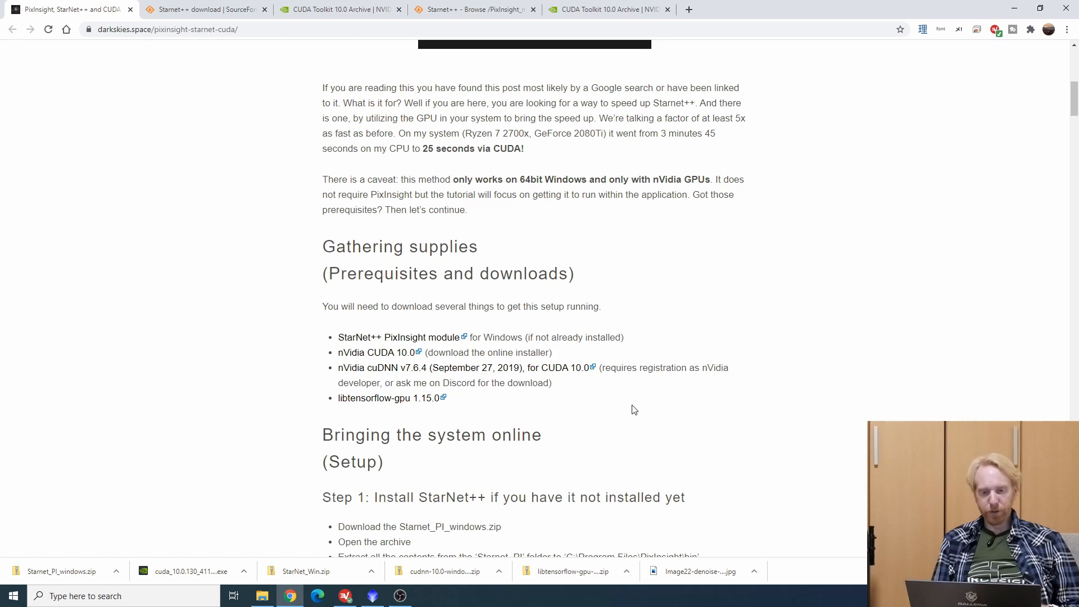
Download the StarNet++ module and the CUDA 10.0 Windows 10 x86_64 local installer, then return to the tutorial.
{"action": "left_click", "coordinate": [390, 337]}
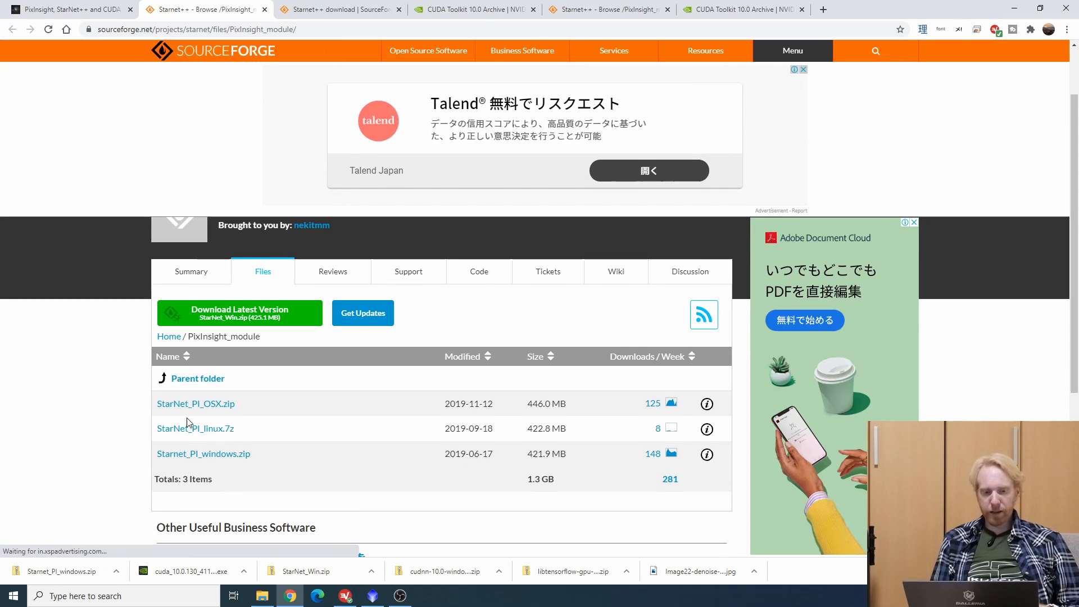
{"action": "mouse_move", "coordinate": [204, 452]}
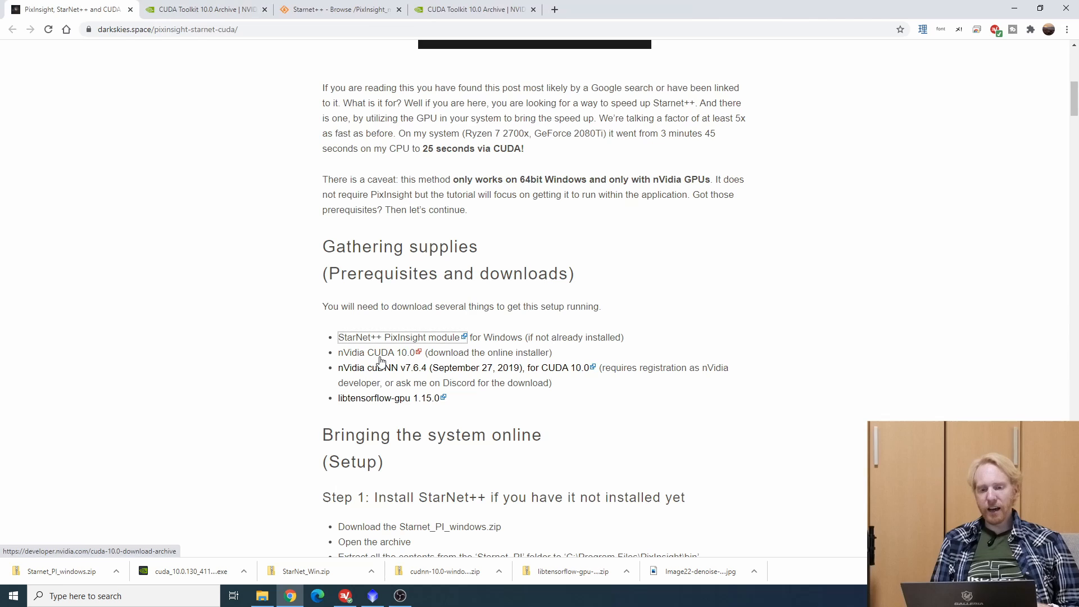
{"action": "left_click", "coordinate": [377, 352]}
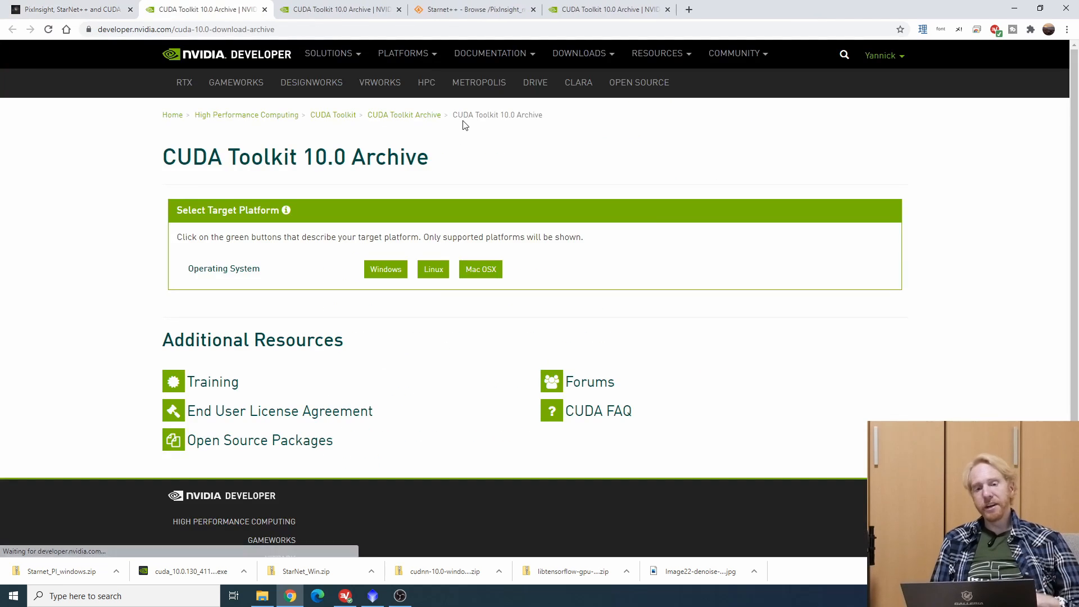
{"action": "left_click", "coordinate": [385, 269]}
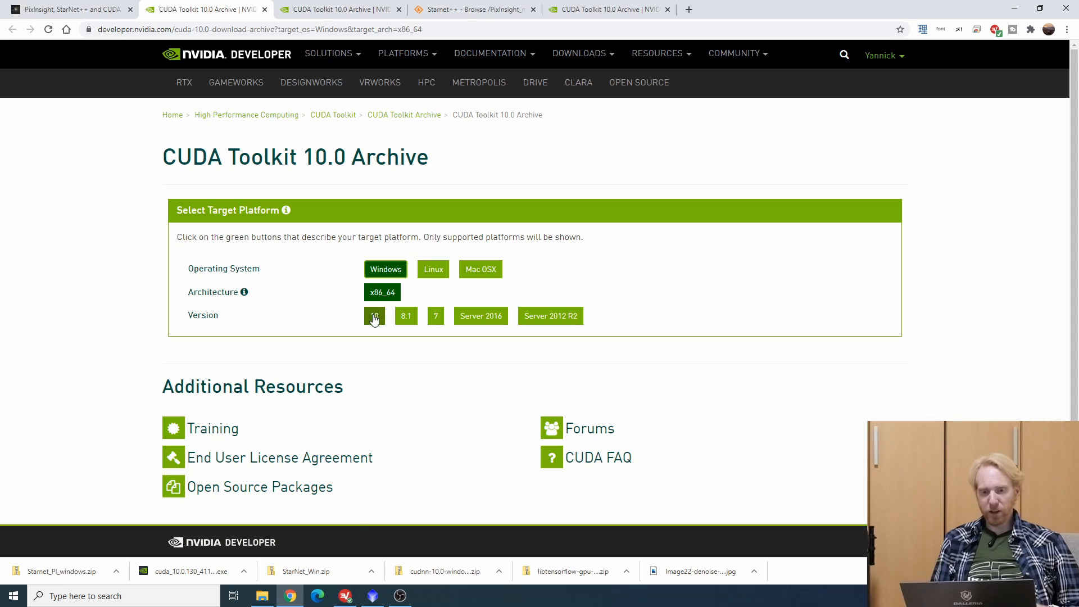
{"action": "left_click", "coordinate": [373, 316]}
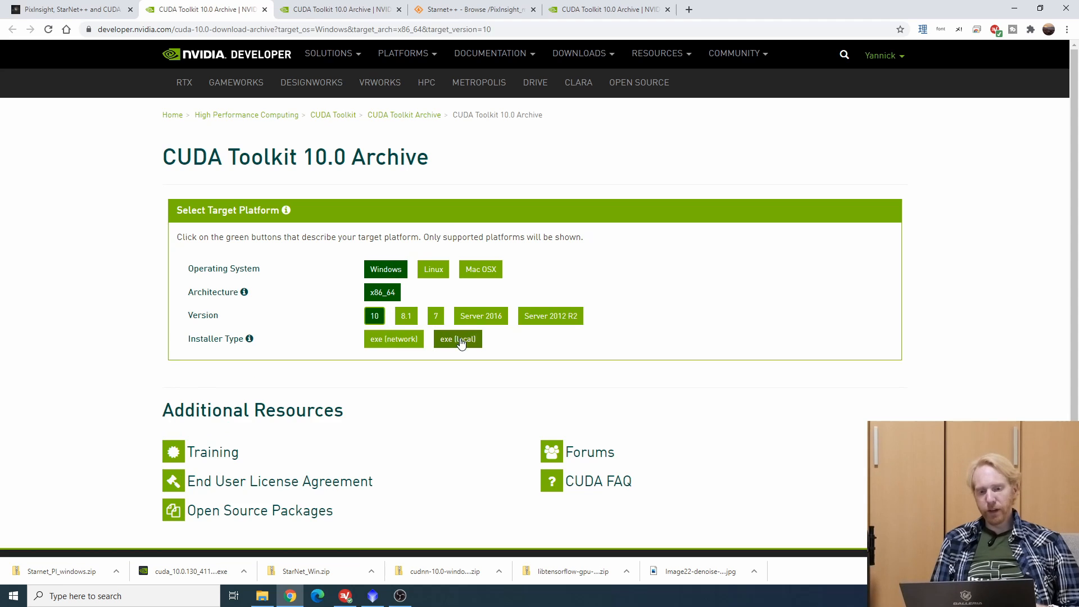
{"action": "left_click", "coordinate": [458, 338]}
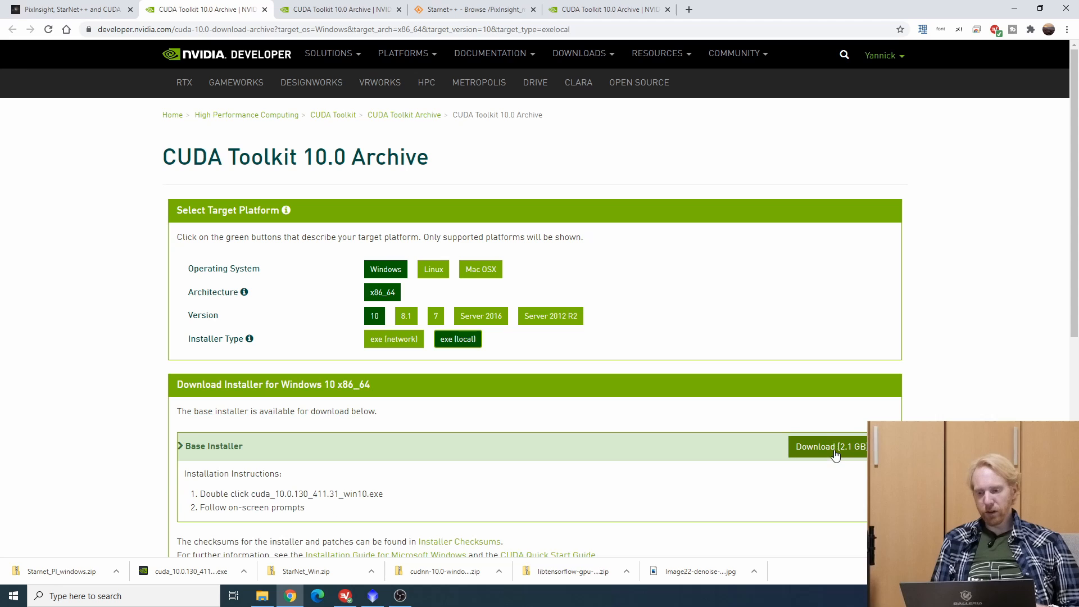
{"action": "mouse_move", "coordinate": [685, 389]}
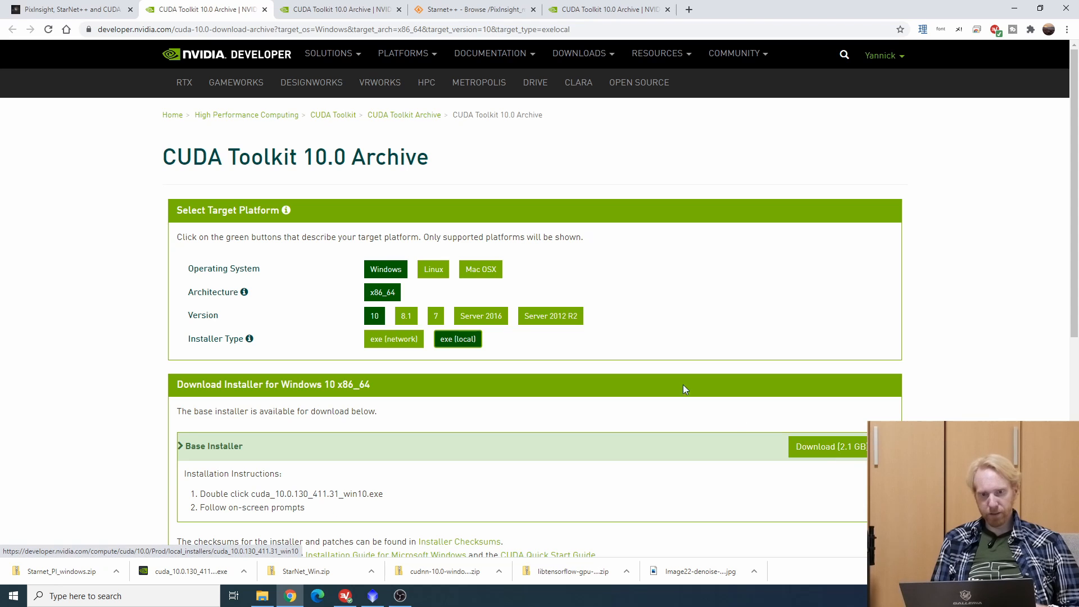
{"action": "left_click", "coordinate": [65, 9]}
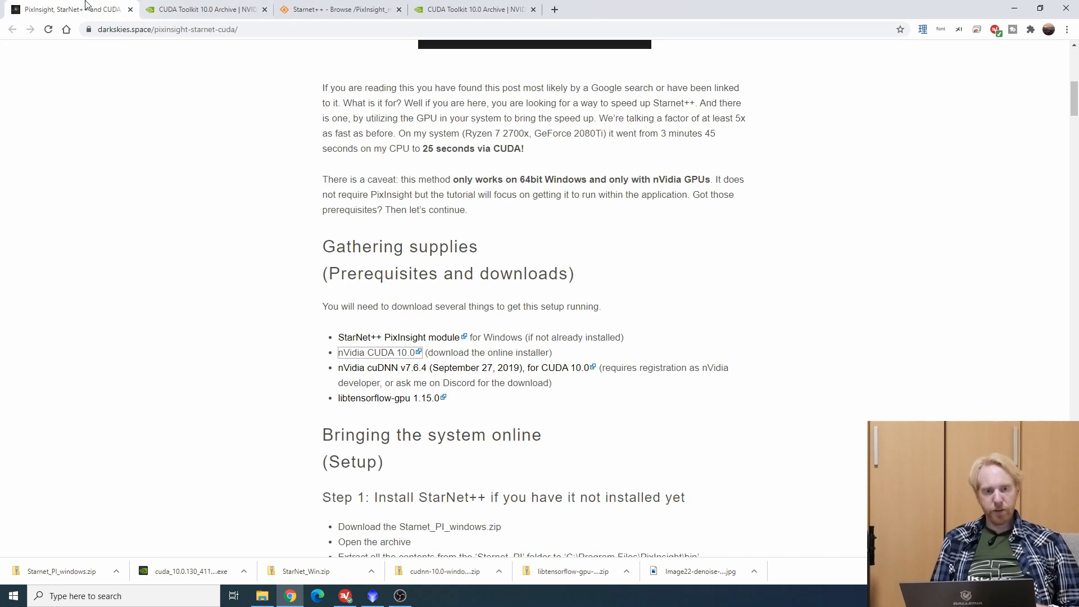
{"action": "mouse_move", "coordinate": [390, 374]}
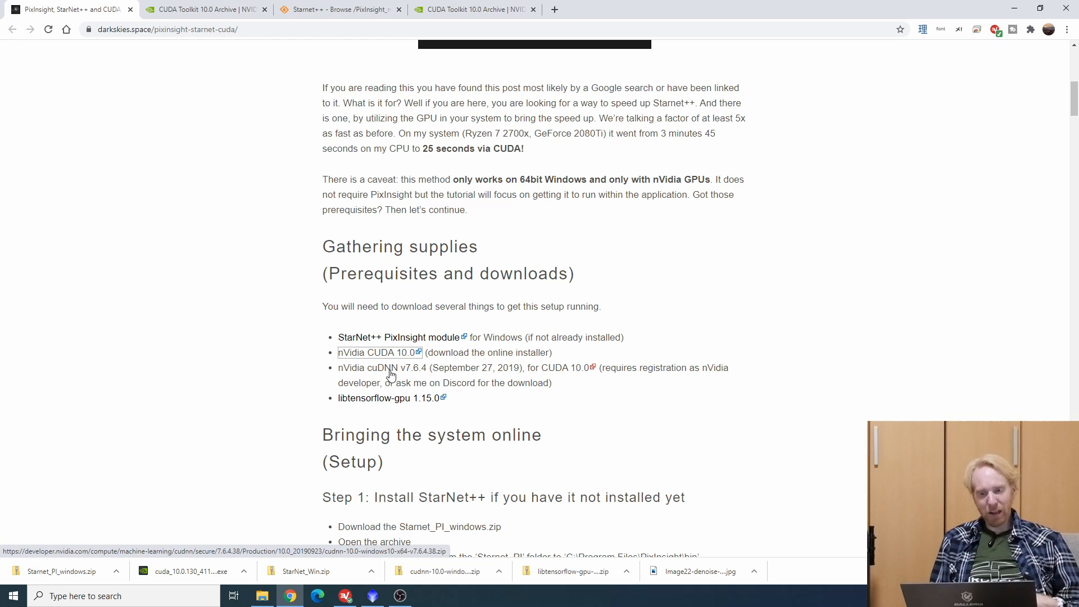
{"action": "mouse_move", "coordinate": [685, 411]}
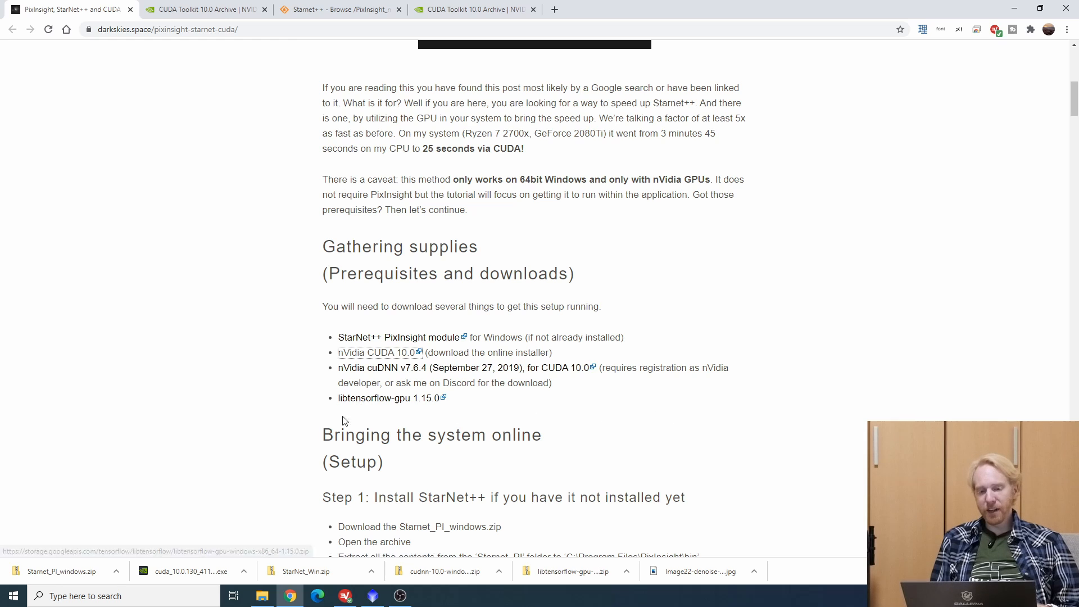
{"action": "mouse_move", "coordinate": [379, 405]}
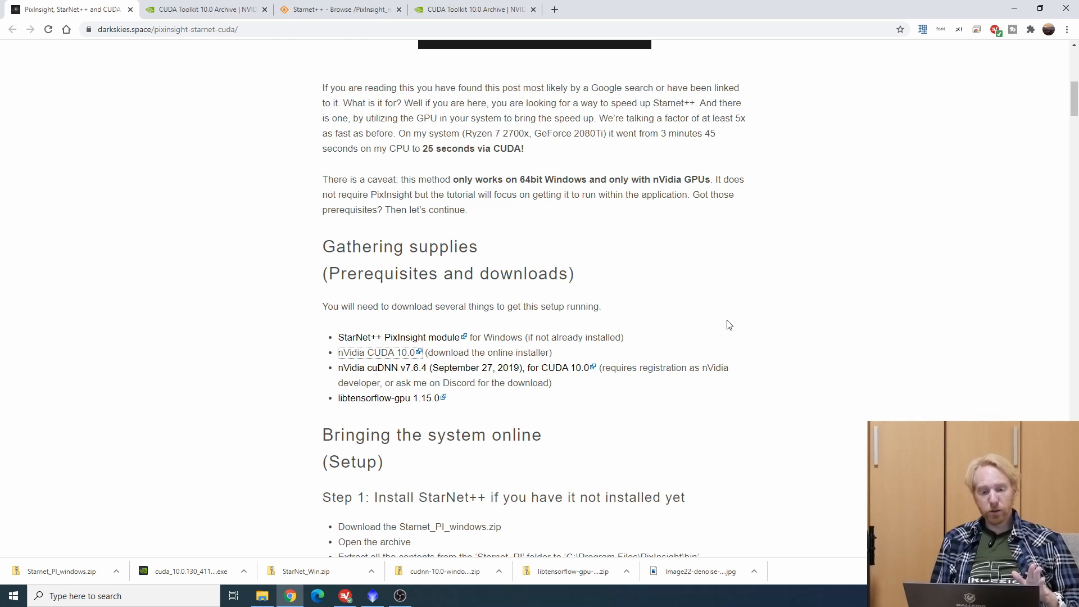
{"action": "mouse_move", "coordinate": [56, 580]}
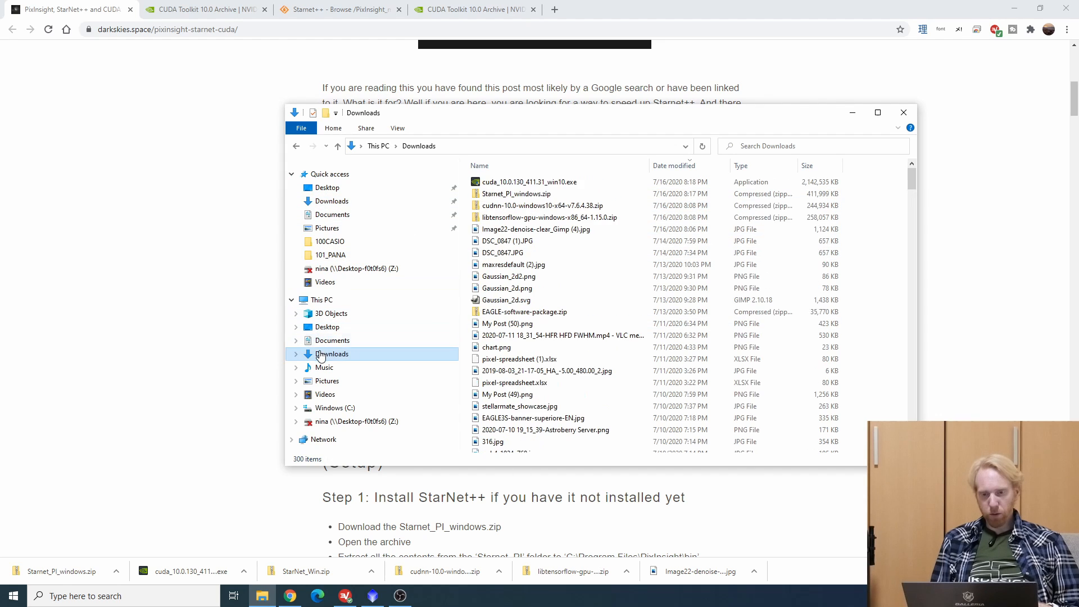
Extract Starnet_PI_windows.zip and read through its README.txt install notes in Notepad.
{"action": "right_click", "coordinate": [516, 193]}
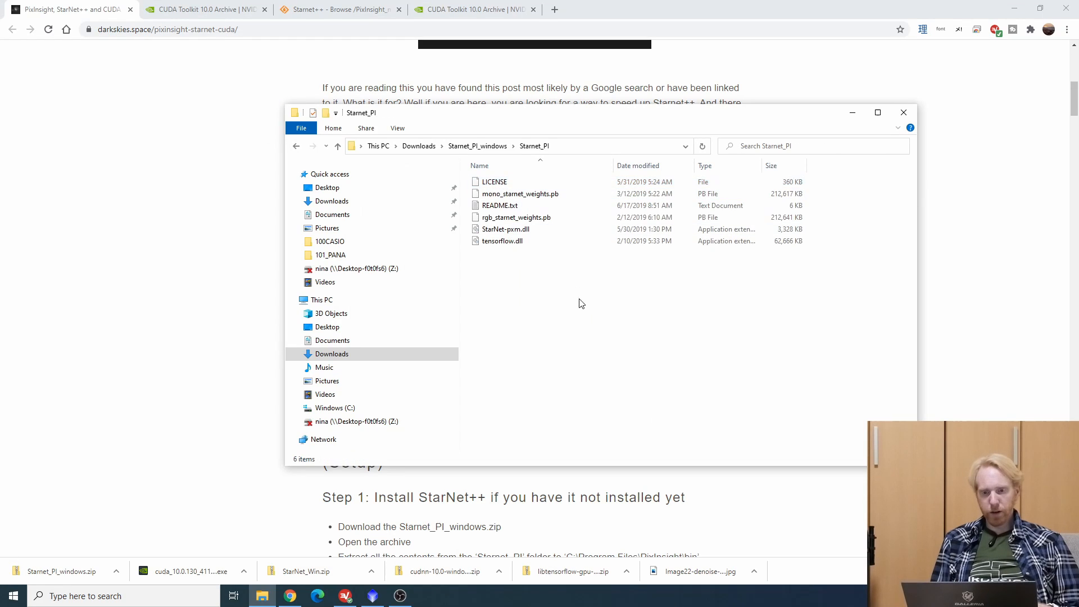
{"action": "mouse_move", "coordinate": [499, 205]}
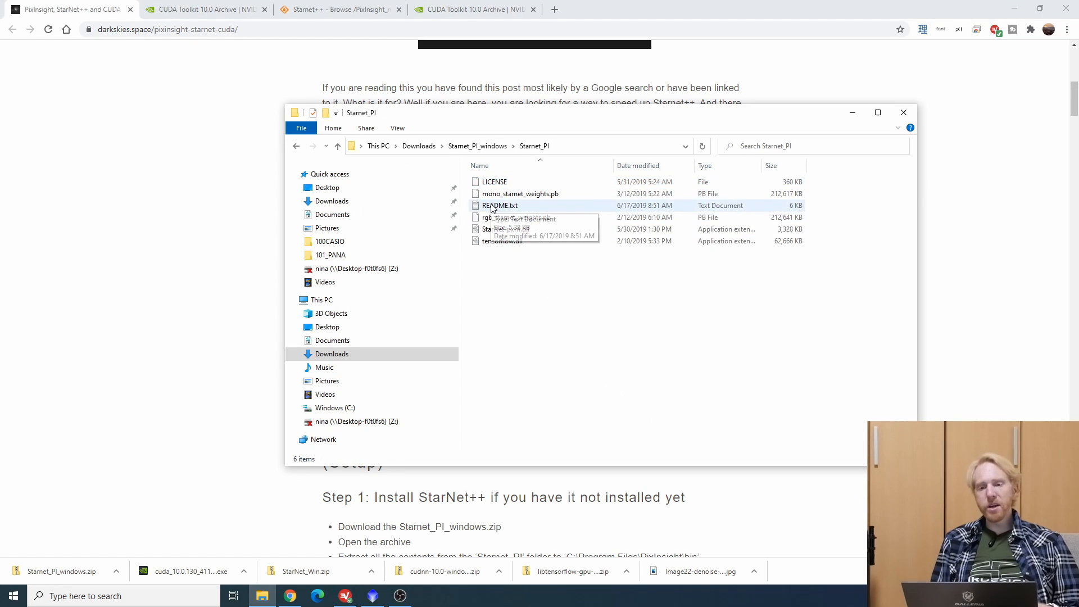
{"action": "double_click", "coordinate": [498, 205]}
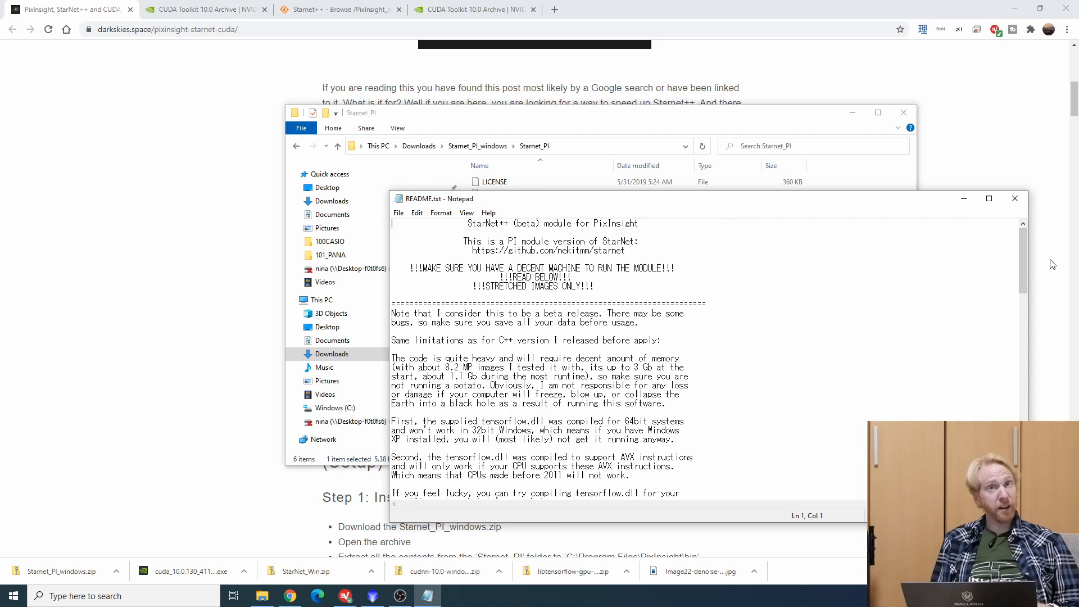
{"action": "scroll", "scroll_direction": "down", "scroll_amount": 3}
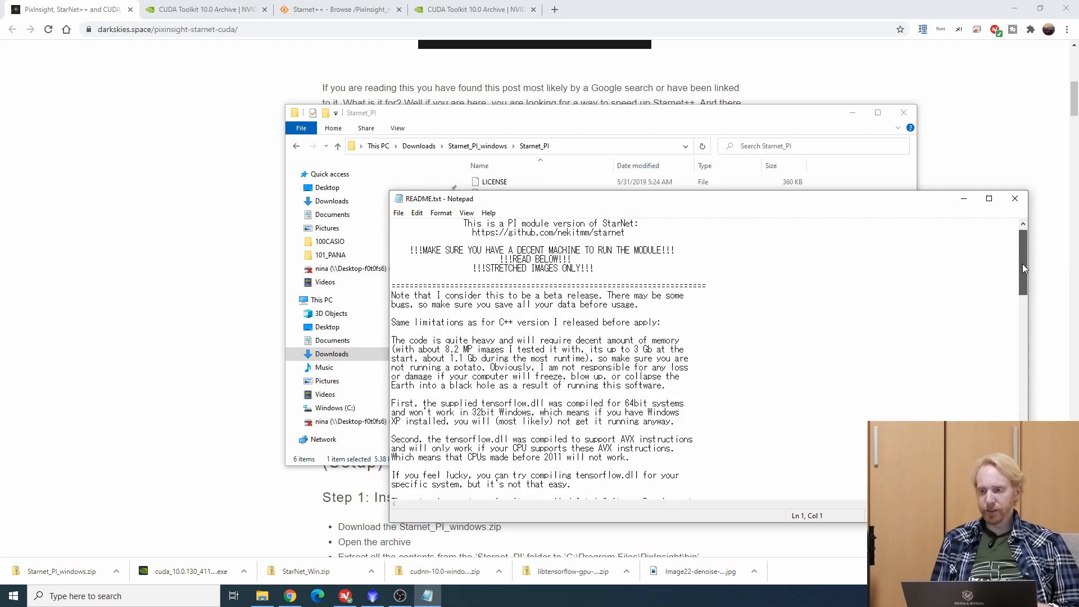
{"action": "scroll", "scroll_direction": "down", "scroll_amount": 3}
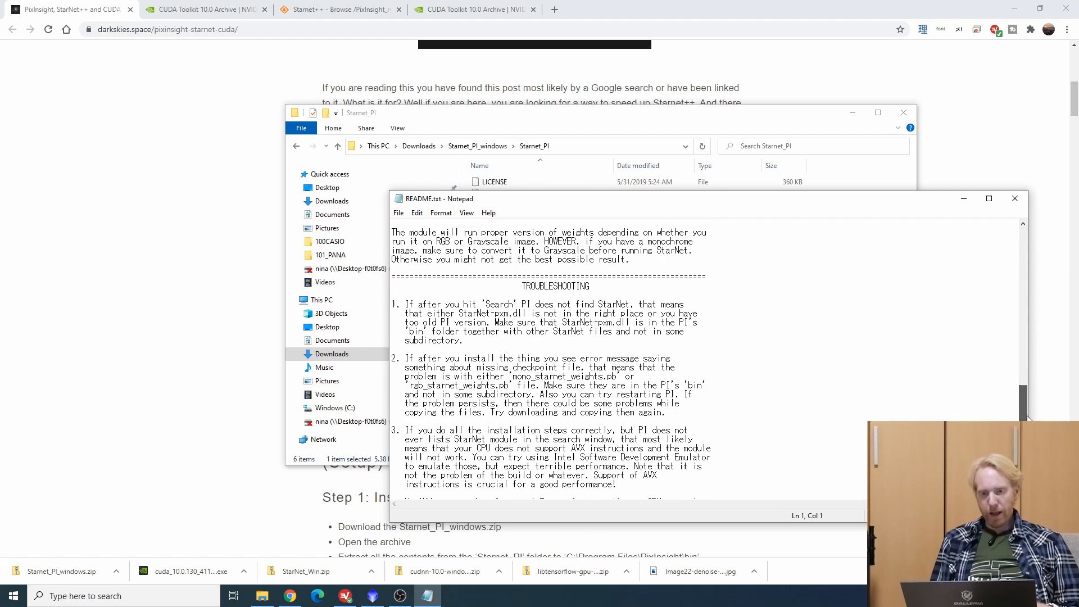
{"action": "scroll", "scroll_direction": "up", "scroll_amount": 3}
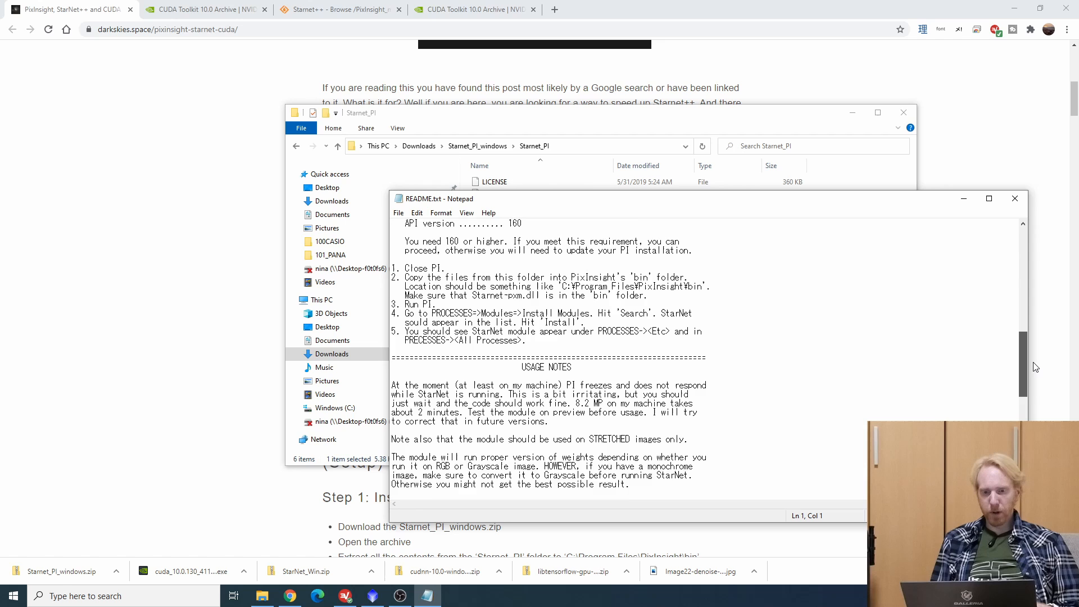
{"action": "scroll", "scroll_direction": "up", "scroll_amount": 3}
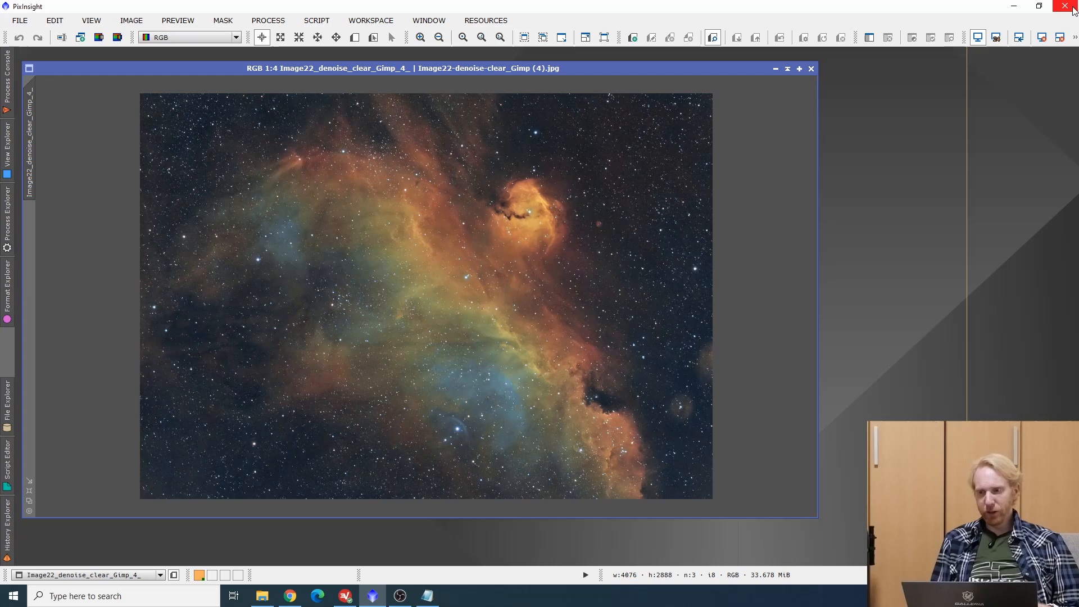
Close PixInsight, select all StarNet module files and navigate to C:\Program Files\PixInsight\bin.
{"action": "left_click", "coordinate": [1072, 7]}
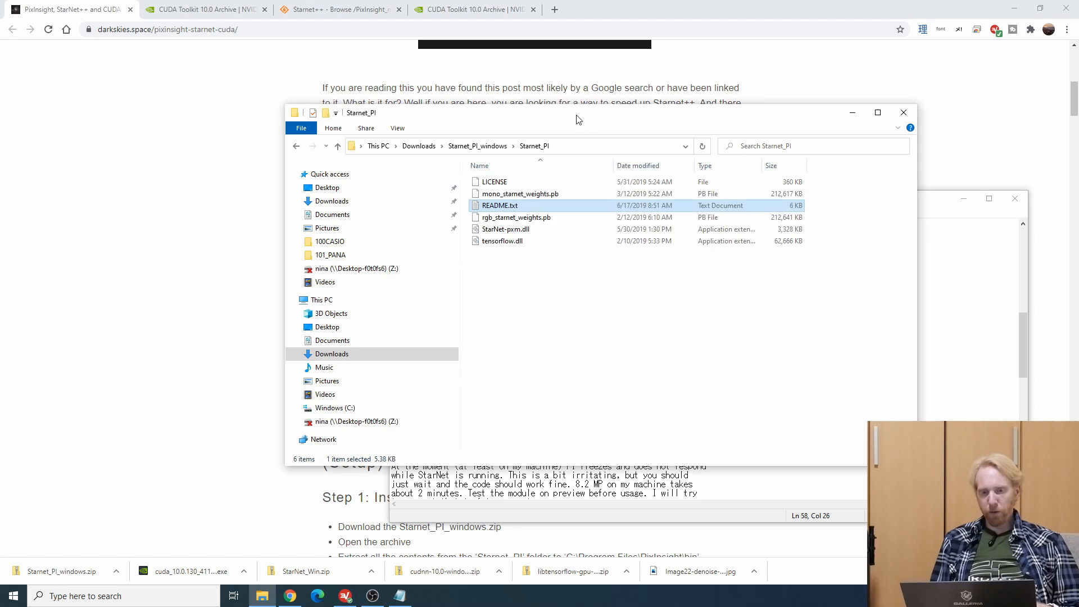
{"action": "key", "text": "ctrl+a"}
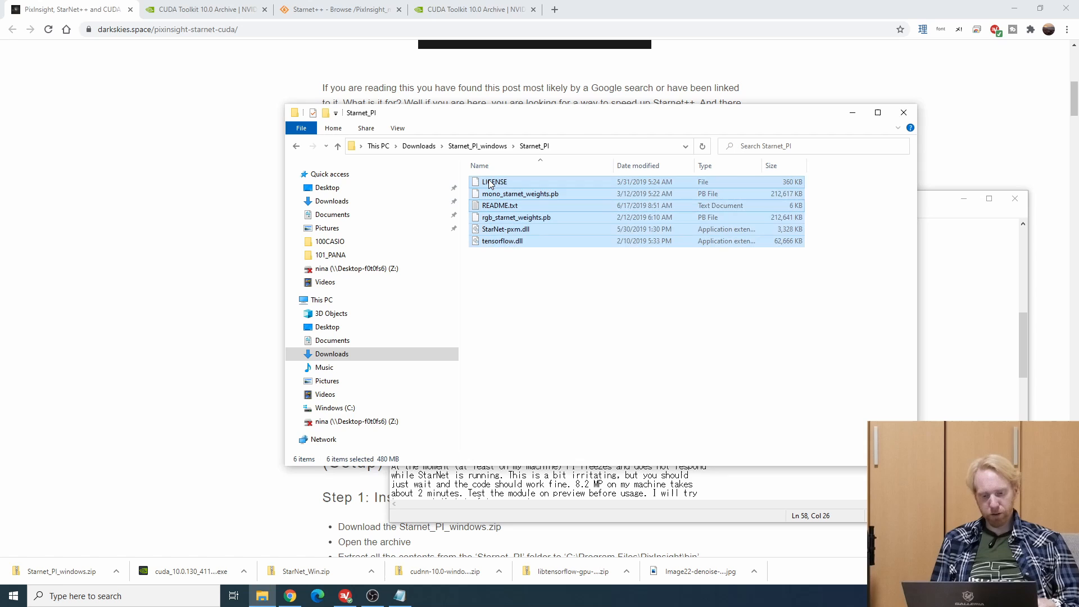
{"action": "mouse_move", "coordinate": [493, 182]}
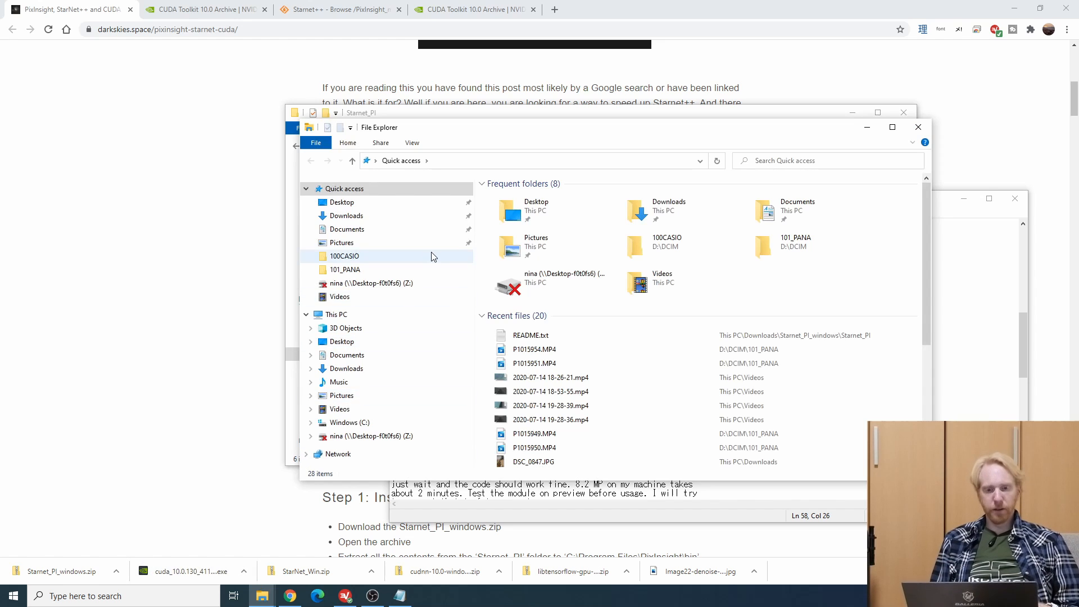
{"action": "left_click", "coordinate": [351, 422]}
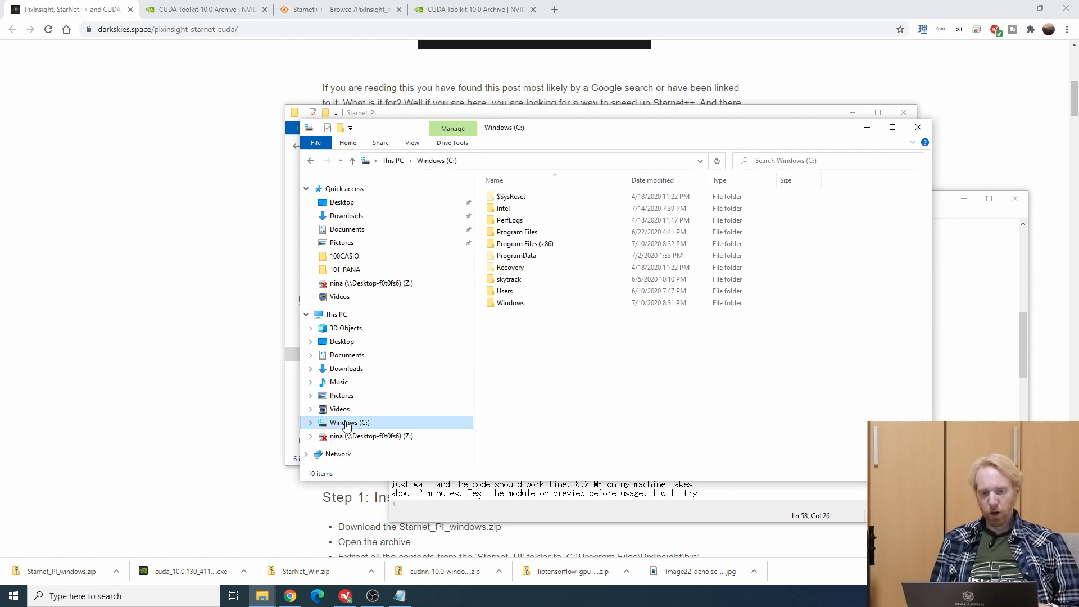
{"action": "left_click", "coordinate": [525, 244]}
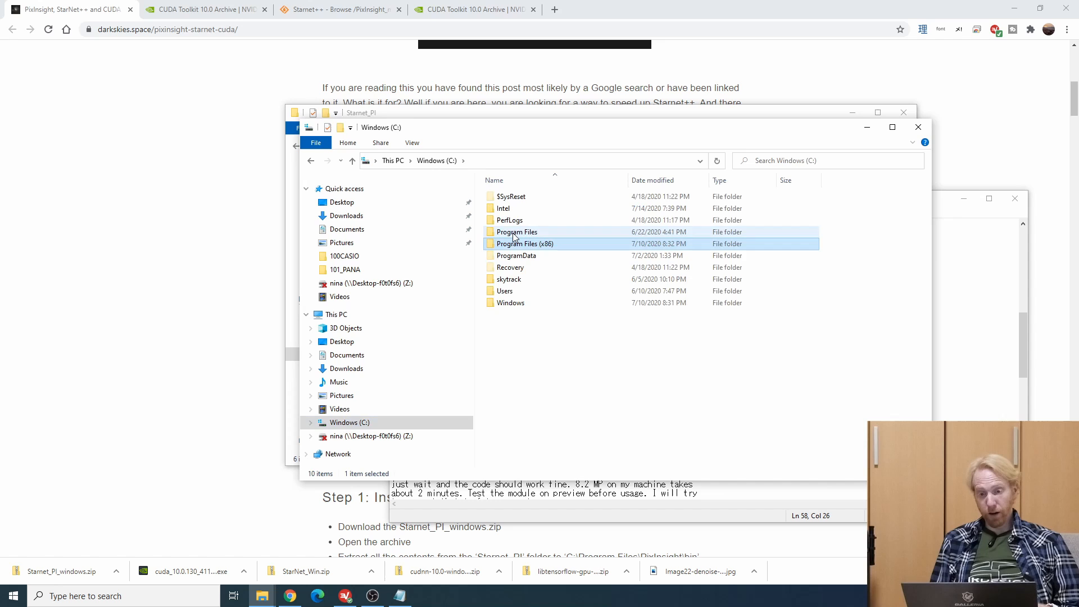
{"action": "double_click", "coordinate": [516, 231]}
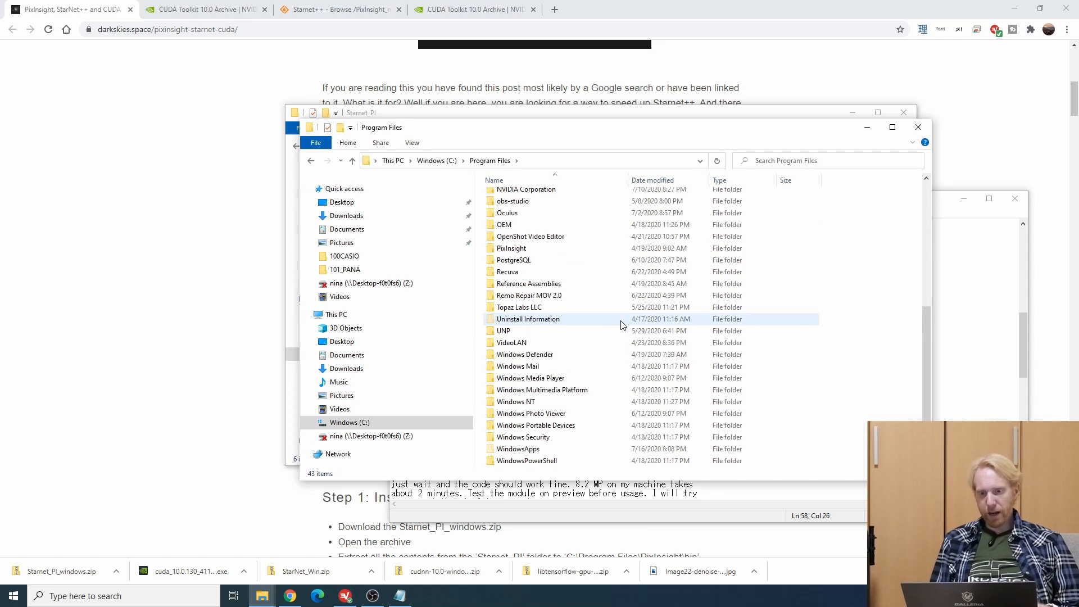
{"action": "double_click", "coordinate": [510, 247]}
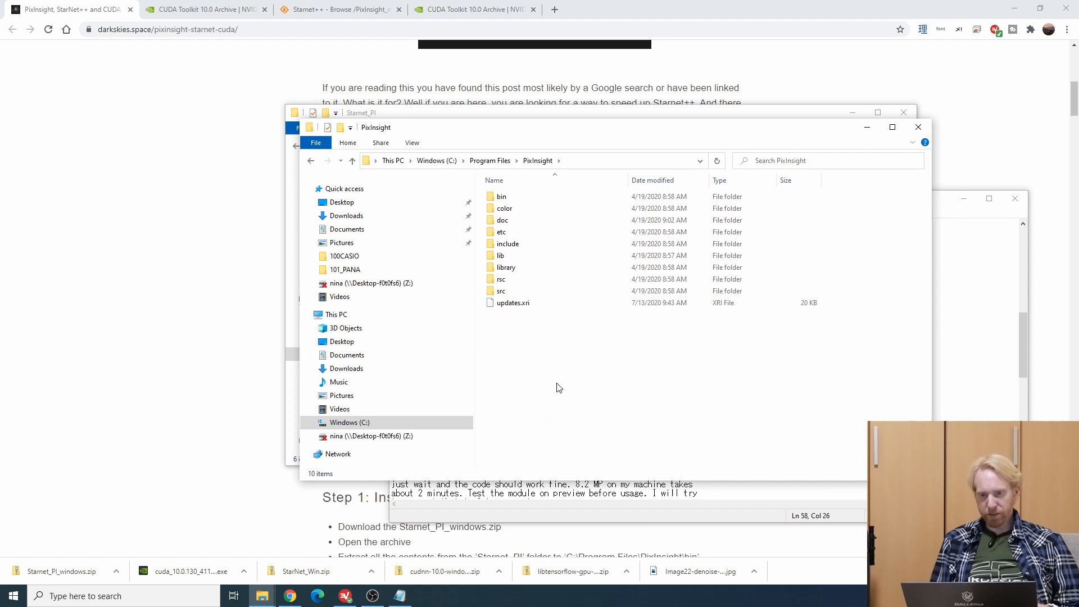
{"action": "double_click", "coordinate": [501, 196]}
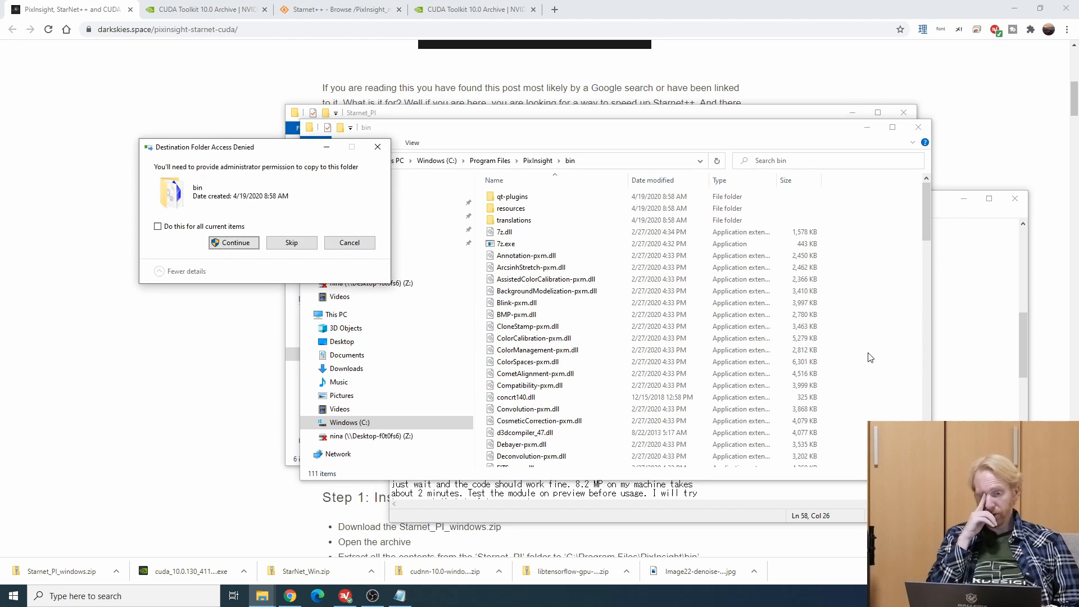
Copy the files into bin with administrator permission for all items and reopen the README notes.
{"action": "left_click", "coordinate": [158, 226]}
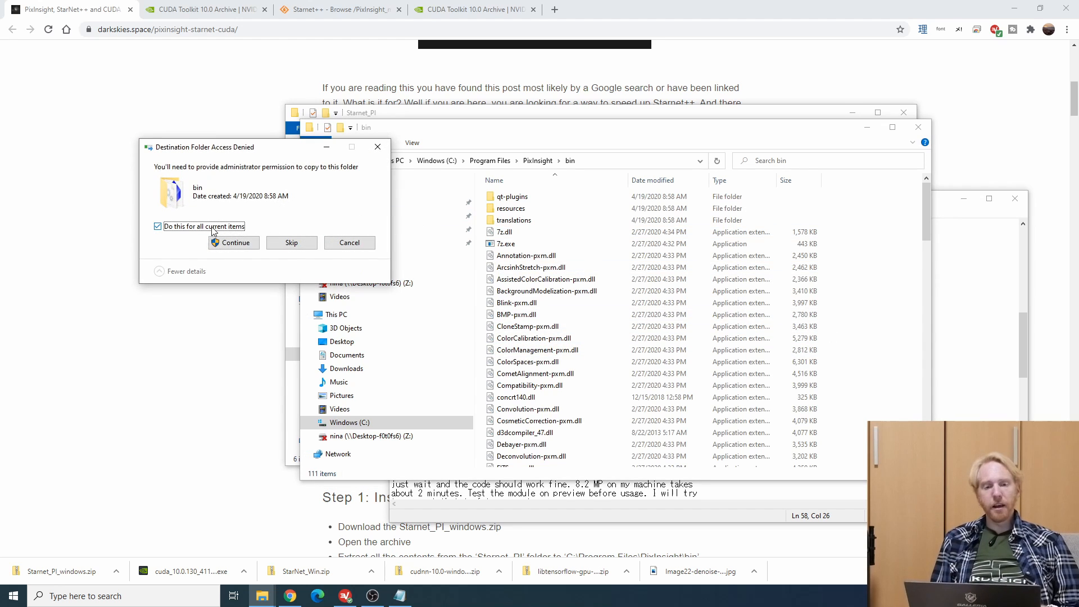
{"action": "left_click", "coordinate": [233, 243]}
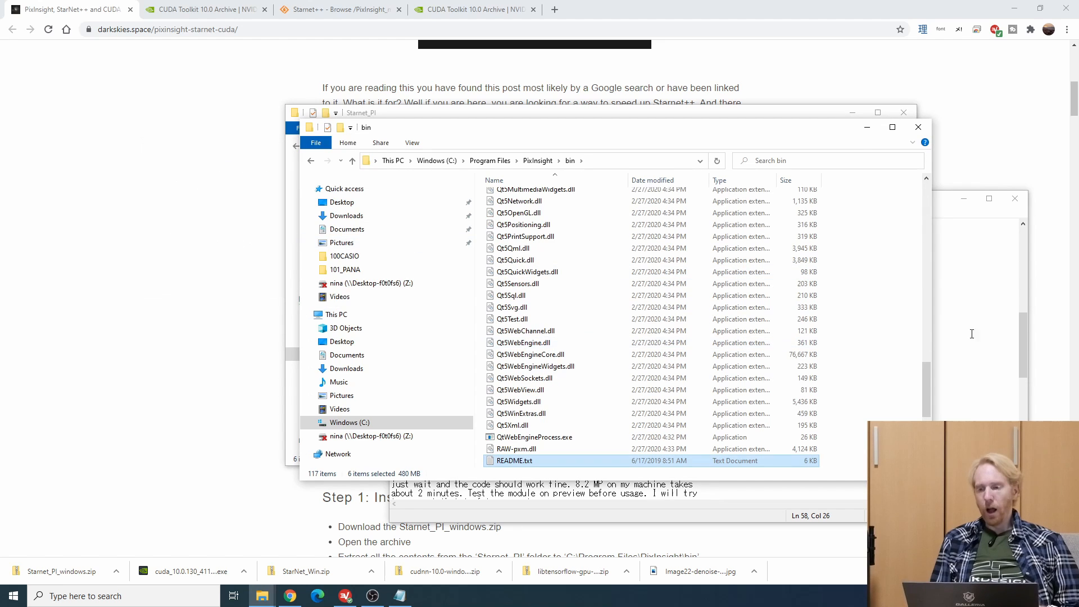
{"action": "double_click", "coordinate": [513, 461]}
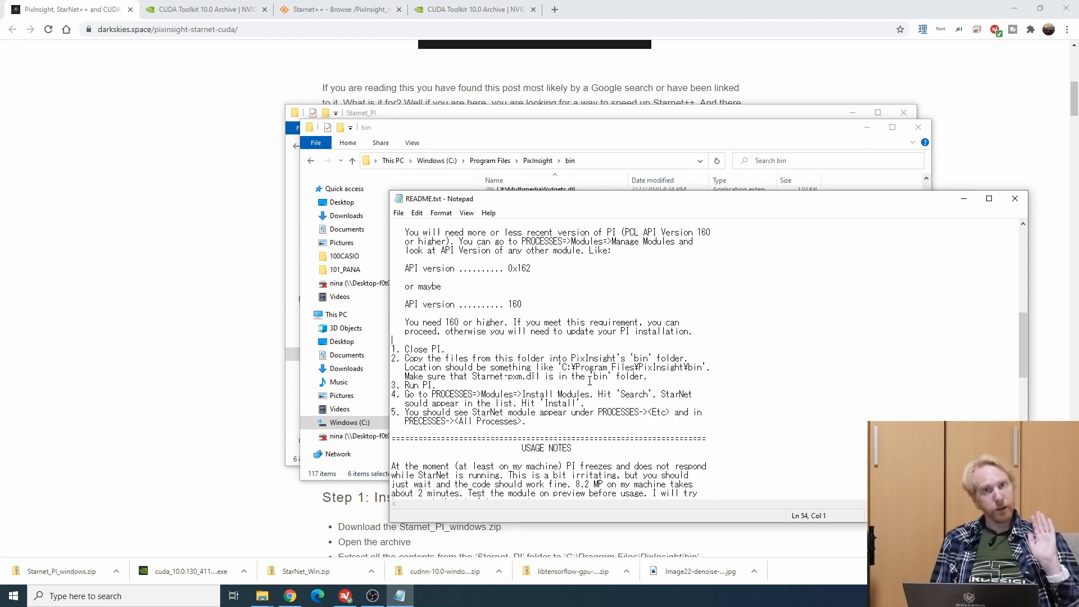
Launch PixInsight from the Start menu search and dismiss the Risky Temporary Folders warning.
{"action": "left_click", "coordinate": [11, 596]}
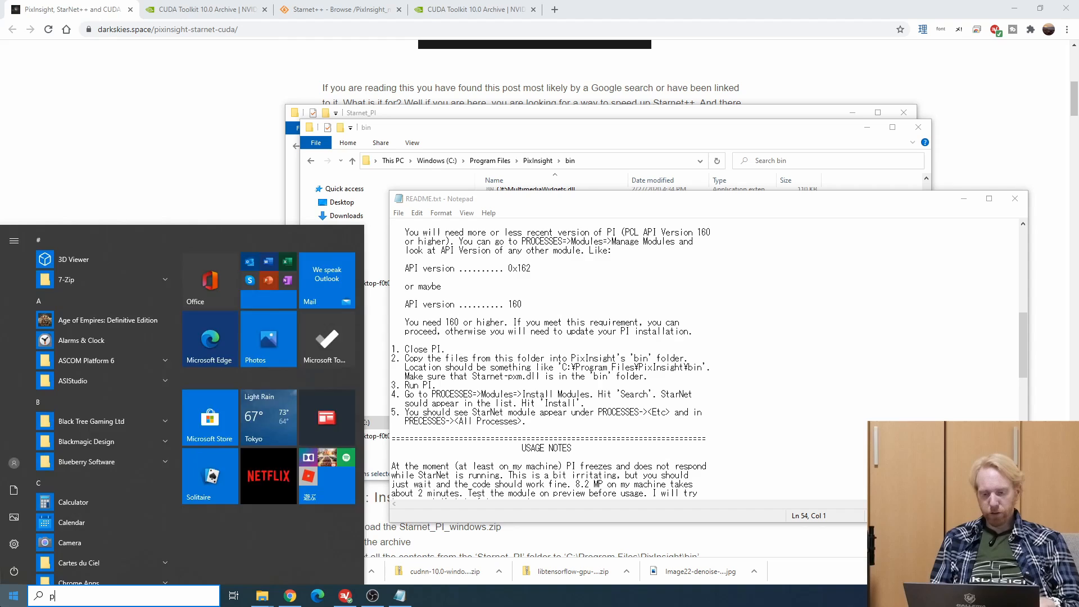
{"action": "type", "text": "ixInsight"}
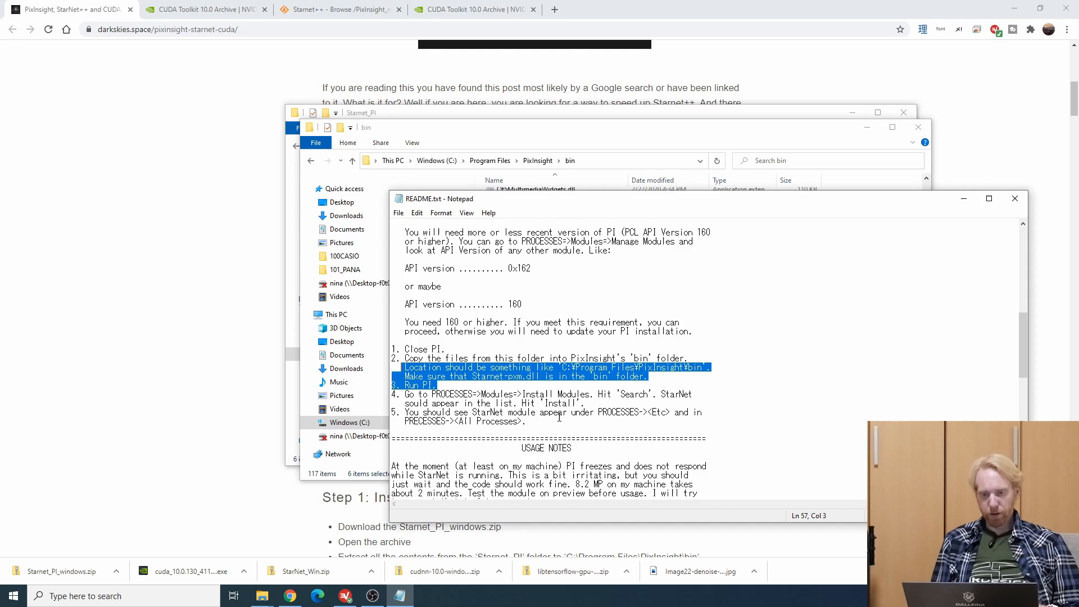
{"action": "left_click", "coordinate": [427, 596]}
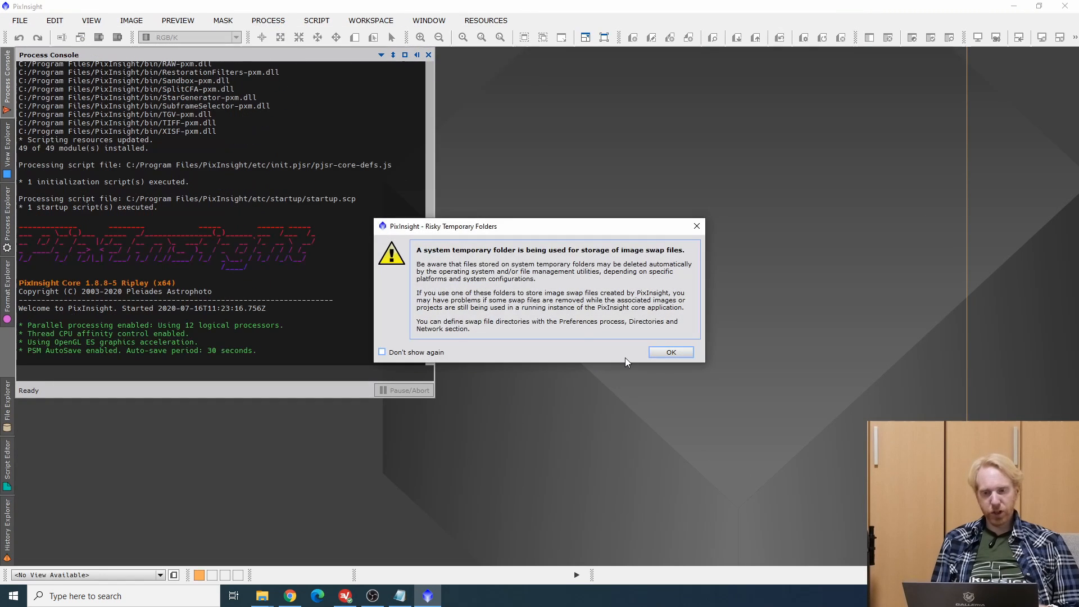
{"action": "left_click", "coordinate": [670, 351]}
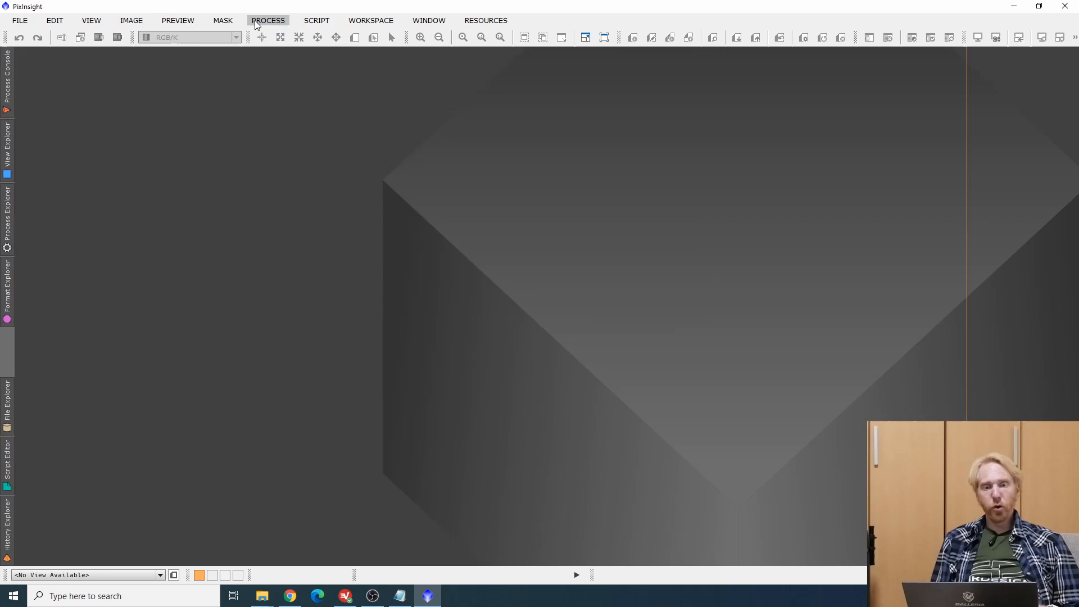
Install the StarNet module via Process > Modules > Install Modules after searching the bin folder.
{"action": "left_click", "coordinate": [267, 21]}
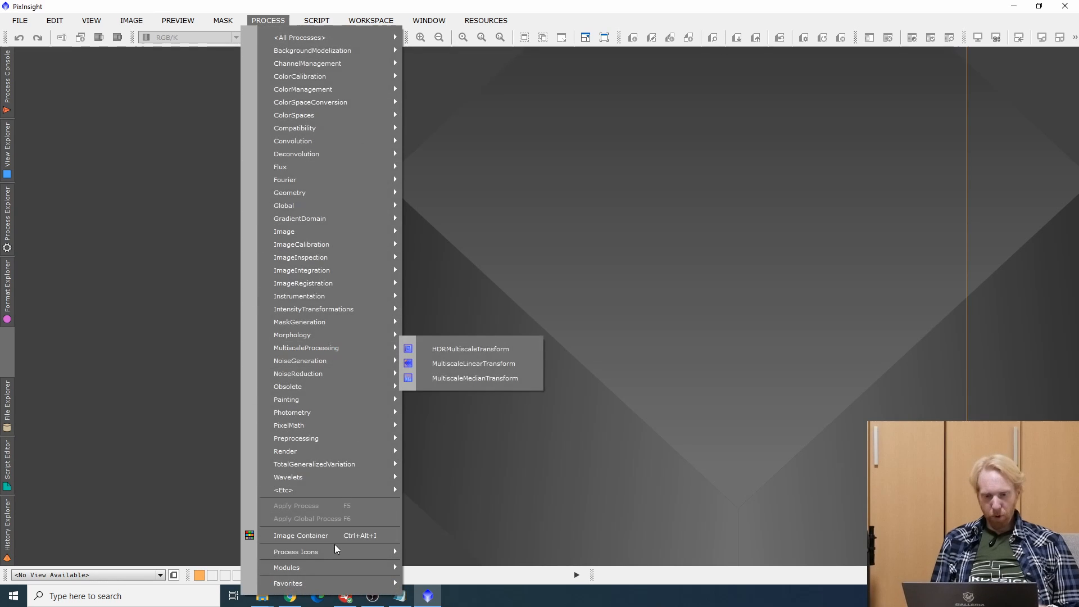
{"action": "left_click", "coordinate": [287, 566]}
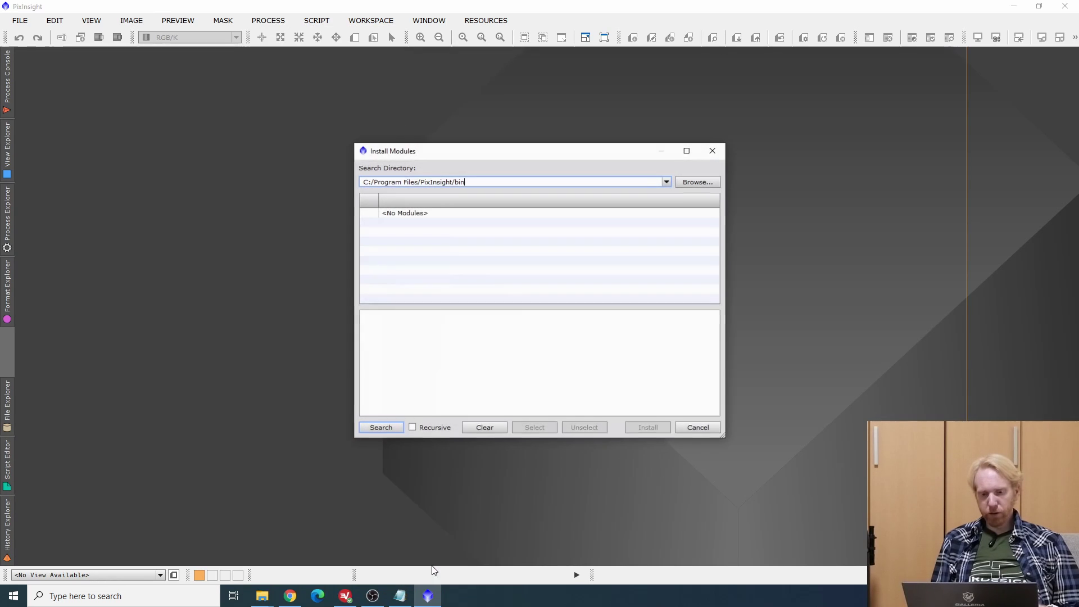
{"action": "left_click", "coordinate": [380, 427]}
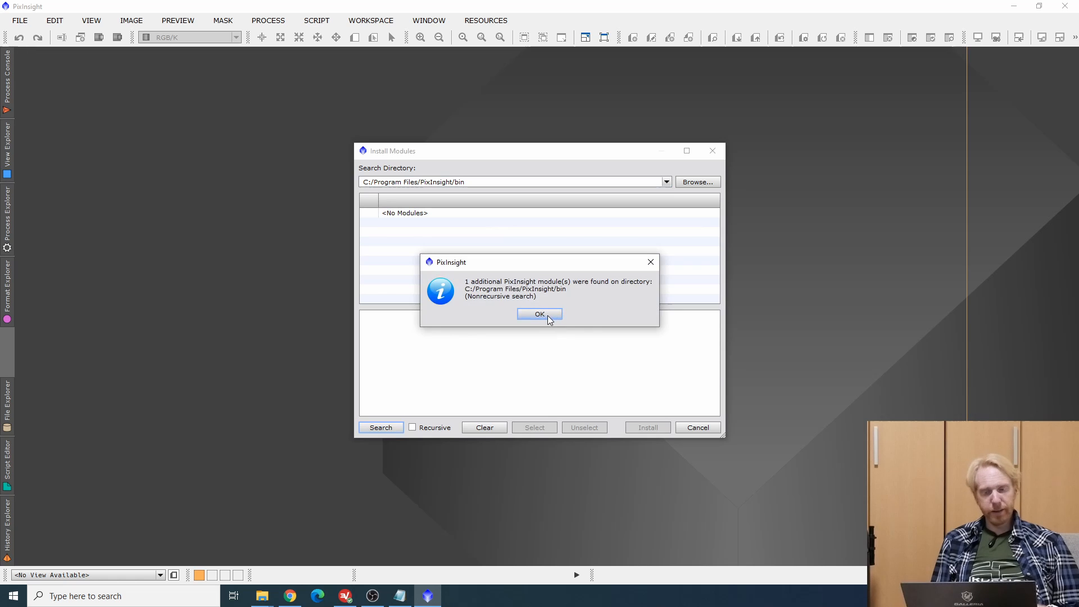
{"action": "left_click", "coordinate": [540, 314]}
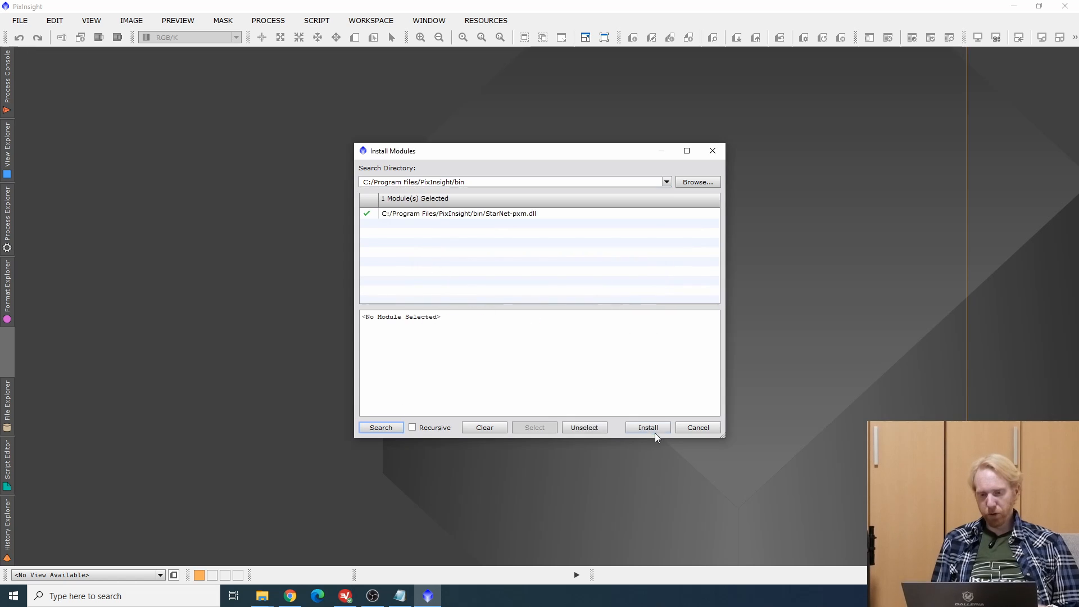
{"action": "left_click", "coordinate": [646, 427]}
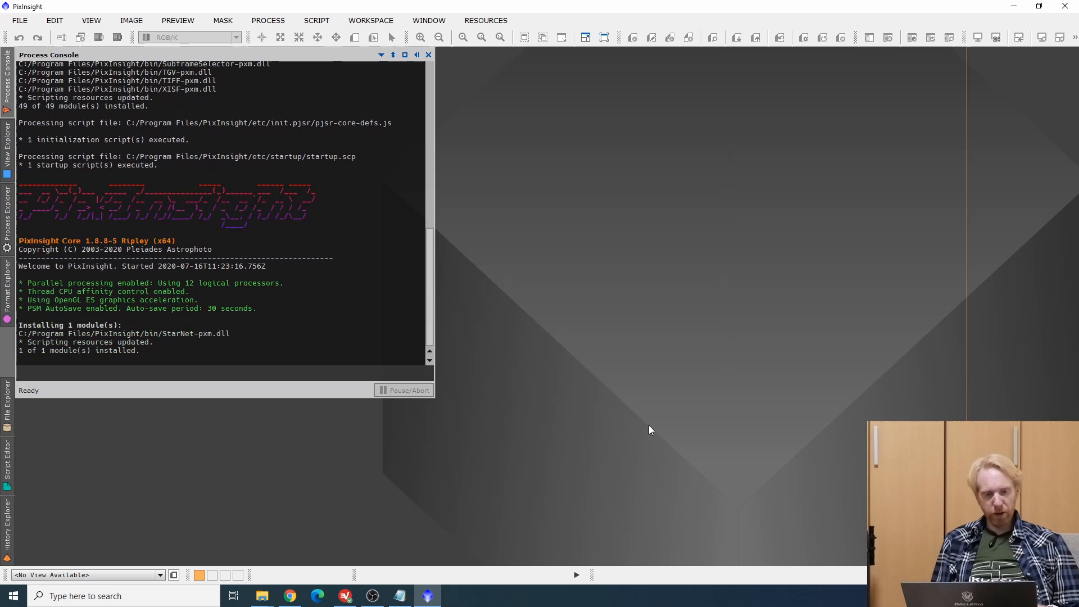
Put away the console and README, then open Image22-denoise-clear_Gimp (4).jpg from Downloads in PixInsight.
{"action": "left_click", "coordinate": [428, 54]}
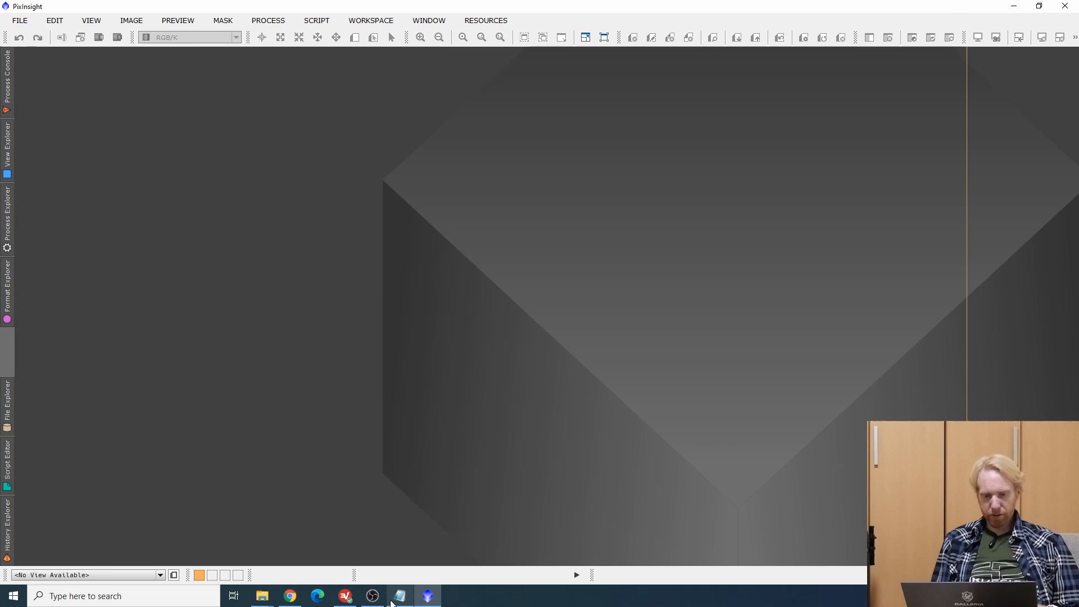
{"action": "left_click", "coordinate": [400, 595]}
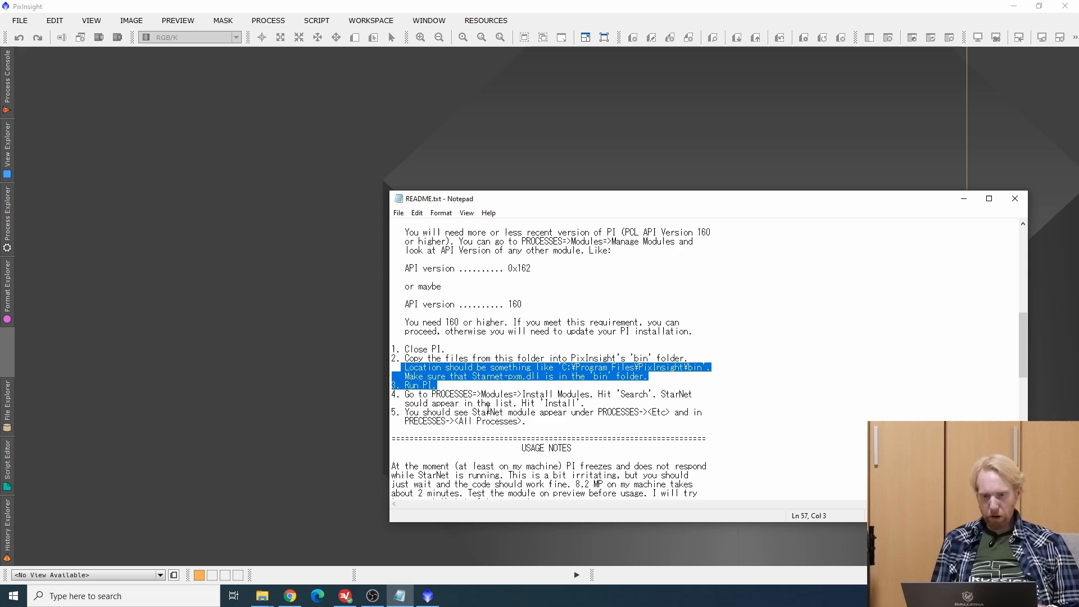
{"action": "left_click", "coordinate": [1014, 198]}
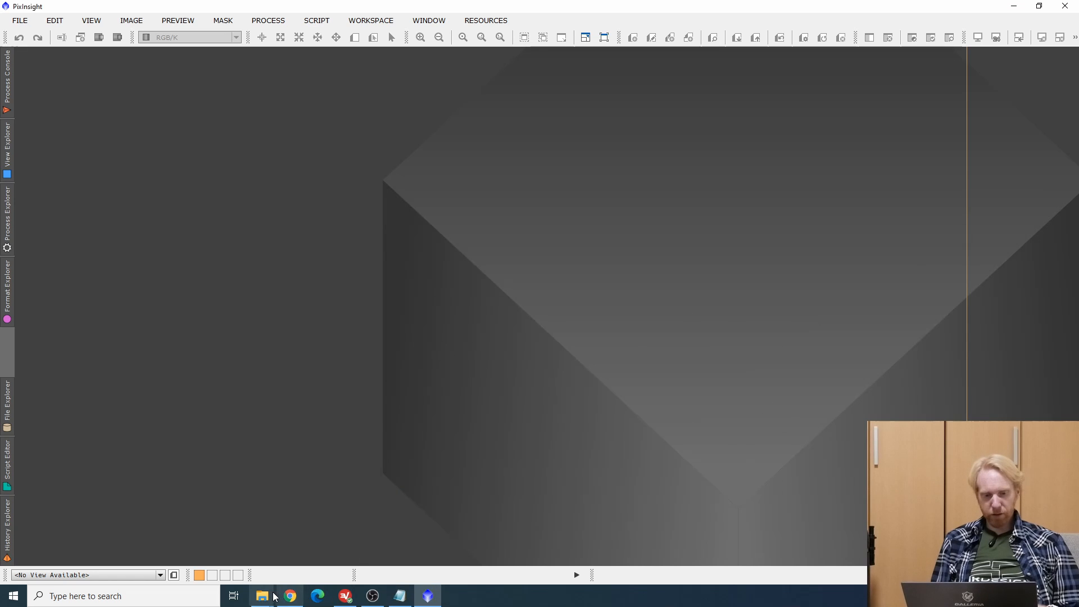
{"action": "left_click", "coordinate": [260, 596]}
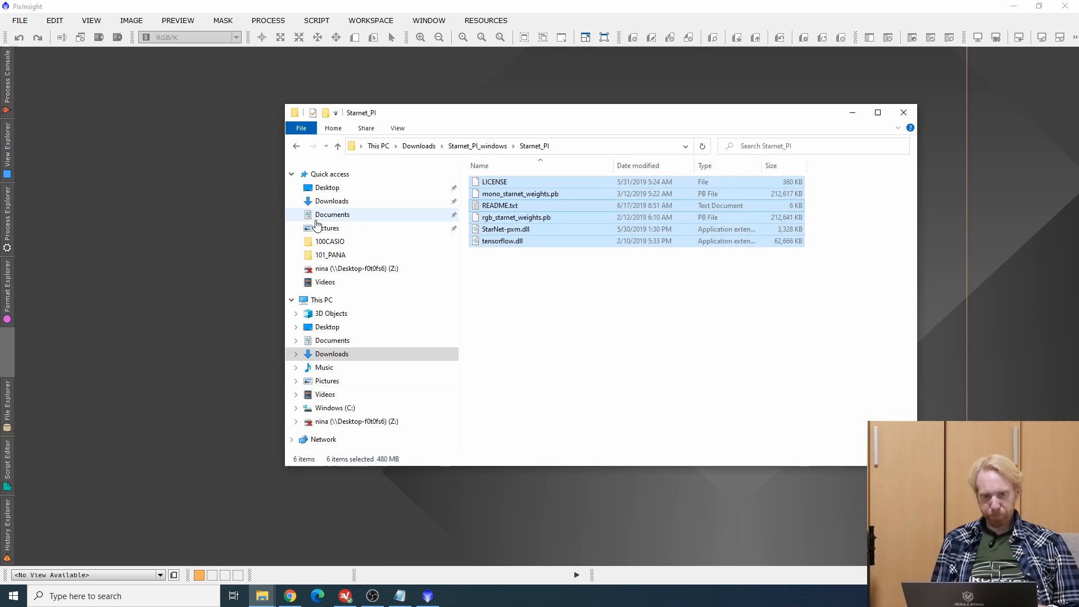
{"action": "left_click", "coordinate": [330, 201]}
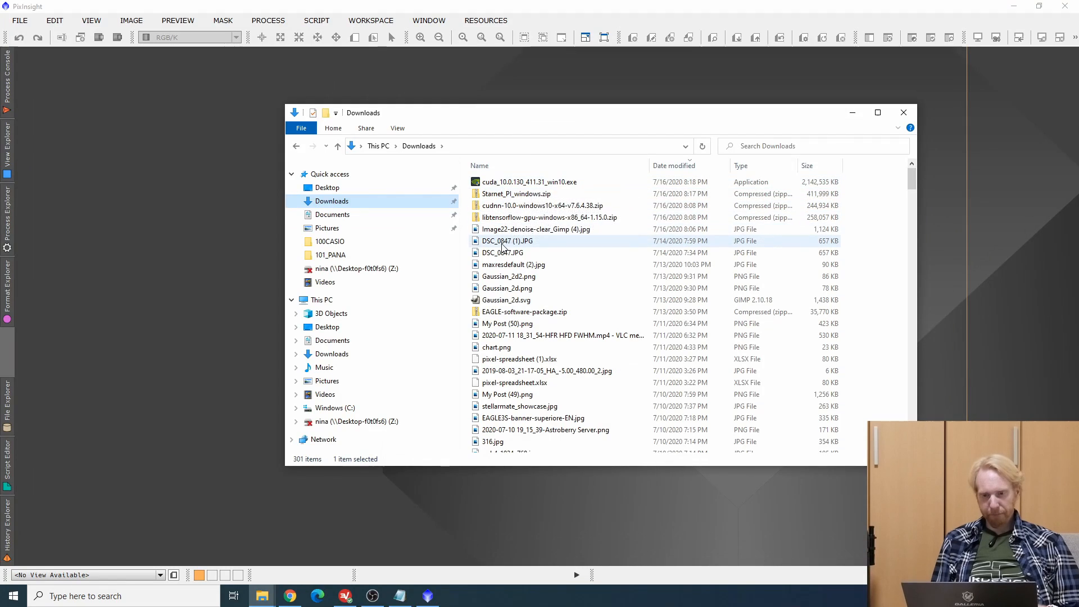
{"action": "double_click", "coordinate": [535, 228]}
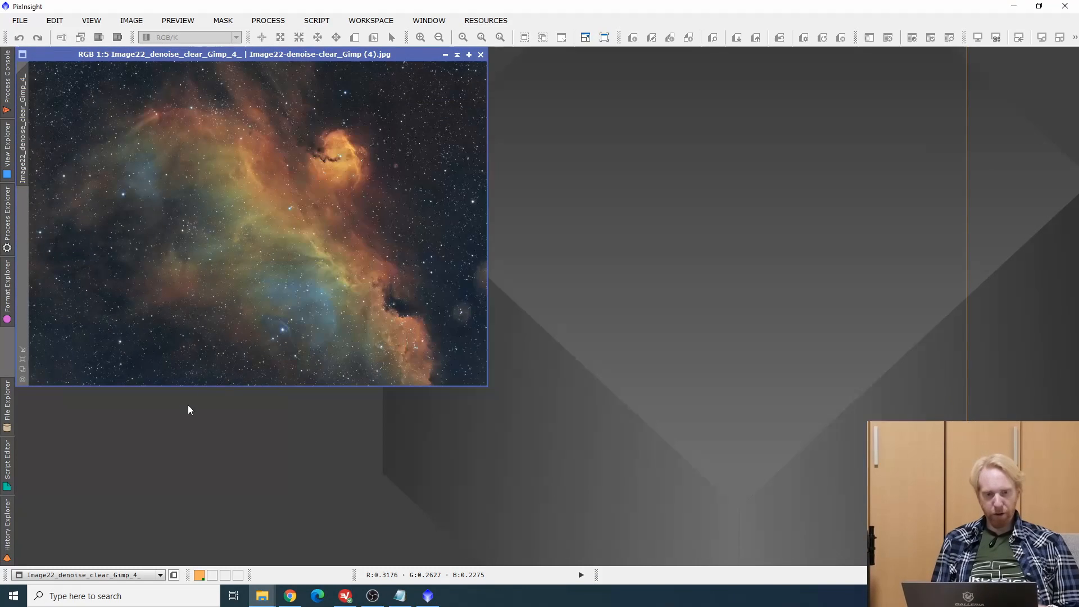
Find StarNet under <All Processes> in the Process Explorer and bring up its process window.
{"action": "left_click", "coordinate": [7, 227]}
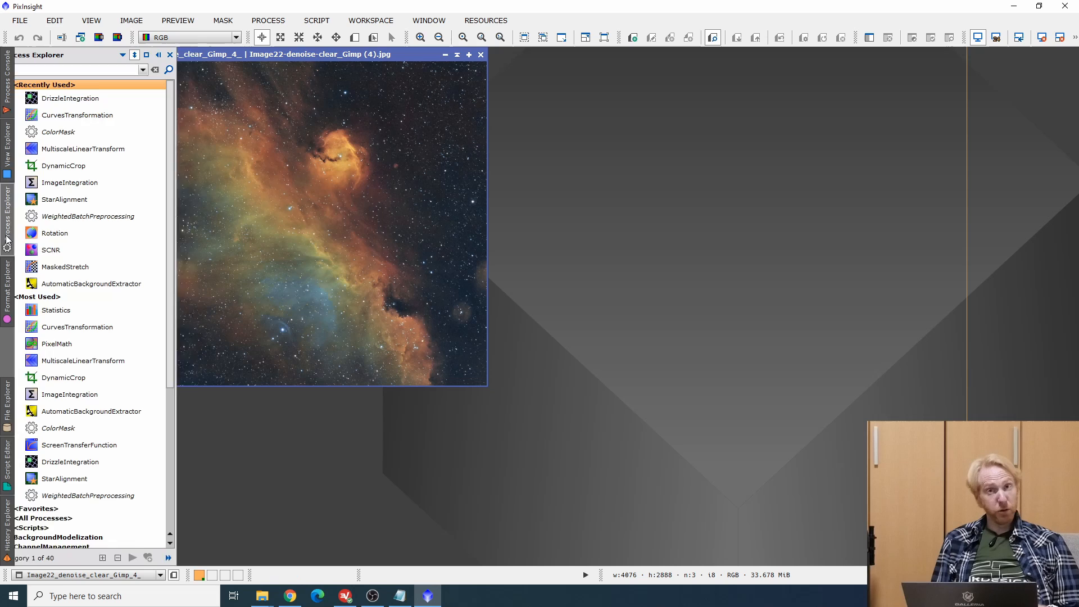
{"action": "scroll", "scroll_direction": "down", "scroll_amount": 3}
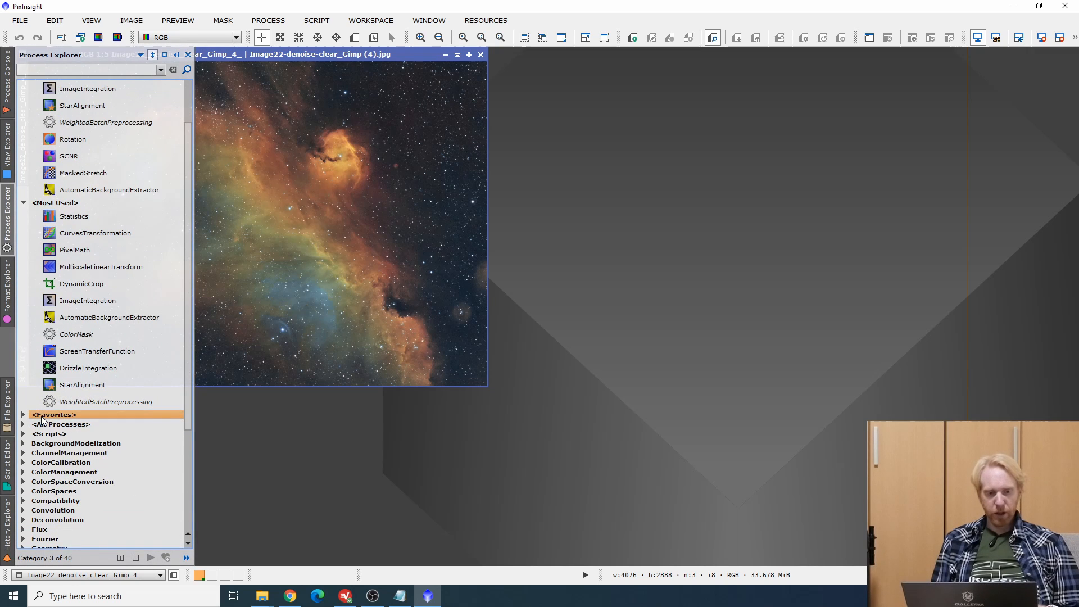
{"action": "left_click", "coordinate": [62, 424]}
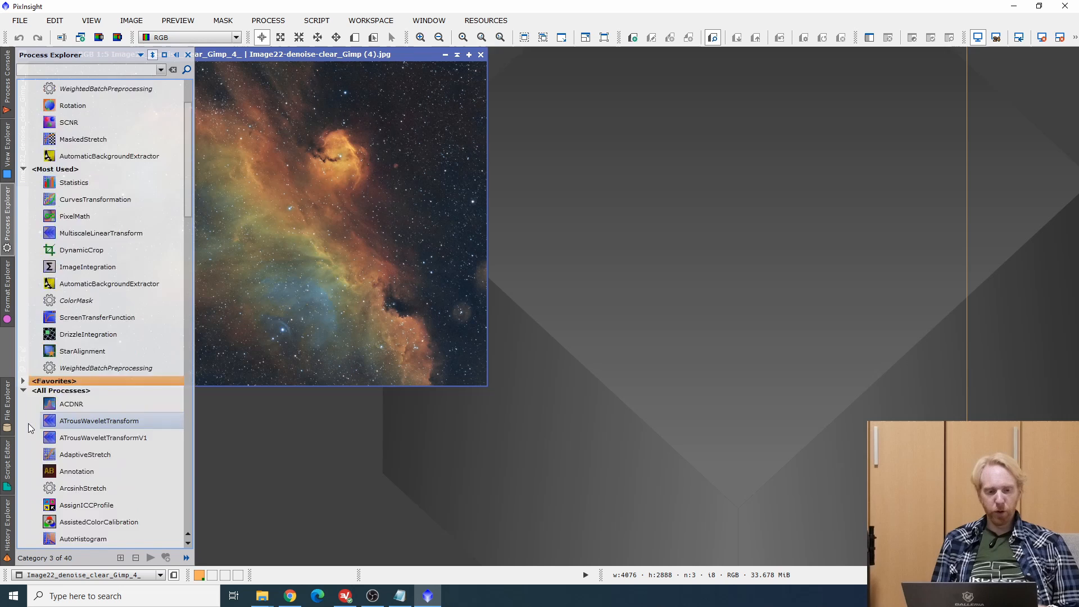
{"action": "scroll", "scroll_direction": "down", "scroll_amount": 3}
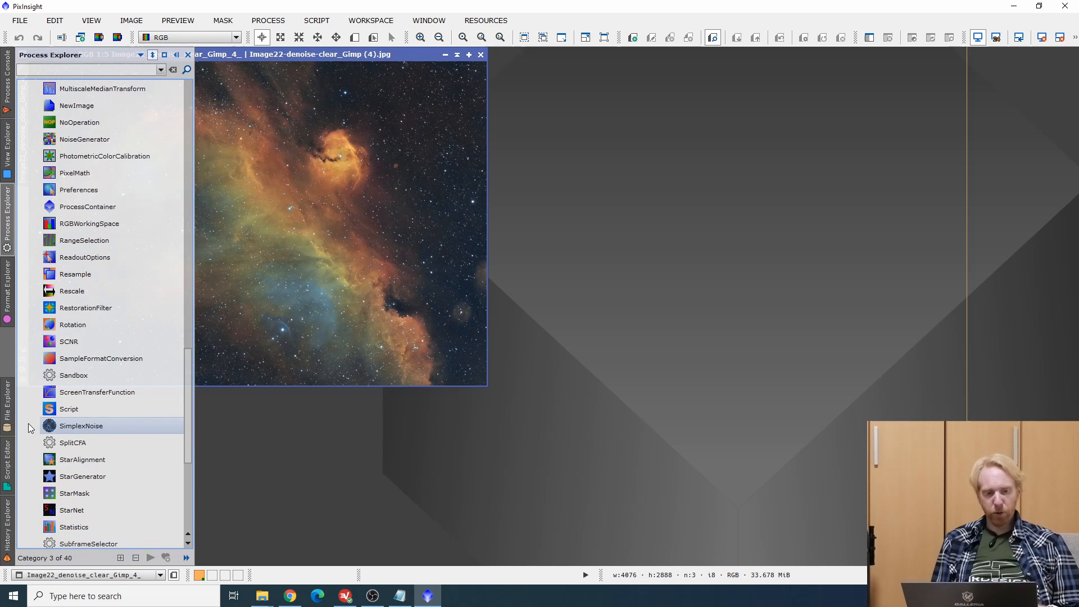
{"action": "scroll", "scroll_direction": "down", "scroll_amount": 3}
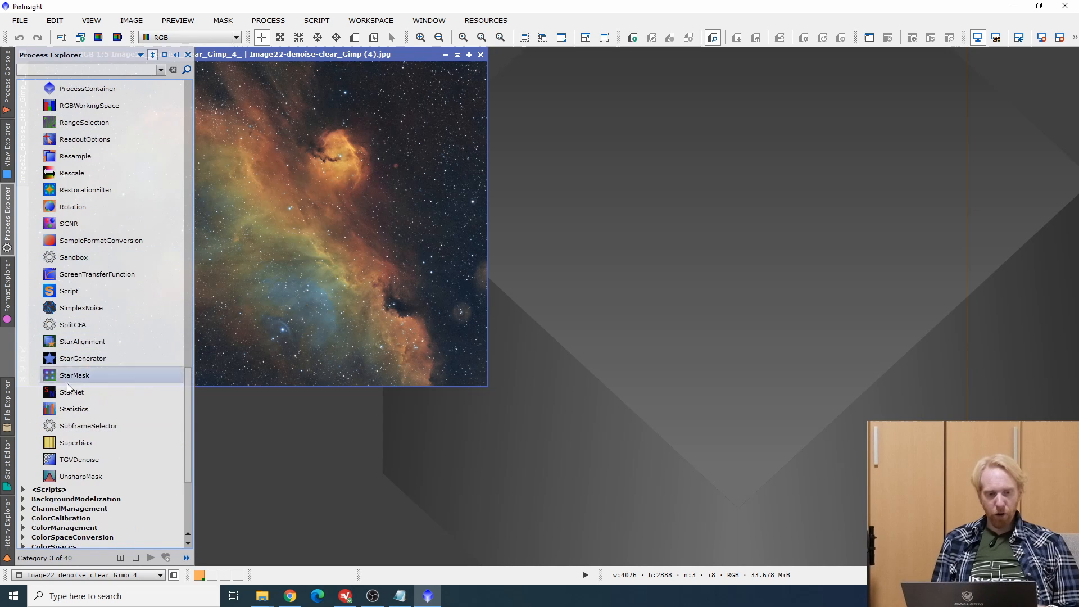
{"action": "double_click", "coordinate": [72, 392]}
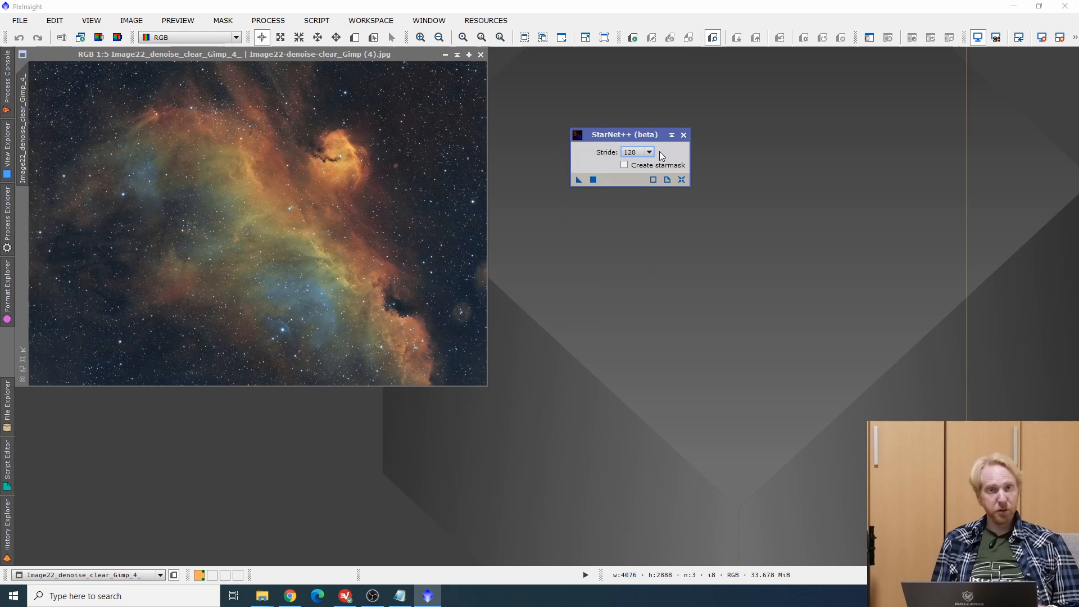
Review the stride values and keep StarNet++ stride at 128 with Create starmask unchecked.
{"action": "left_click", "coordinate": [647, 152]}
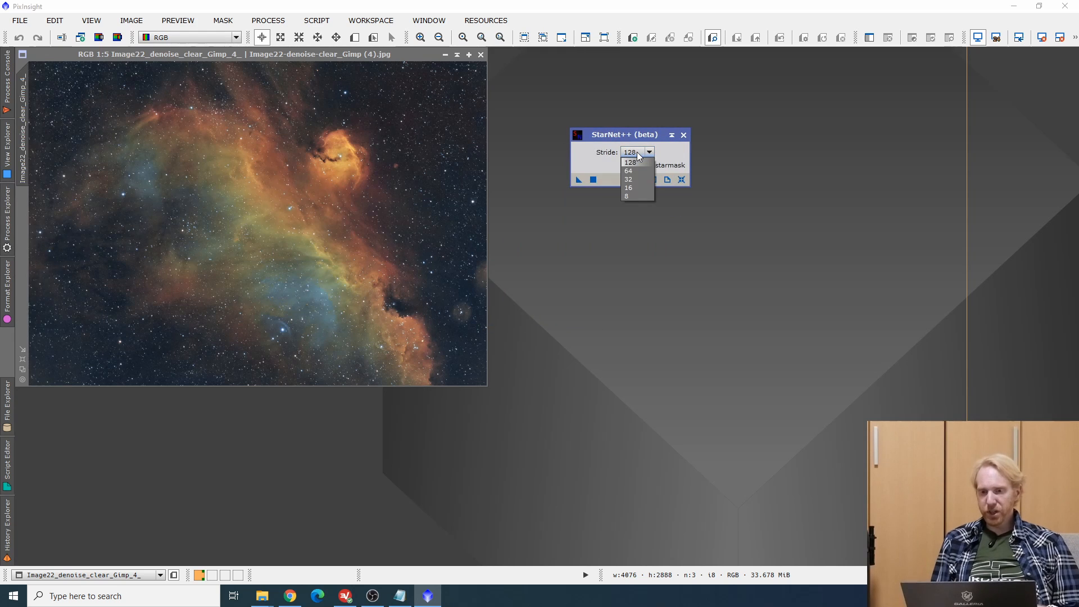
{"action": "left_click", "coordinate": [629, 162]}
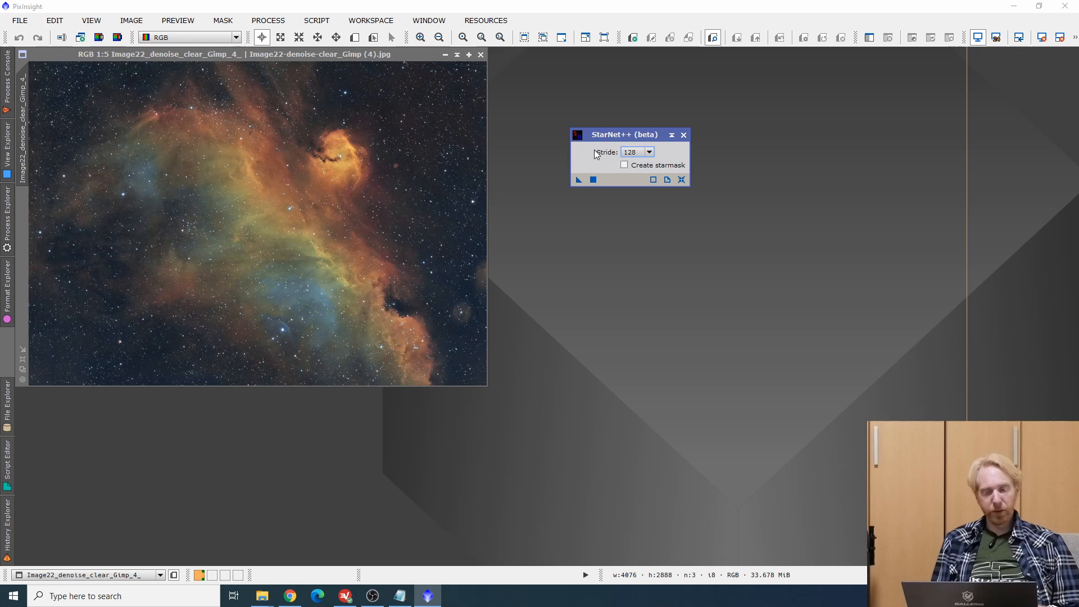
{"action": "mouse_move", "coordinate": [713, 195]}
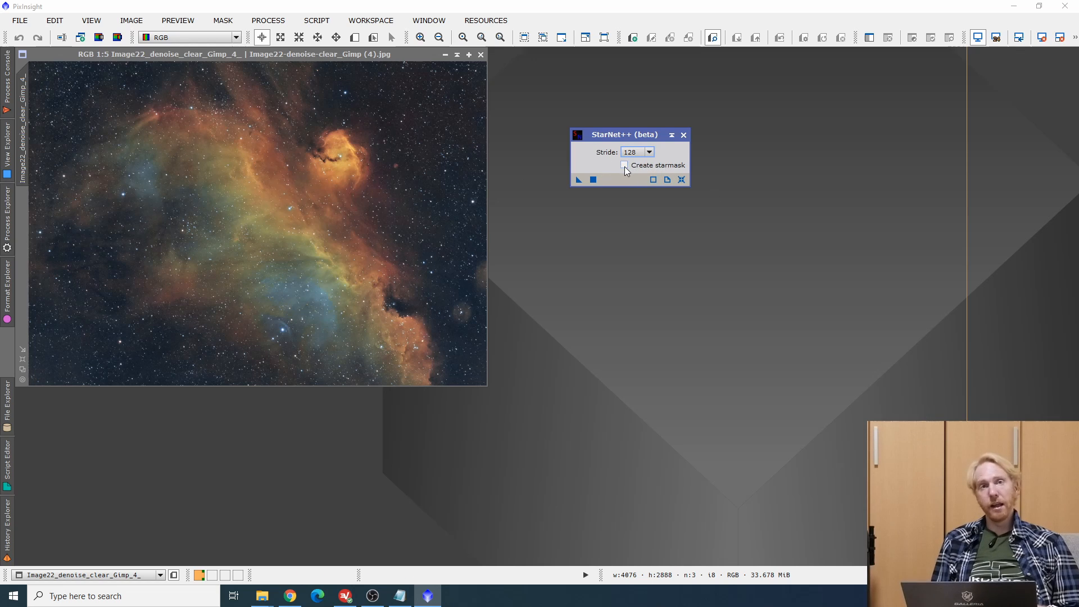
{"action": "mouse_move", "coordinate": [625, 166]}
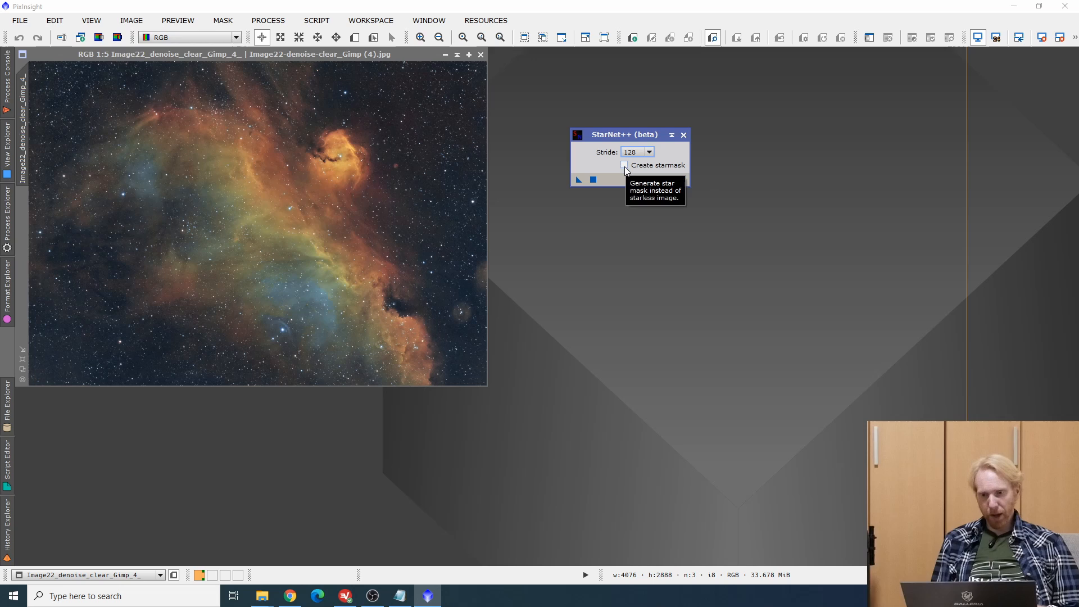
{"action": "mouse_move", "coordinate": [577, 189]}
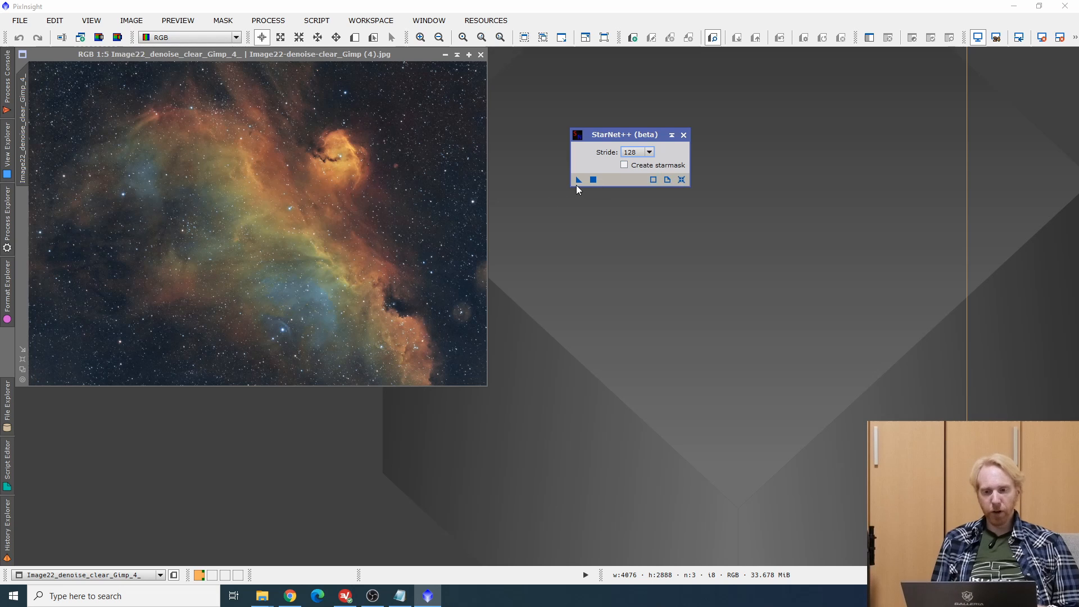
{"action": "mouse_move", "coordinate": [579, 180]}
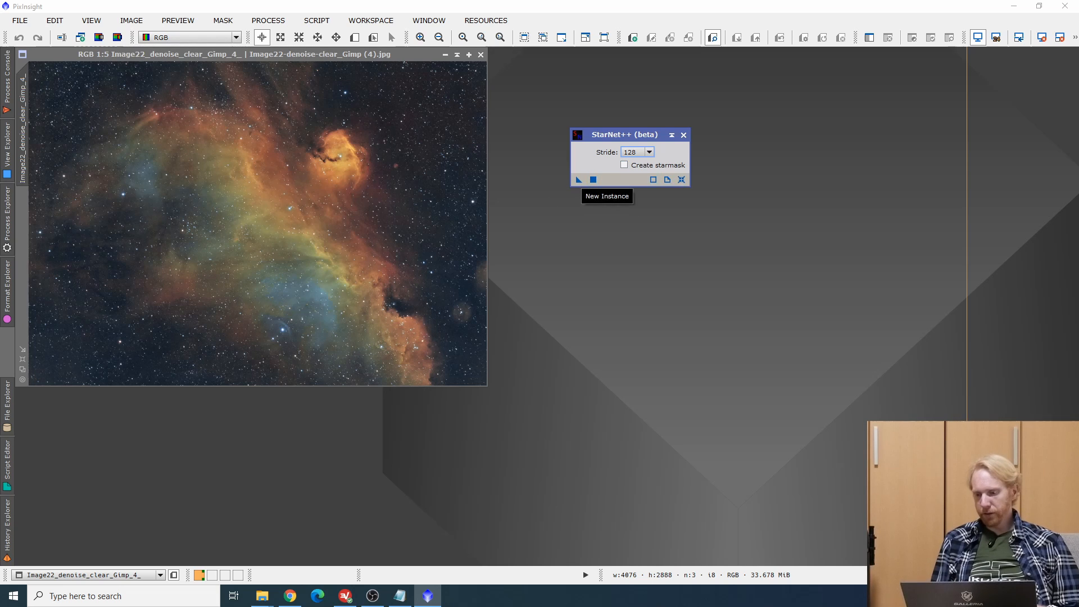
{"action": "mouse_move", "coordinate": [726, 299]}
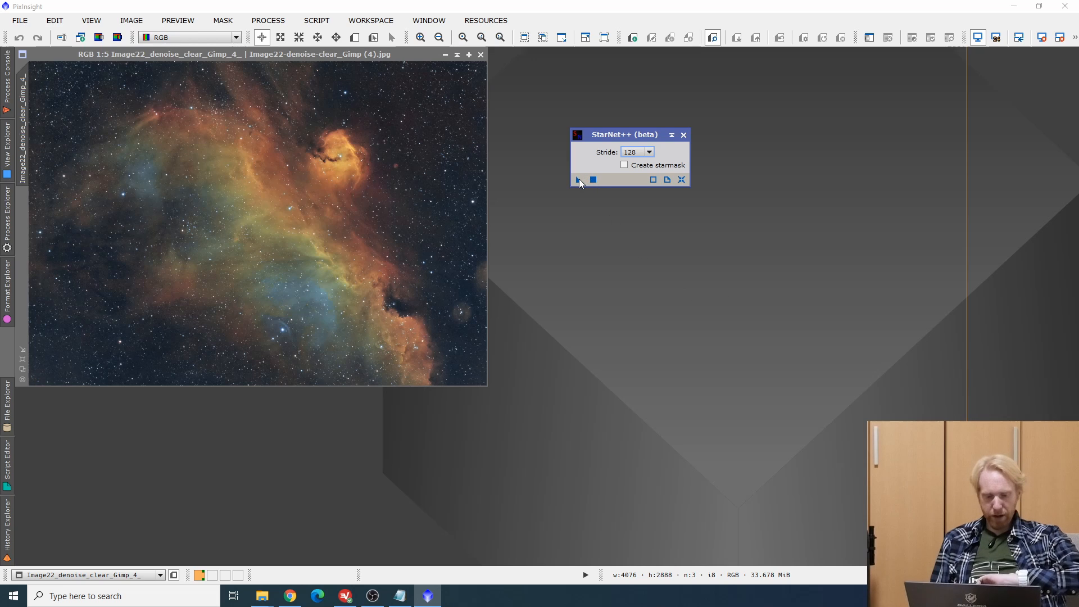
Apply StarNet++ to the Seagull Nebula image to produce the starless result.
{"action": "left_click", "coordinate": [580, 180]}
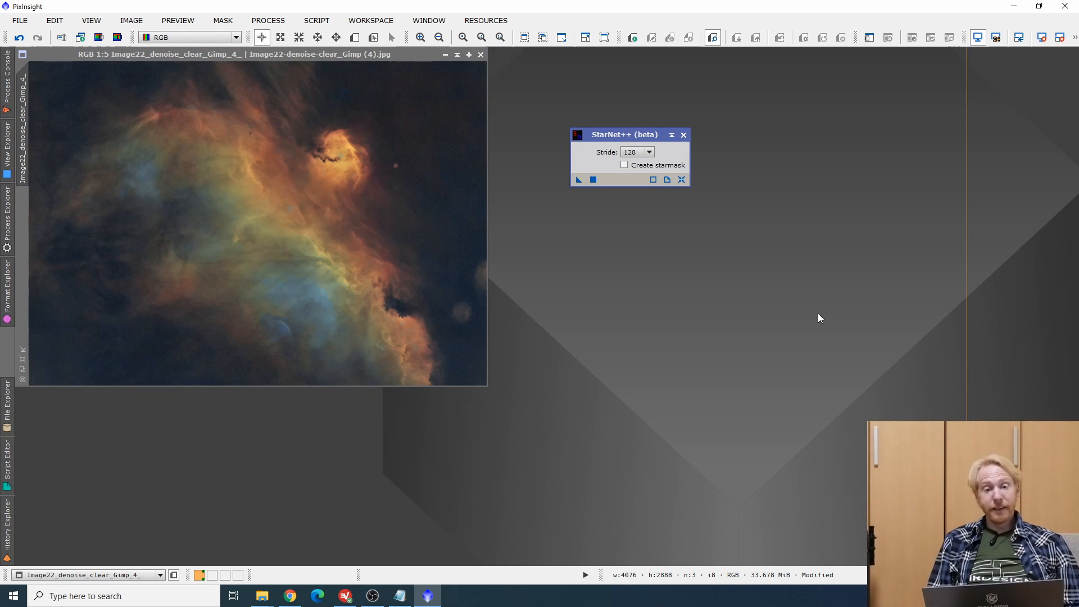
{"action": "mouse_move", "coordinate": [277, 333]}
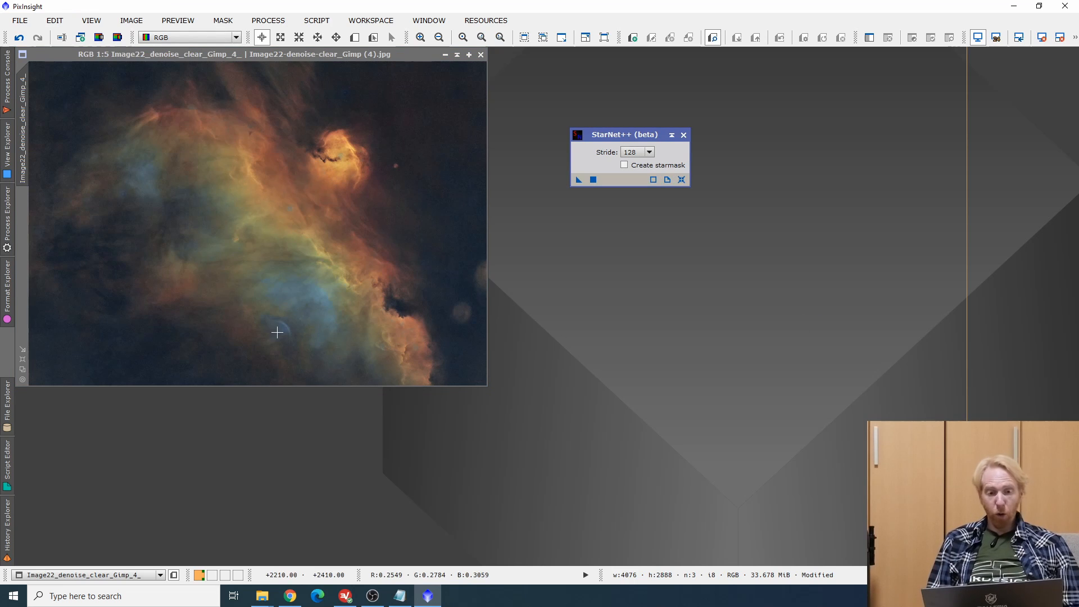
{"action": "mouse_move", "coordinate": [499, 431]}
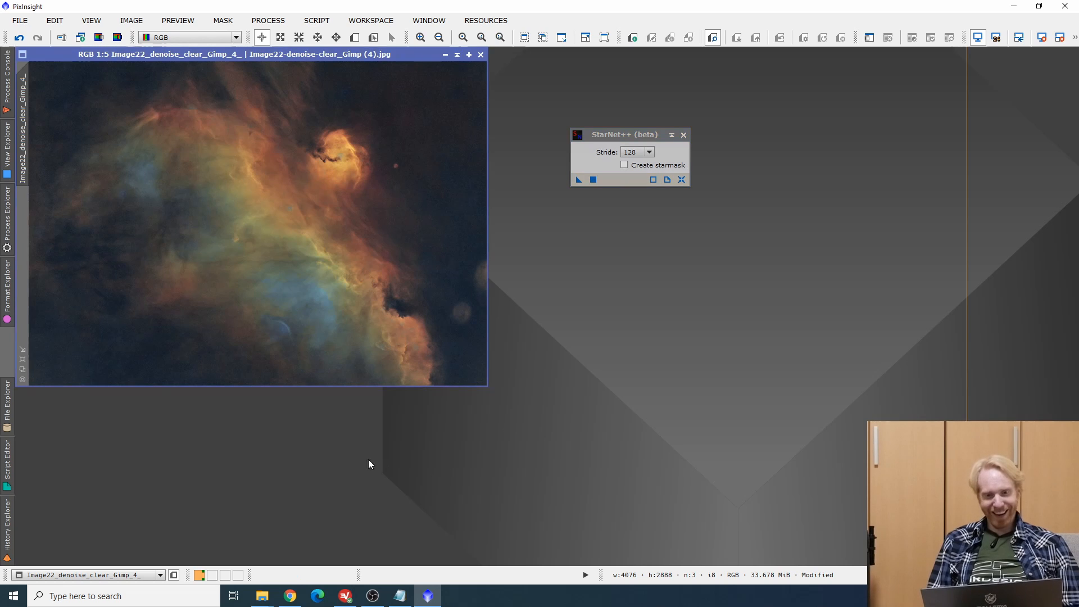
{"action": "mouse_move", "coordinate": [320, 403]}
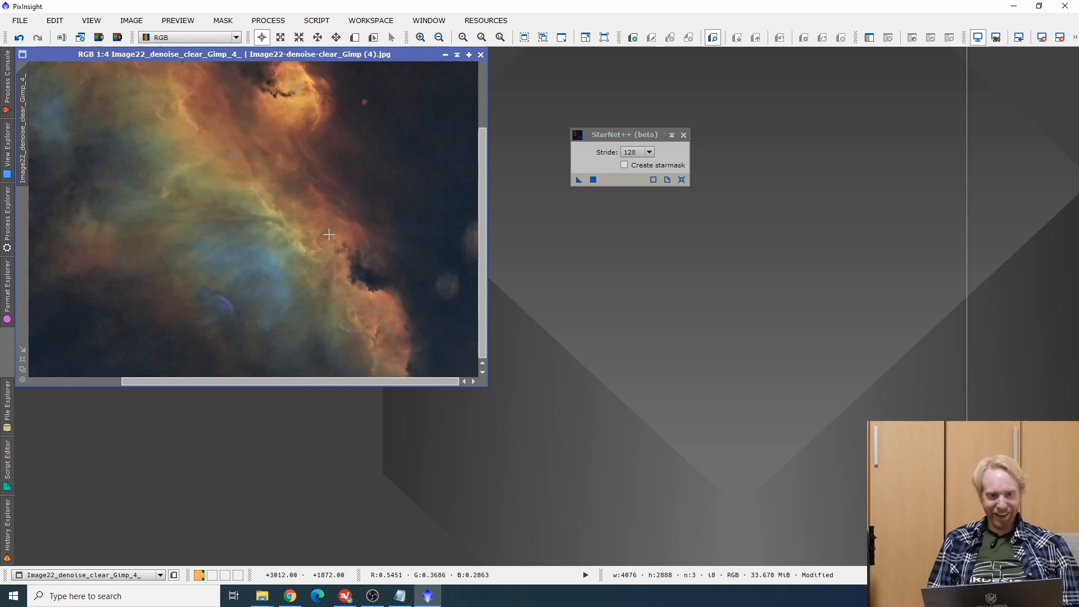
{"action": "mouse_move", "coordinate": [235, 246]}
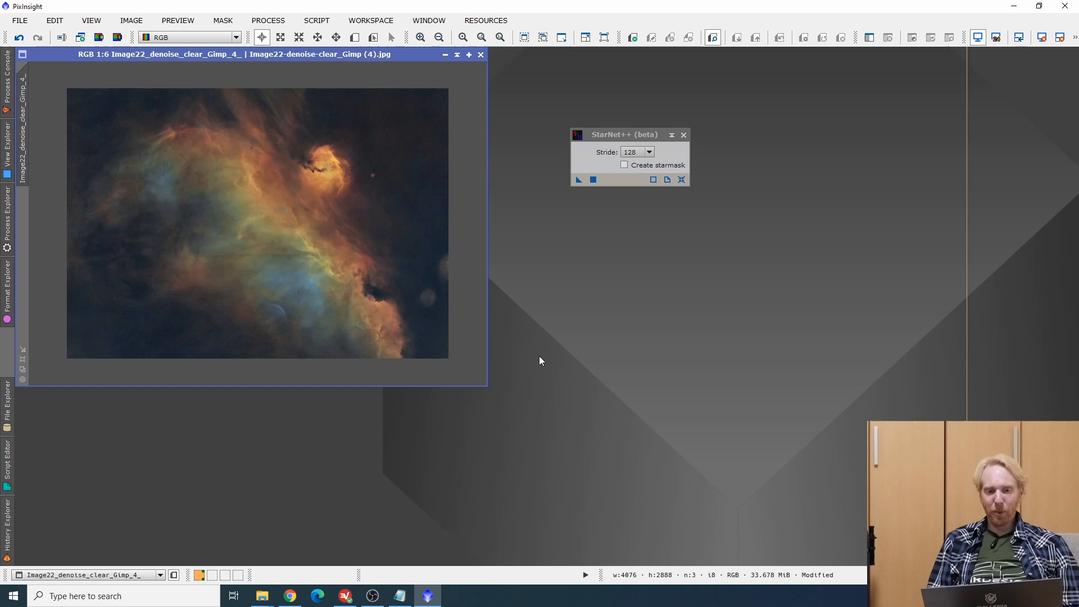
{"action": "mouse_move", "coordinate": [487, 392]}
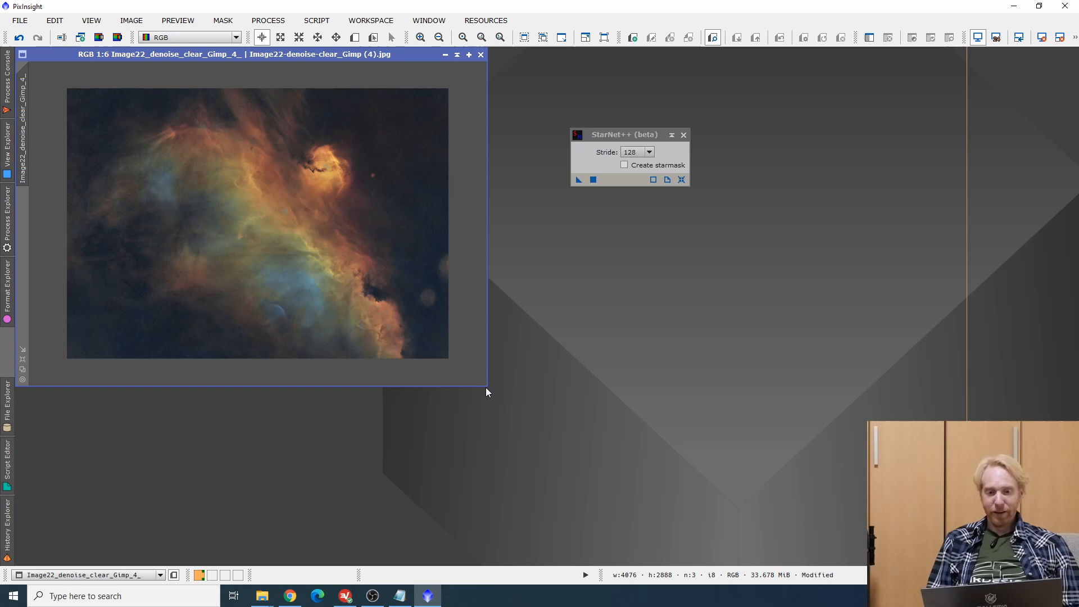
{"action": "mouse_move", "coordinate": [490, 404]}
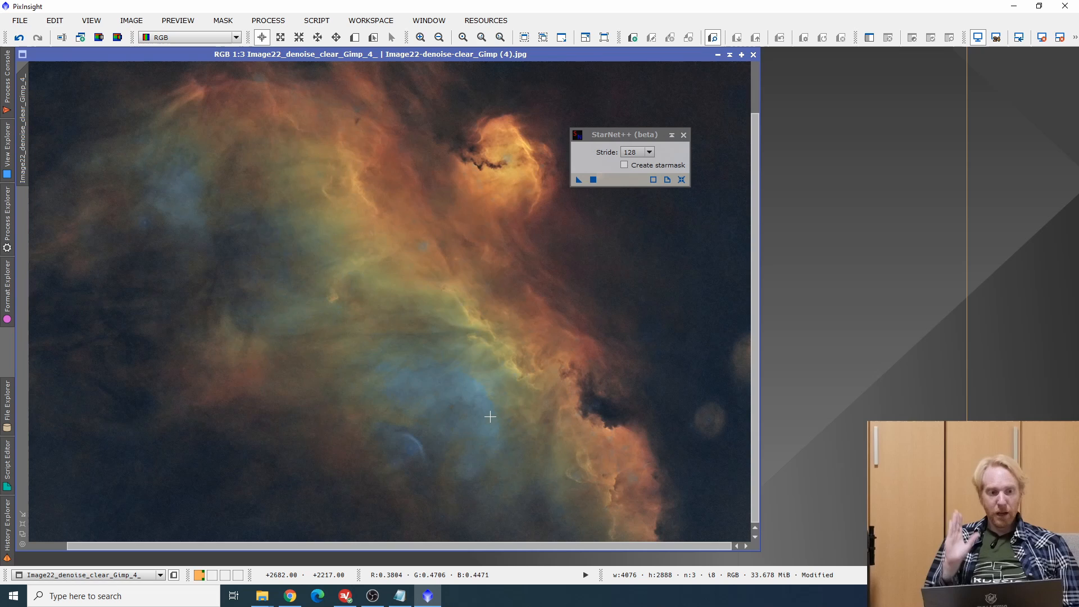
{"action": "mouse_move", "coordinate": [175, 125]}
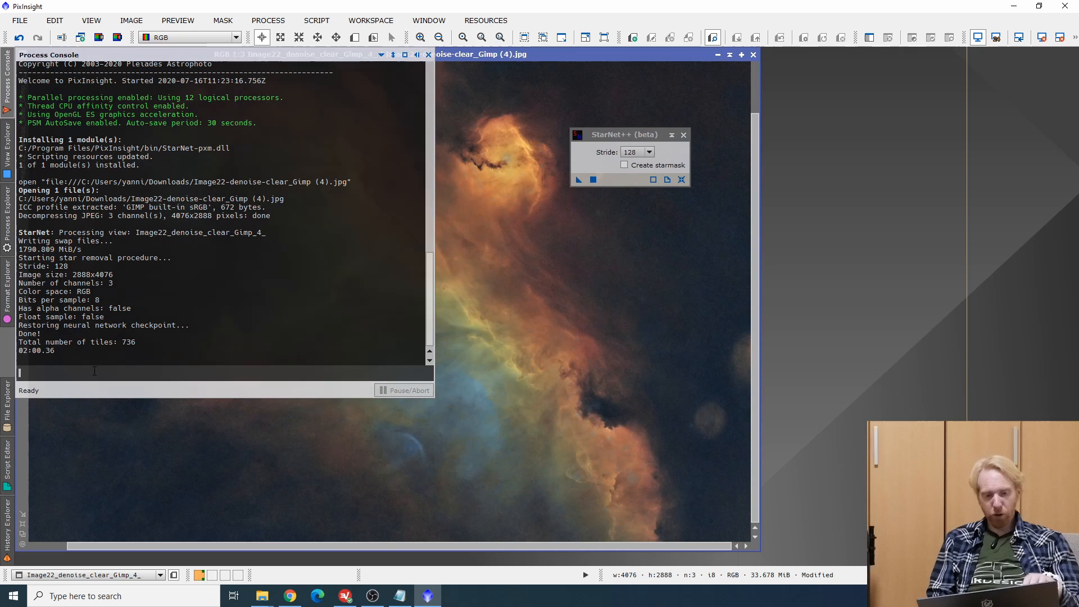
Change into the bin directory from the console with 'cd bin'.
{"action": "type", "text": "cd bin"}
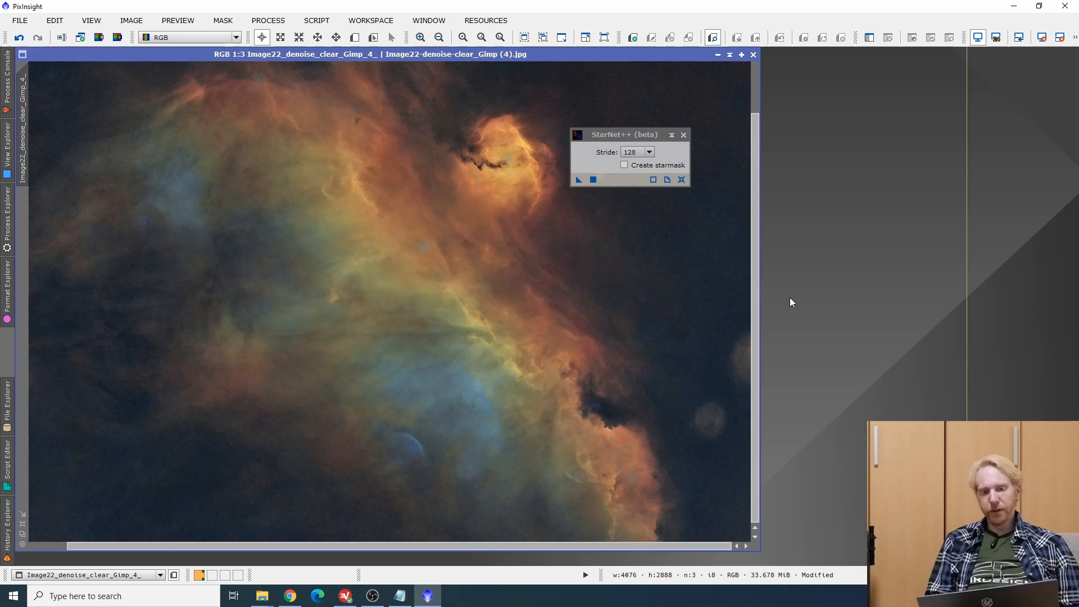
{"action": "mouse_move", "coordinate": [434, 175]}
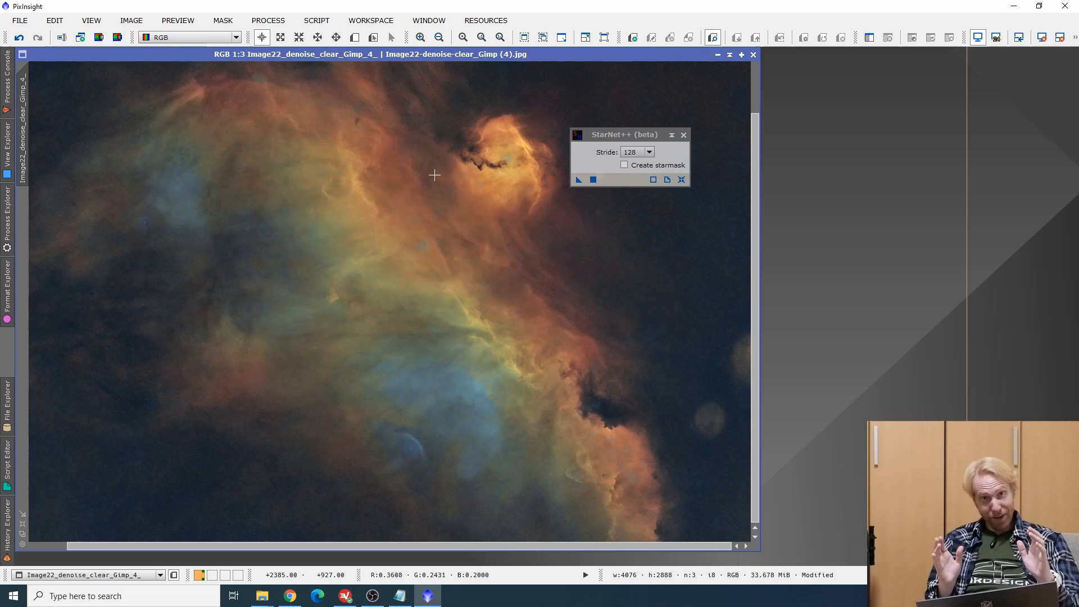
{"action": "mouse_move", "coordinate": [348, 233]}
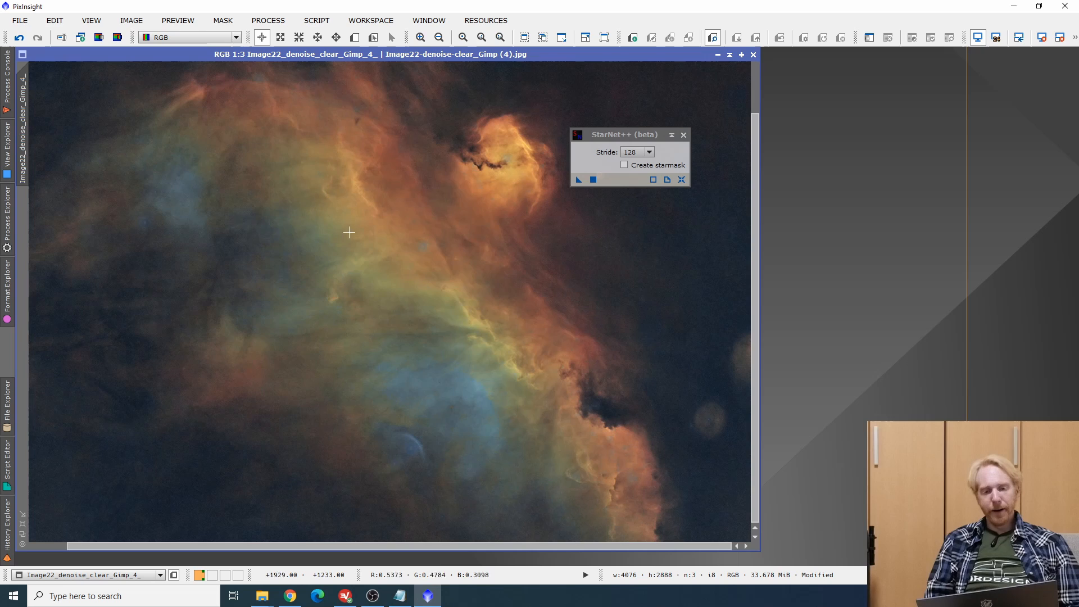
{"action": "mouse_move", "coordinate": [613, 356]}
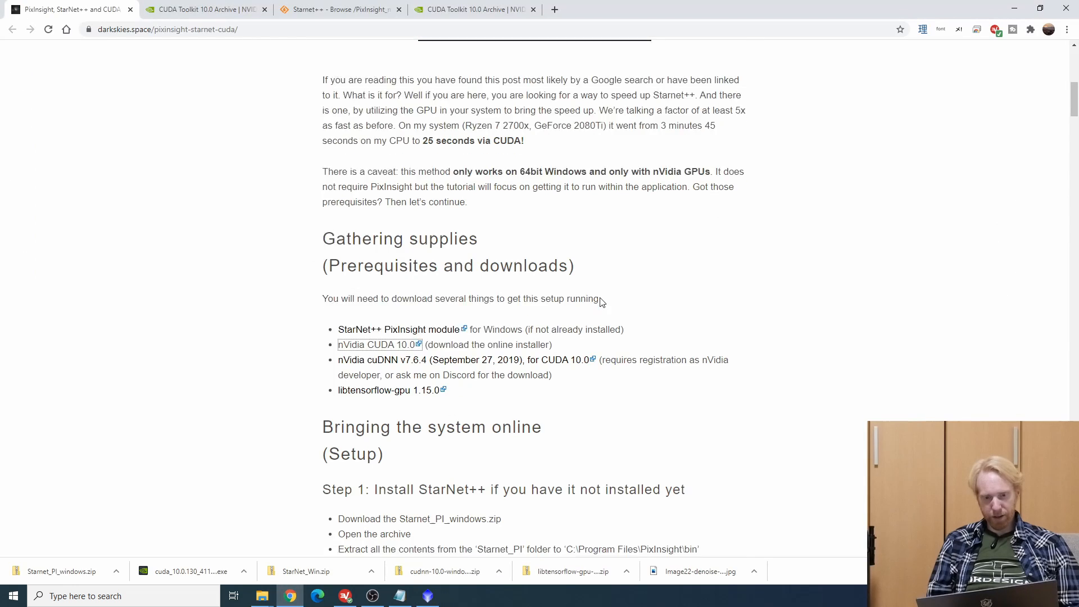
Scroll the darkskies.space guide down to Step 3, Install CUDA.
{"action": "scroll", "scroll_direction": "down", "scroll_amount": 3}
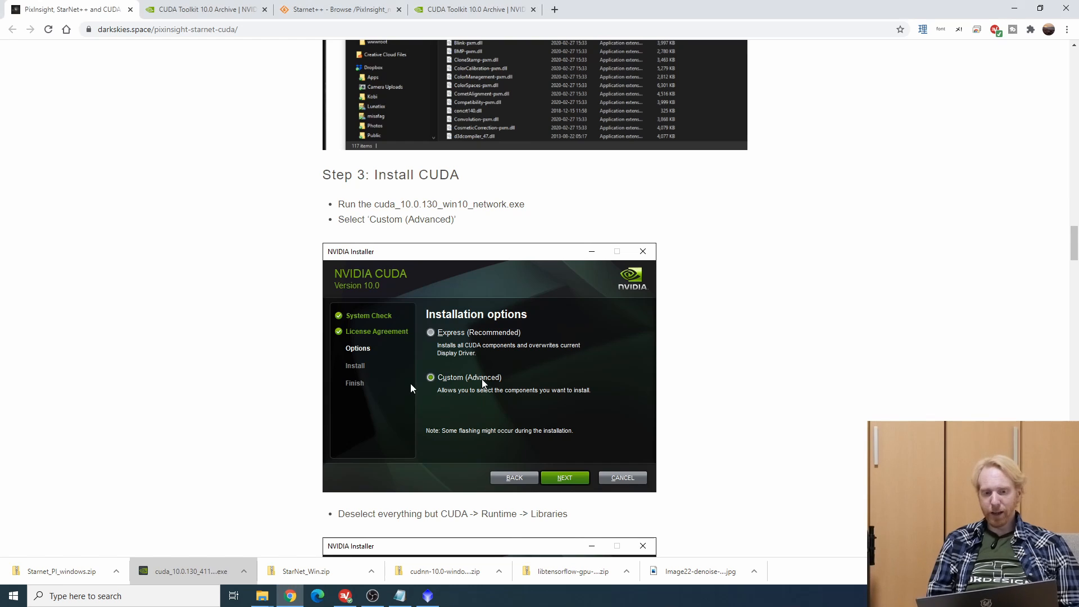
{"action": "mouse_move", "coordinate": [782, 353]}
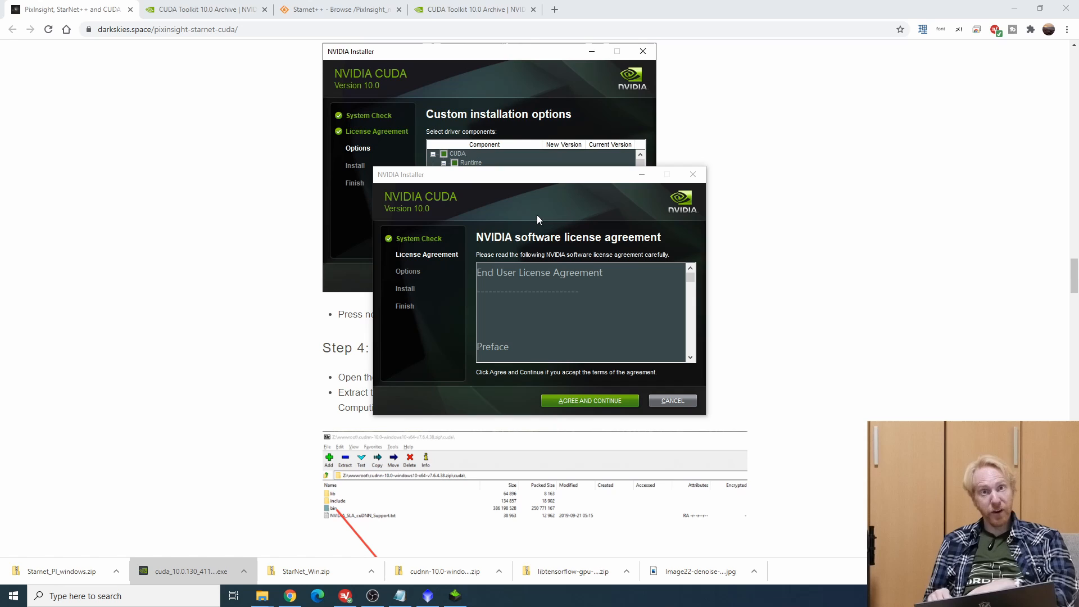
{"action": "mouse_move", "coordinate": [535, 302]}
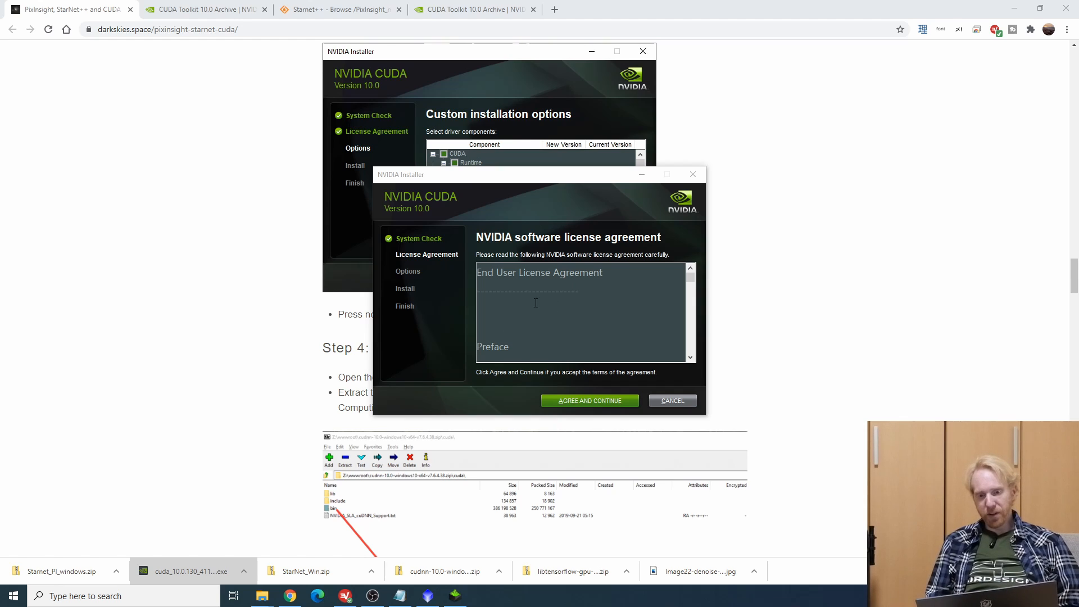
{"action": "mouse_move", "coordinate": [589, 400]}
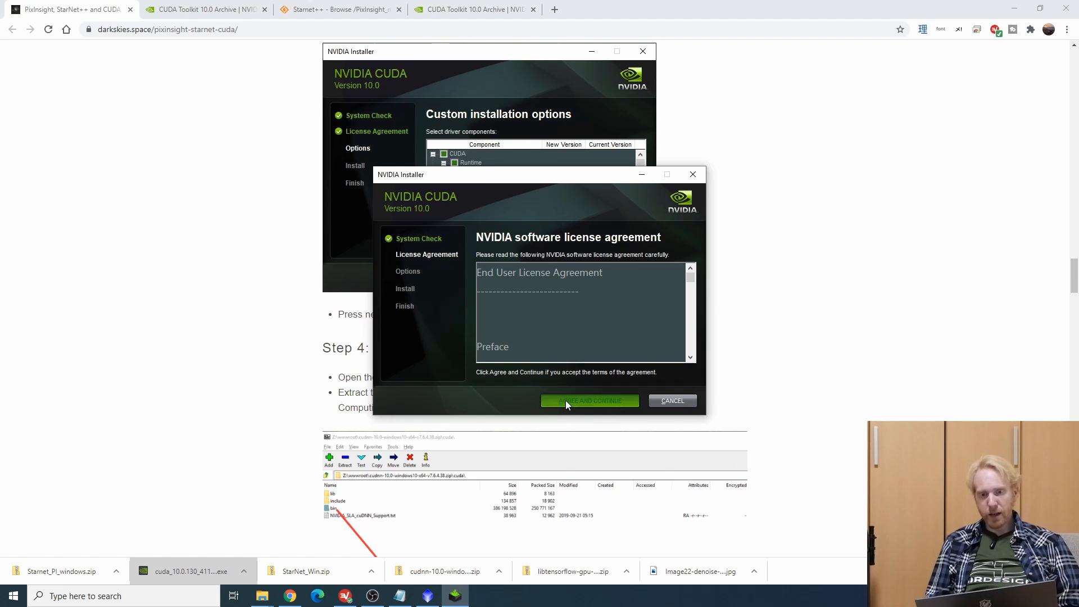
Accept the NVIDIA license and narrow the custom selection to CUDA > Runtime > Libraries.
{"action": "left_click", "coordinate": [588, 400]}
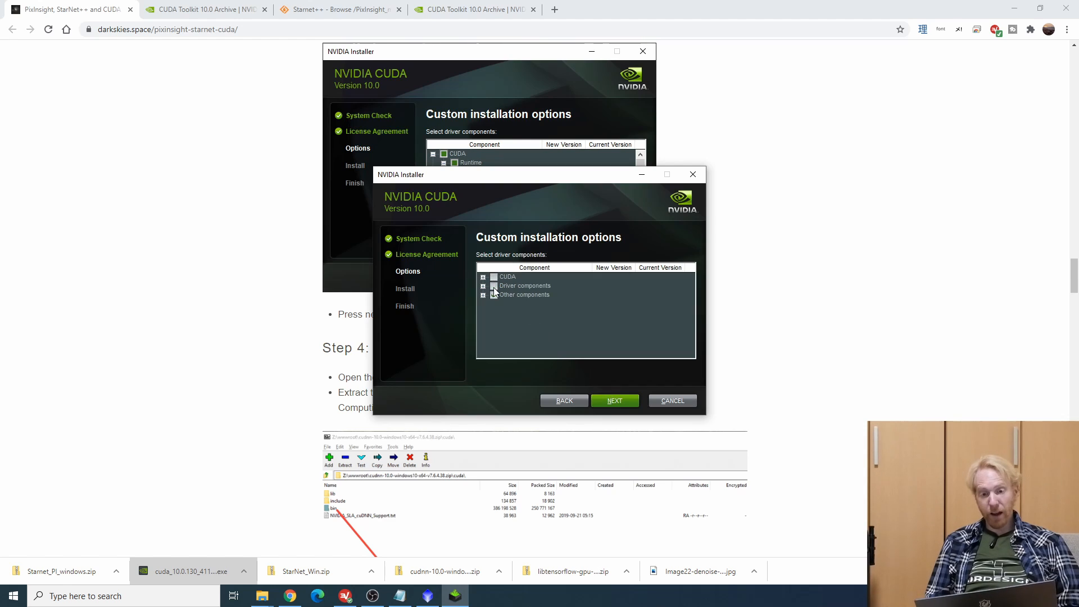
{"action": "left_click", "coordinate": [484, 276]}
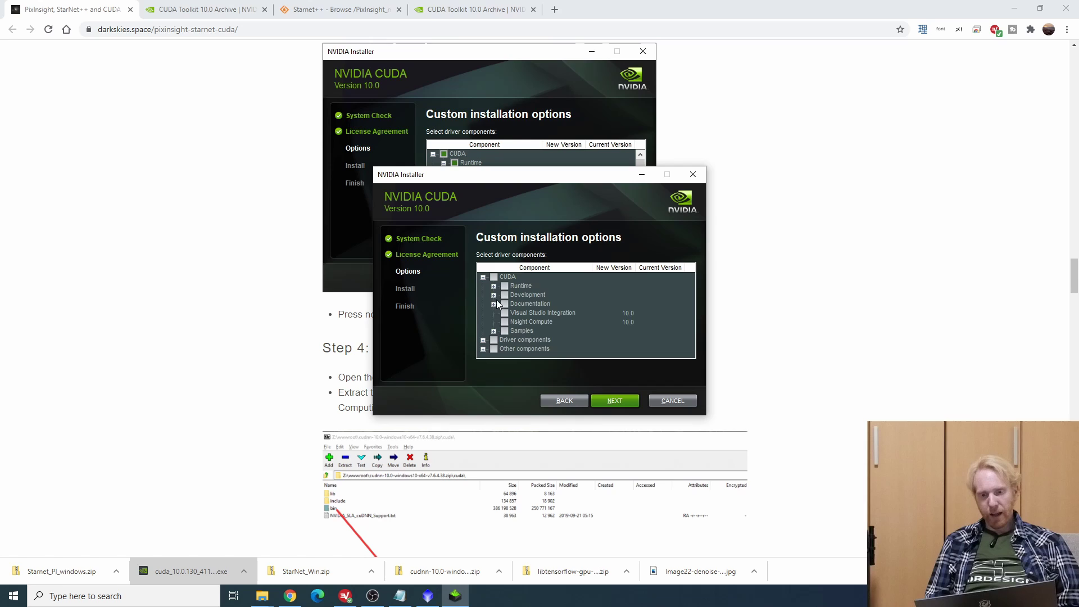
{"action": "left_click", "coordinate": [494, 285]}
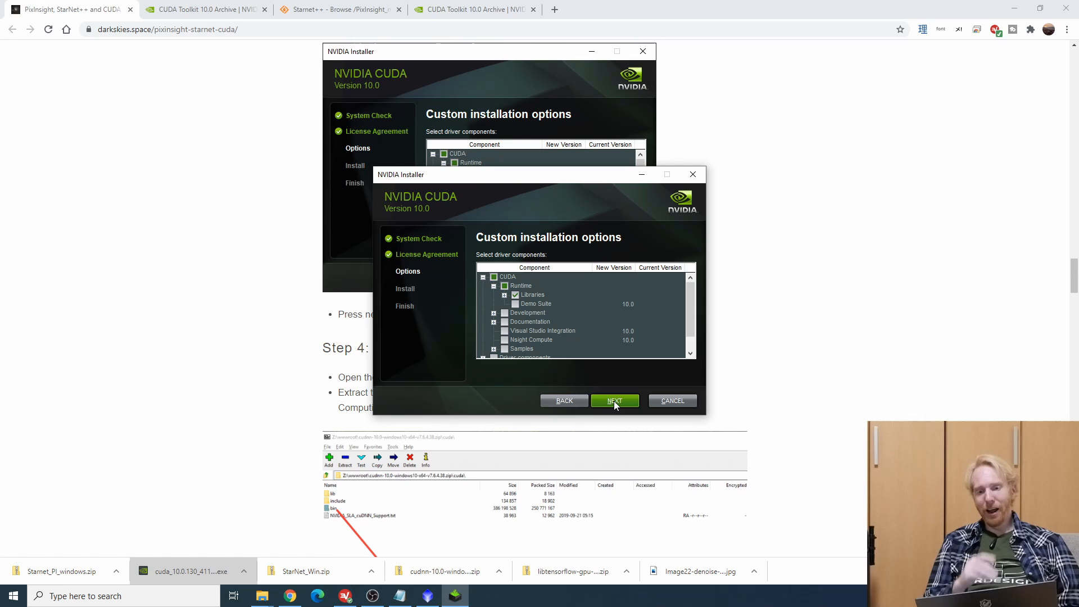
Install the runtime libraries to the default location and close the finished CUDA 10.0 installer.
{"action": "left_click", "coordinate": [614, 400]}
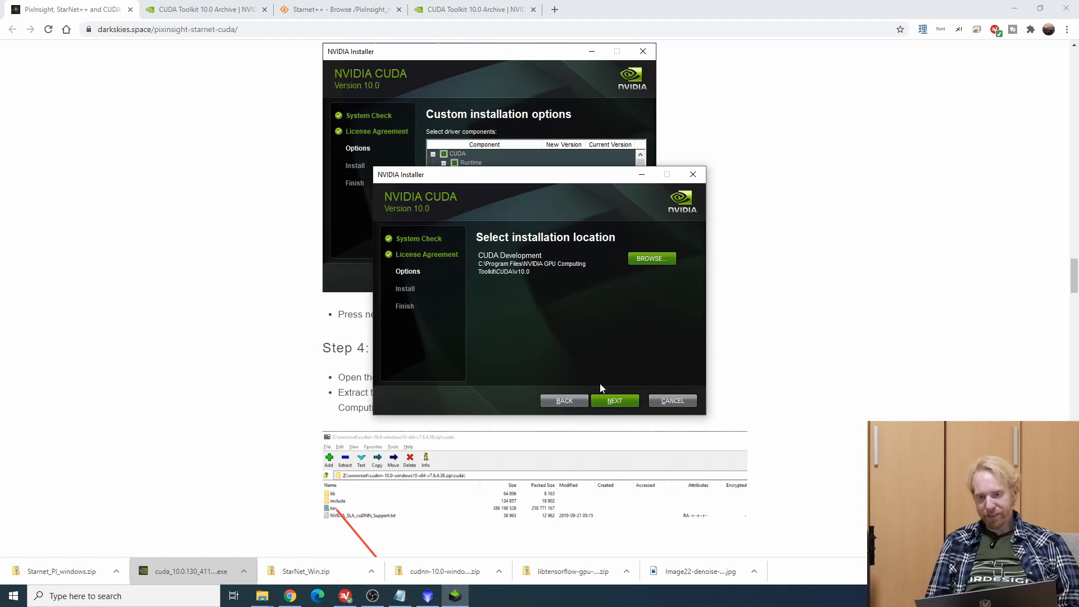
{"action": "mouse_move", "coordinate": [526, 275]}
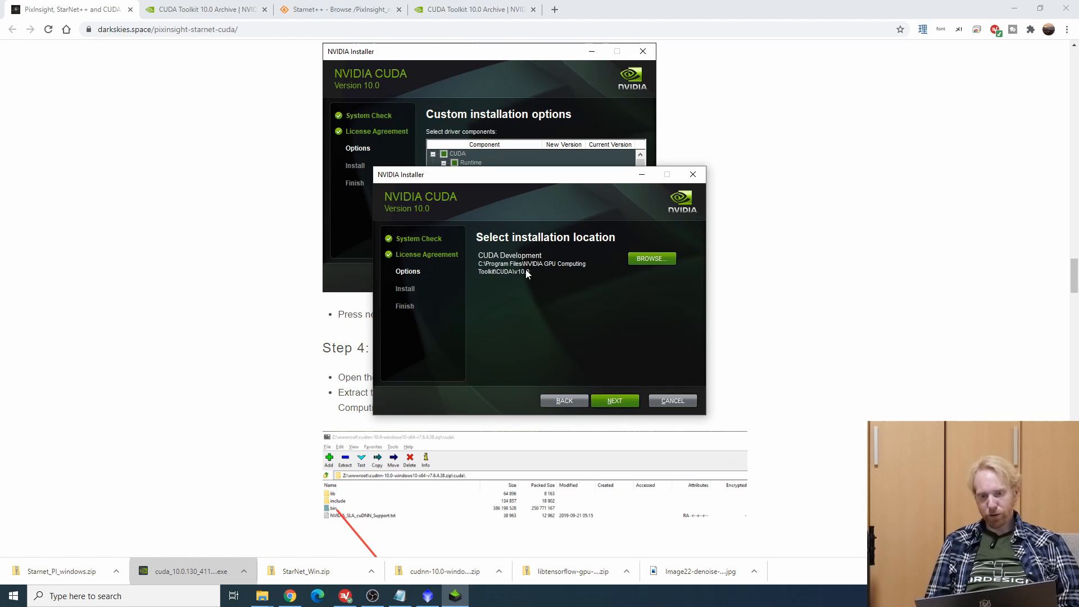
{"action": "mouse_move", "coordinate": [509, 299]}
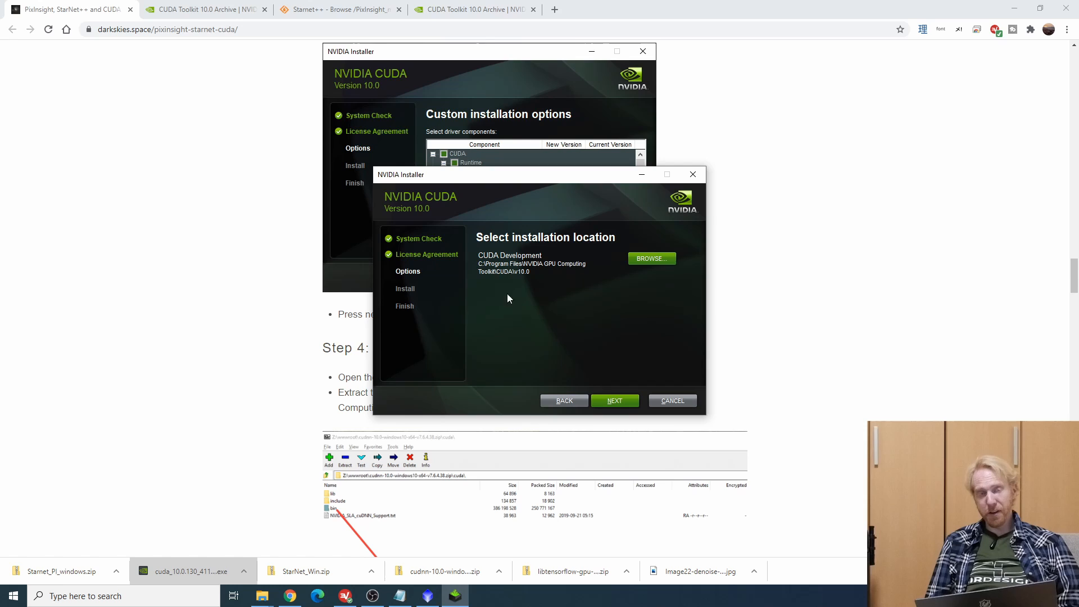
{"action": "mouse_move", "coordinate": [577, 289]}
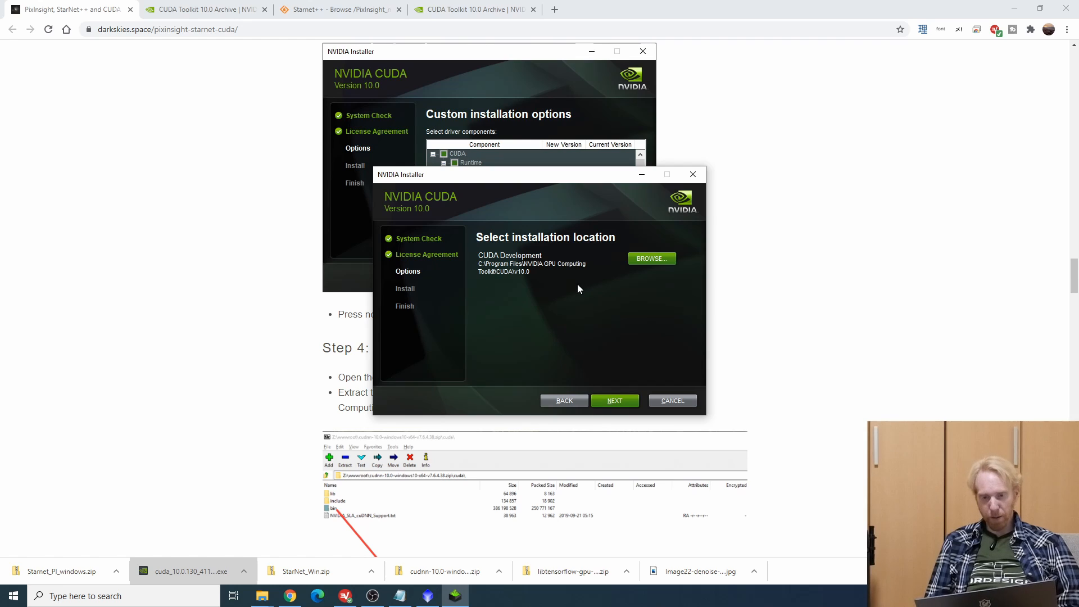
{"action": "left_click", "coordinate": [613, 400]}
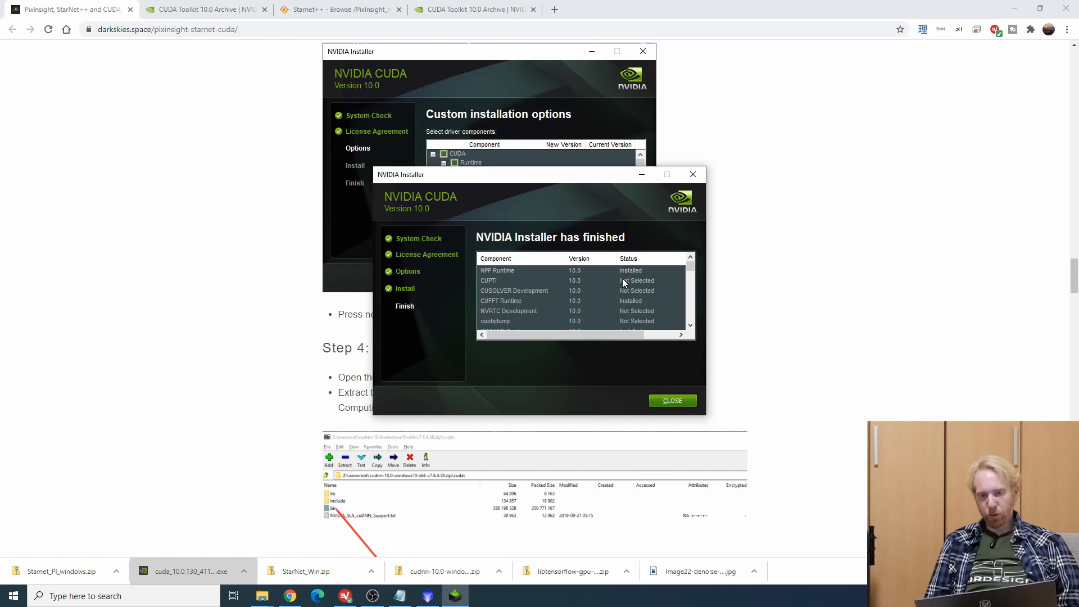
{"action": "mouse_move", "coordinate": [672, 400]}
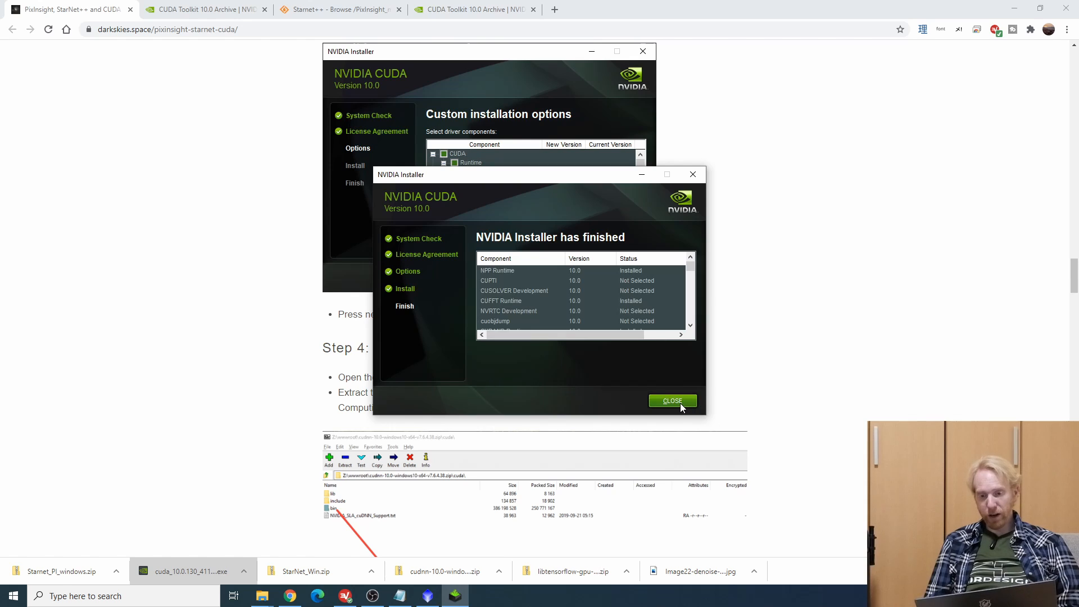
{"action": "left_click", "coordinate": [672, 400]}
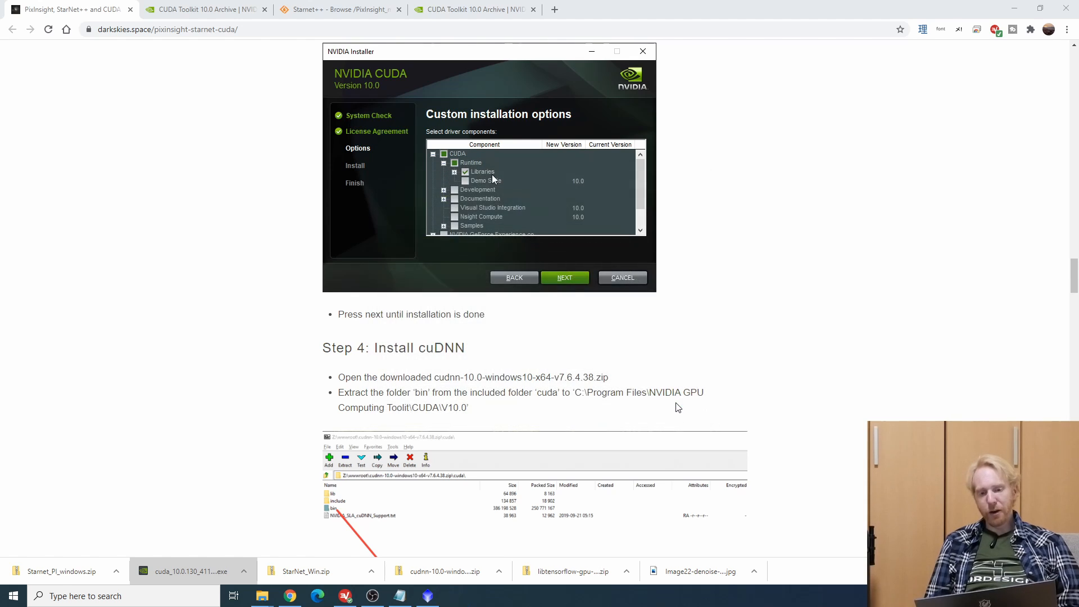
Reach Step 4, Install cuDNN, and open the downloaded cuDNN 10.0 zip.
{"action": "scroll", "scroll_direction": "down", "scroll_amount": 3}
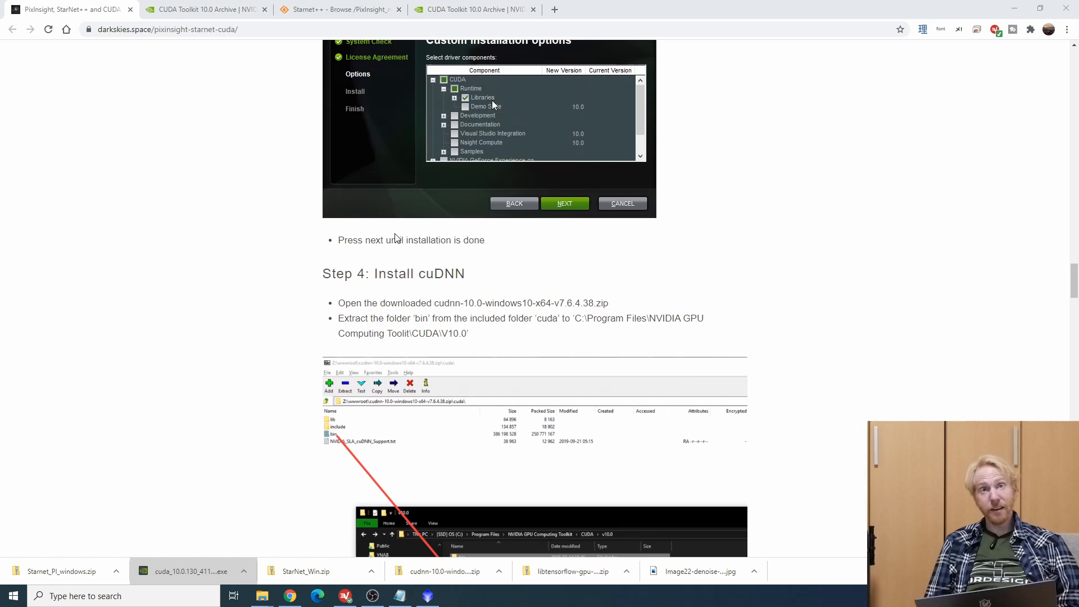
{"action": "mouse_move", "coordinate": [518, 373]}
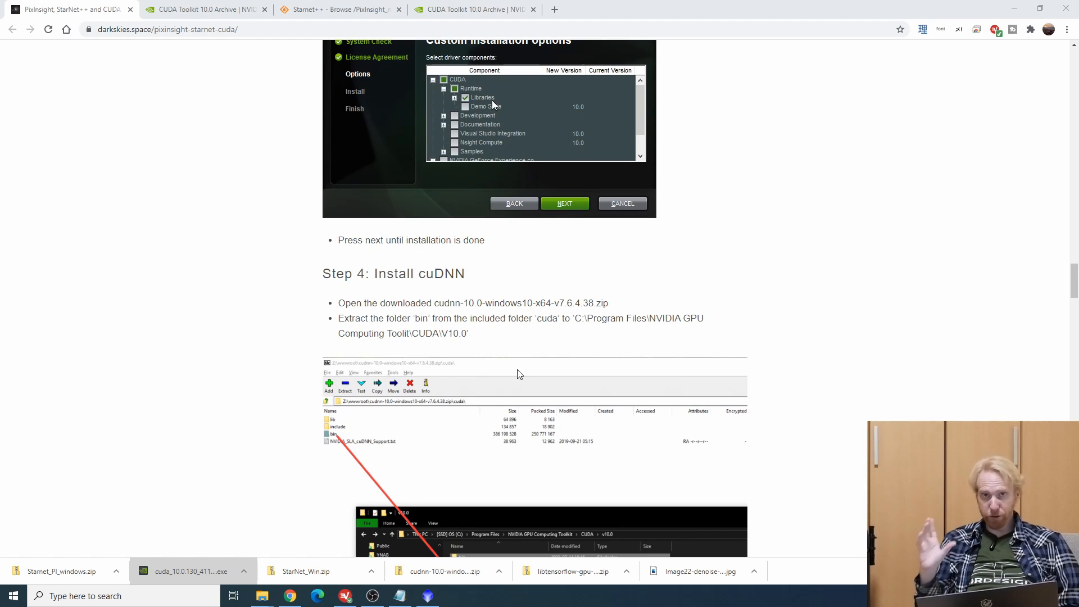
{"action": "mouse_move", "coordinate": [329, 482]}
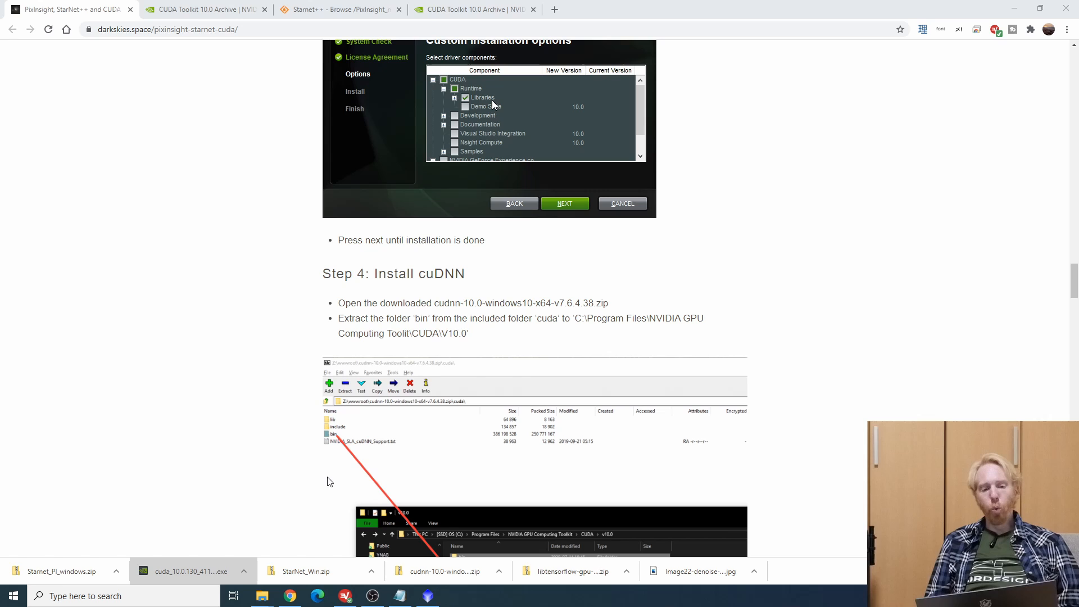
{"action": "mouse_move", "coordinate": [262, 596]}
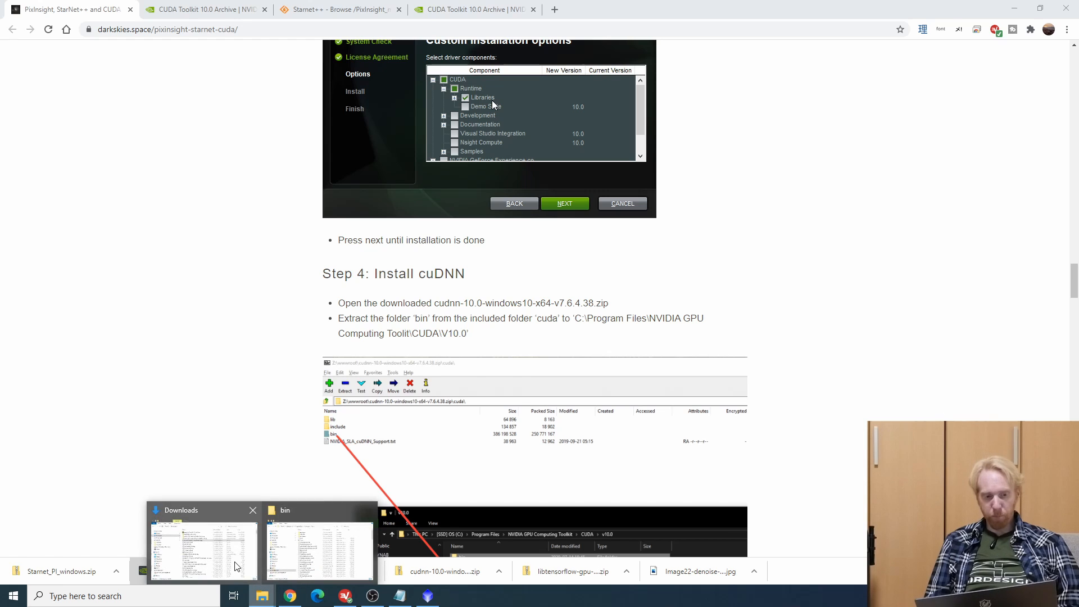
{"action": "left_click", "coordinate": [204, 544]}
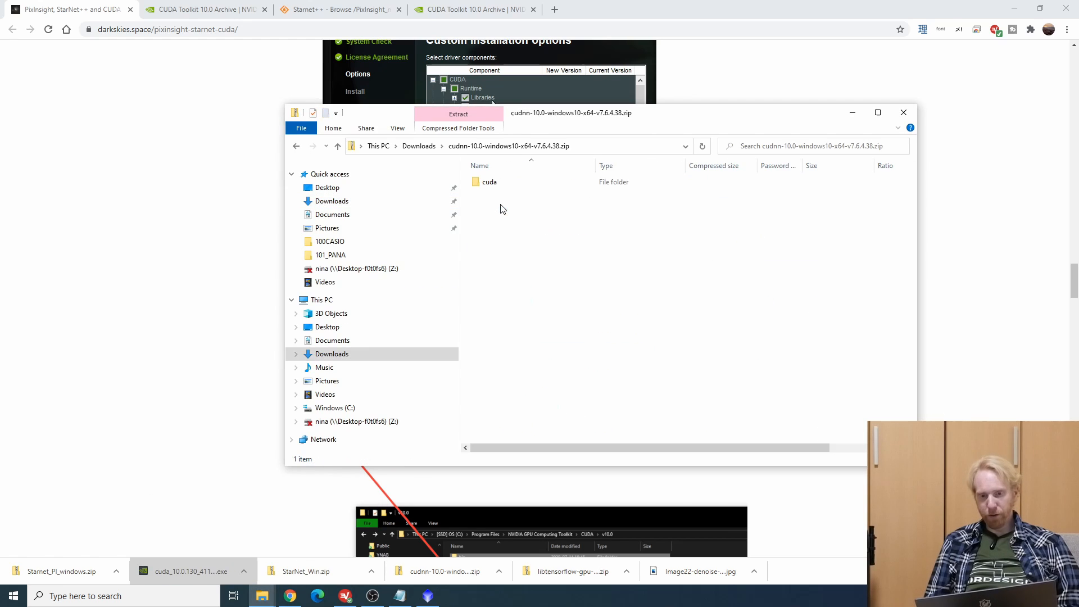
Copy the archive's cuda\bin folder into C:\Program Files\NVIDIA GPU Computing Toolkit\CUDA\v10.0 with admin permission.
{"action": "left_click", "coordinate": [489, 182]}
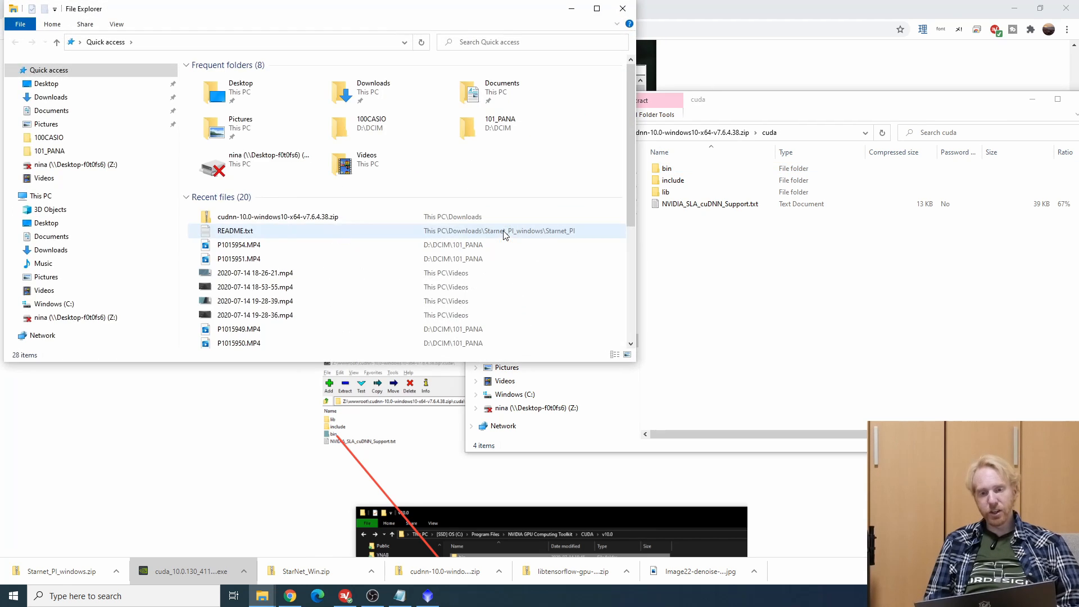
{"action": "left_click", "coordinate": [54, 304]}
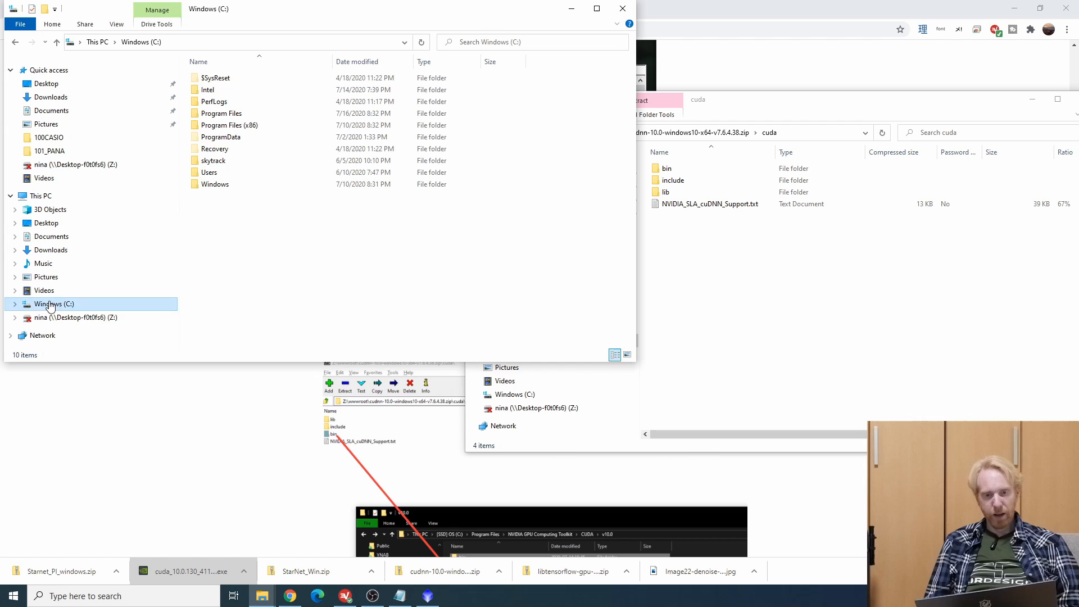
{"action": "double_click", "coordinate": [221, 112]}
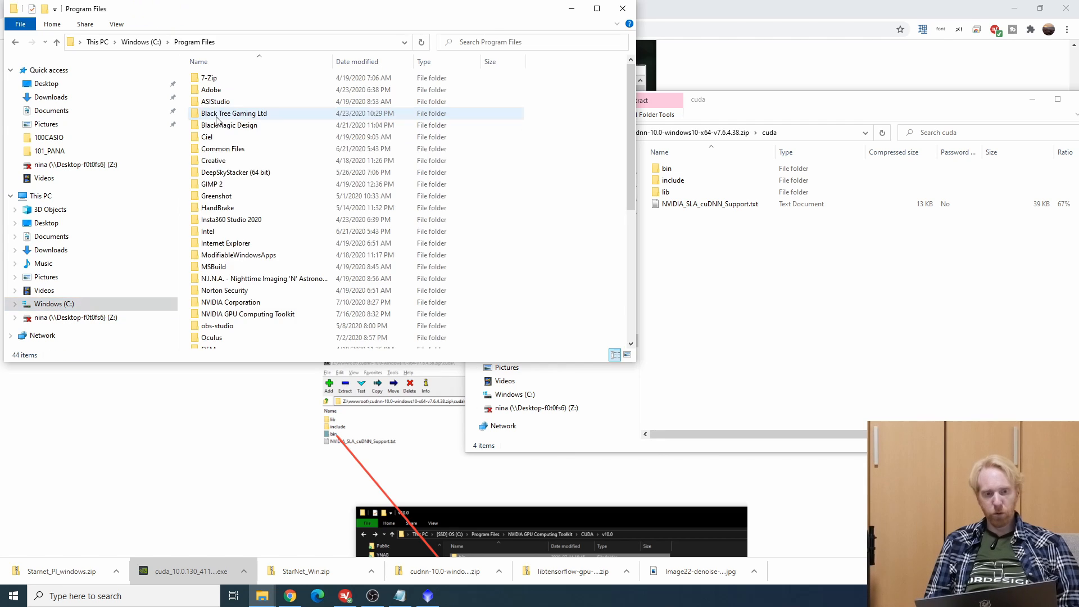
{"action": "double_click", "coordinate": [248, 314]}
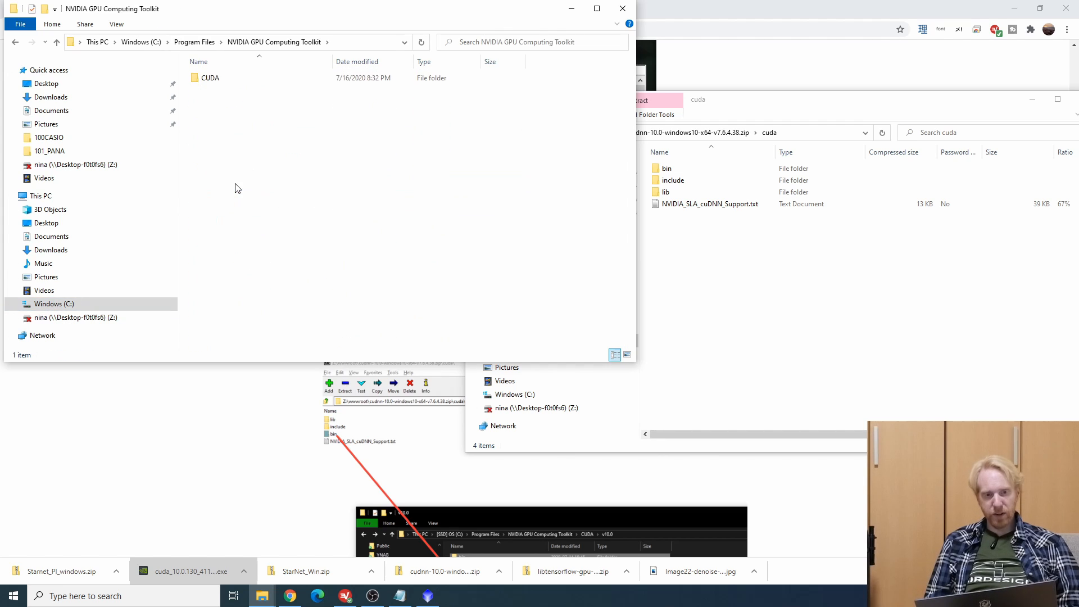
{"action": "double_click", "coordinate": [210, 77]}
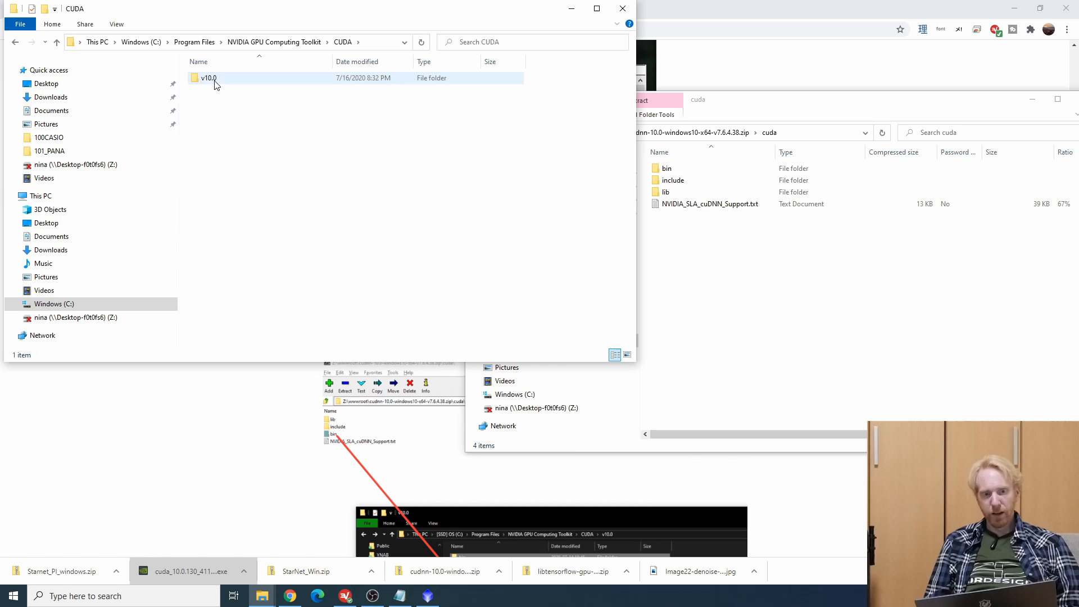
{"action": "double_click", "coordinate": [209, 78]}
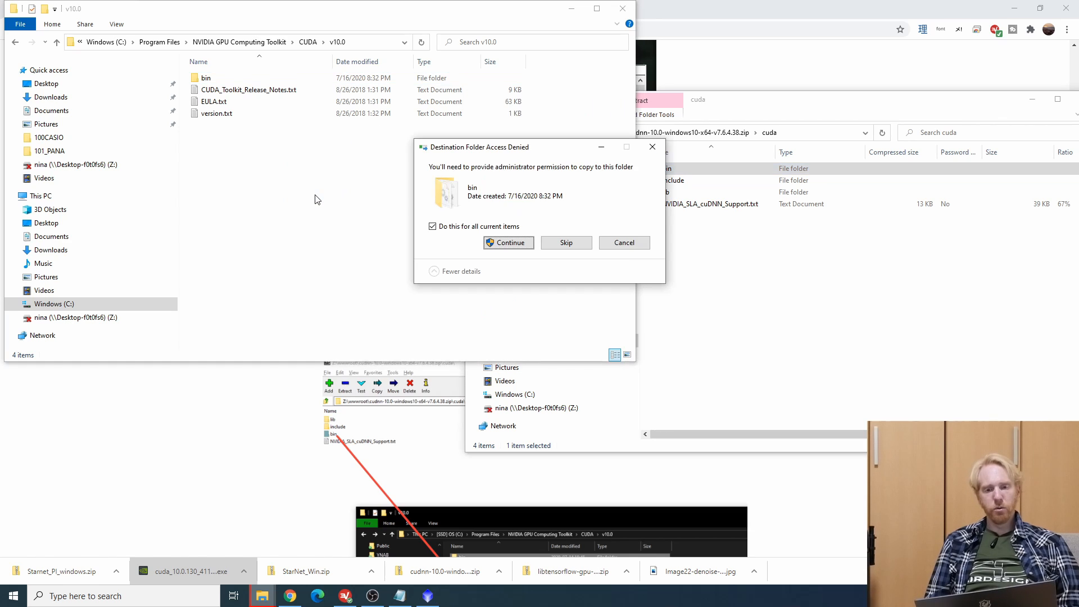
{"action": "left_click", "coordinate": [508, 242]}
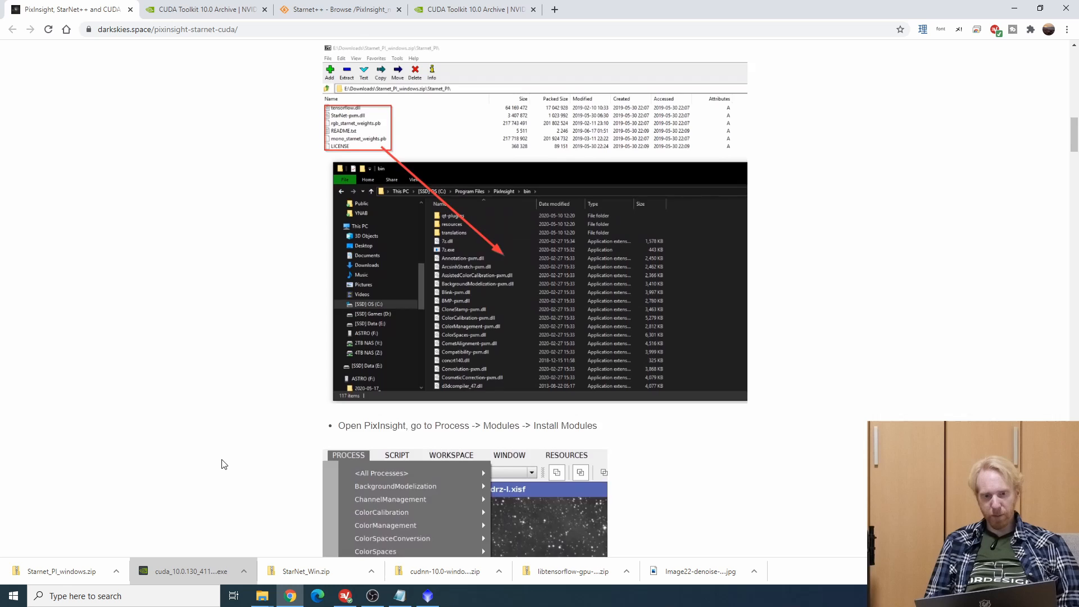
Scroll the tutorial to Step 2, Replace the tensorflow.dll.
{"action": "scroll", "scroll_direction": "up", "scroll_amount": 3}
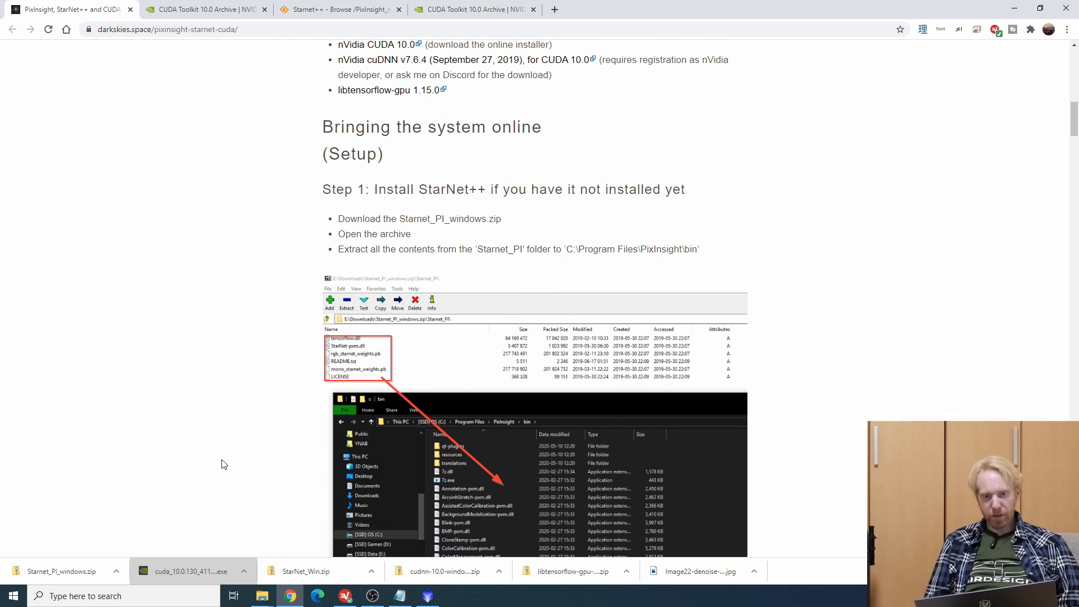
{"action": "scroll", "scroll_direction": "down", "scroll_amount": 3}
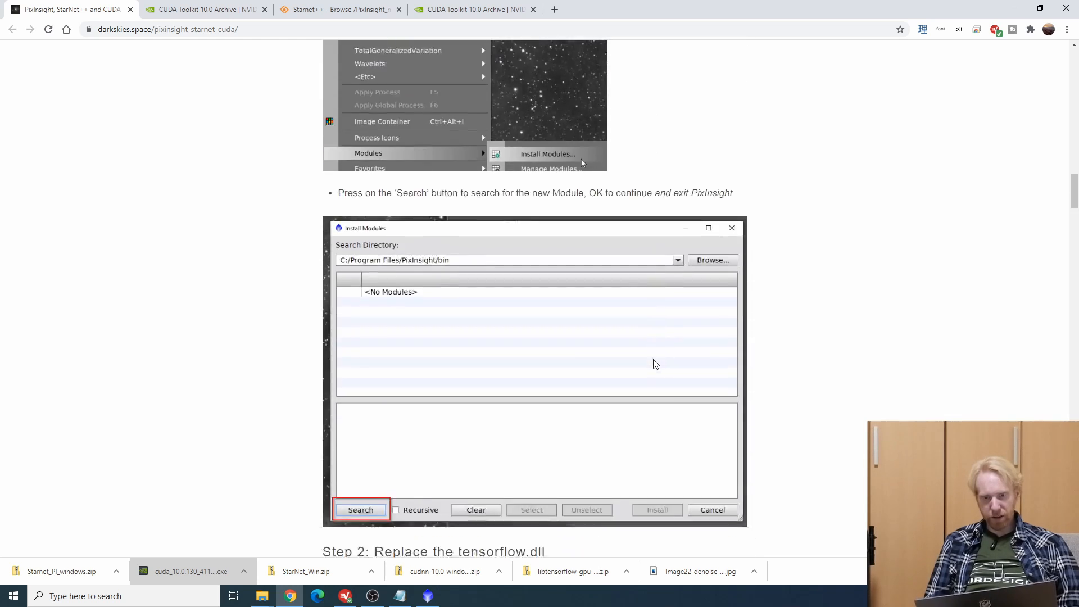
{"action": "scroll", "scroll_direction": "down", "scroll_amount": 3}
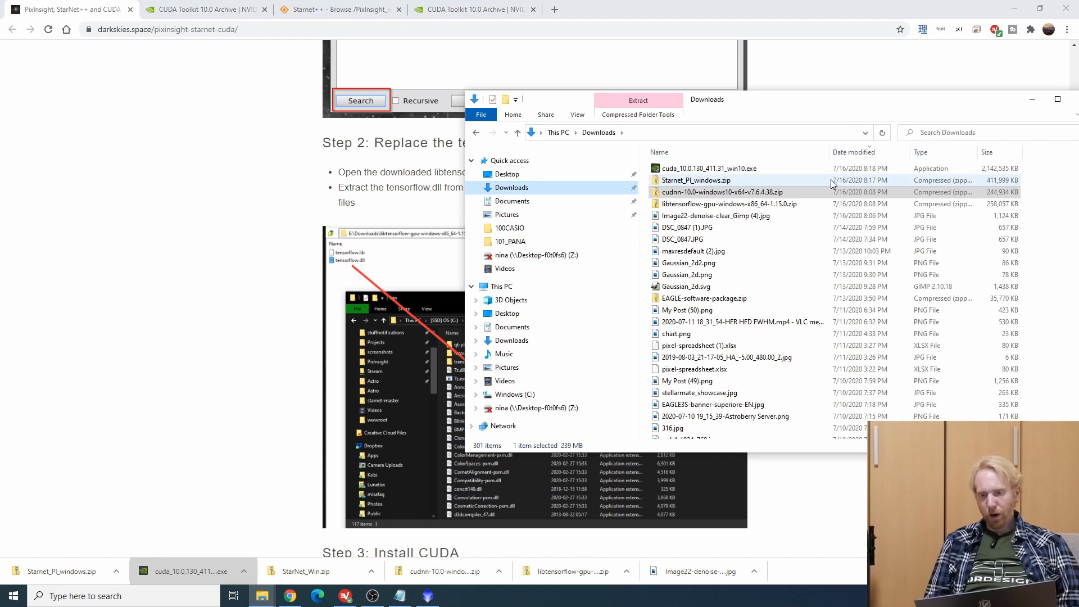
Copy tensorflow.dll from the libtensorflow-gpu zip's lib folder into PixInsight\bin, replacing the existing file.
{"action": "double_click", "coordinate": [730, 203]}
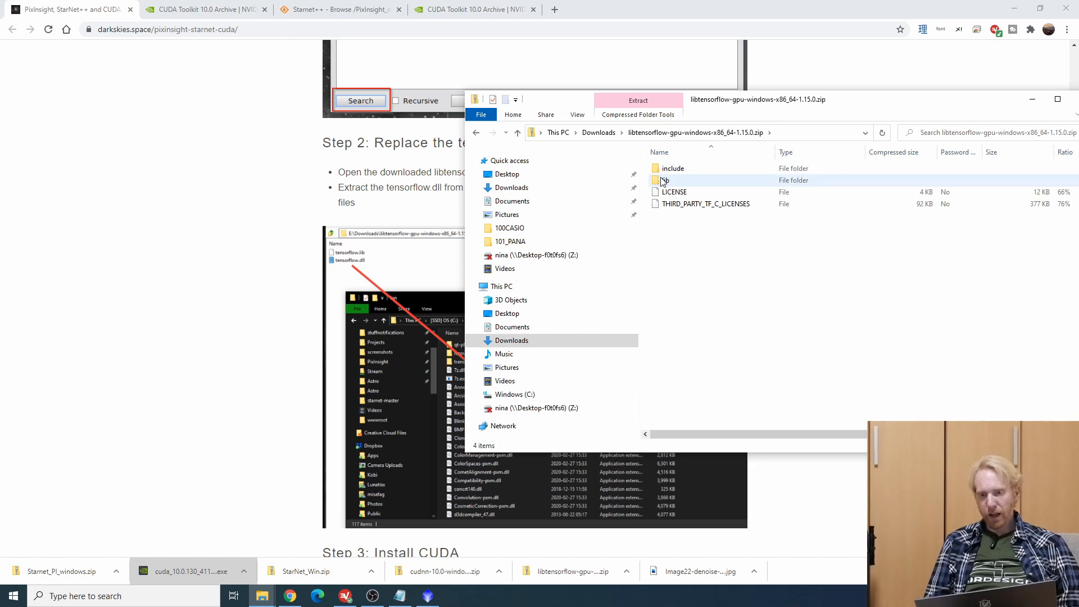
{"action": "double_click", "coordinate": [672, 180]}
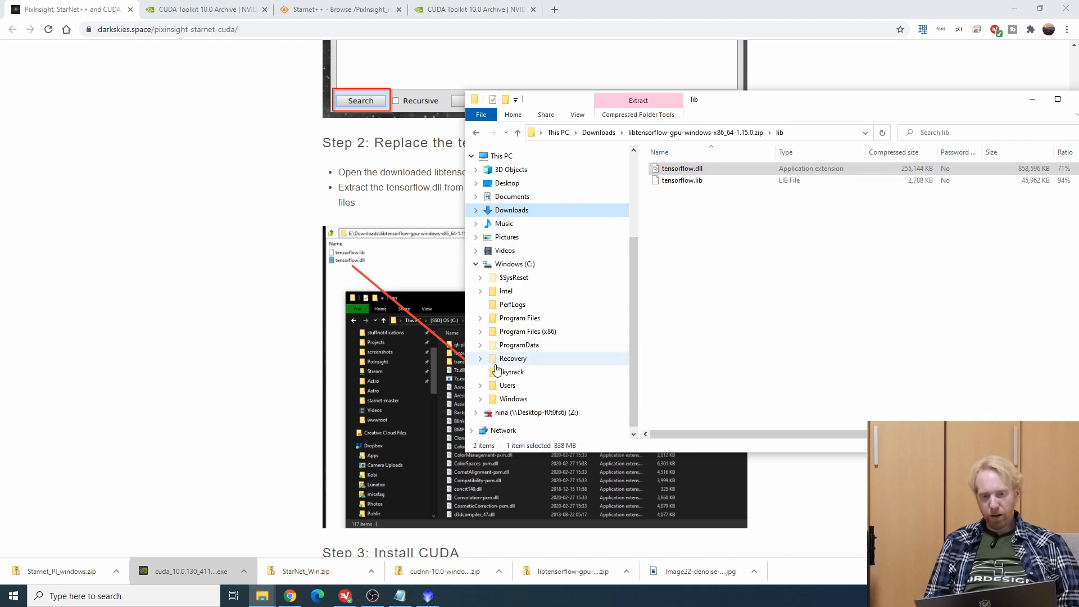
{"action": "scroll", "scroll_direction": "down", "scroll_amount": 3}
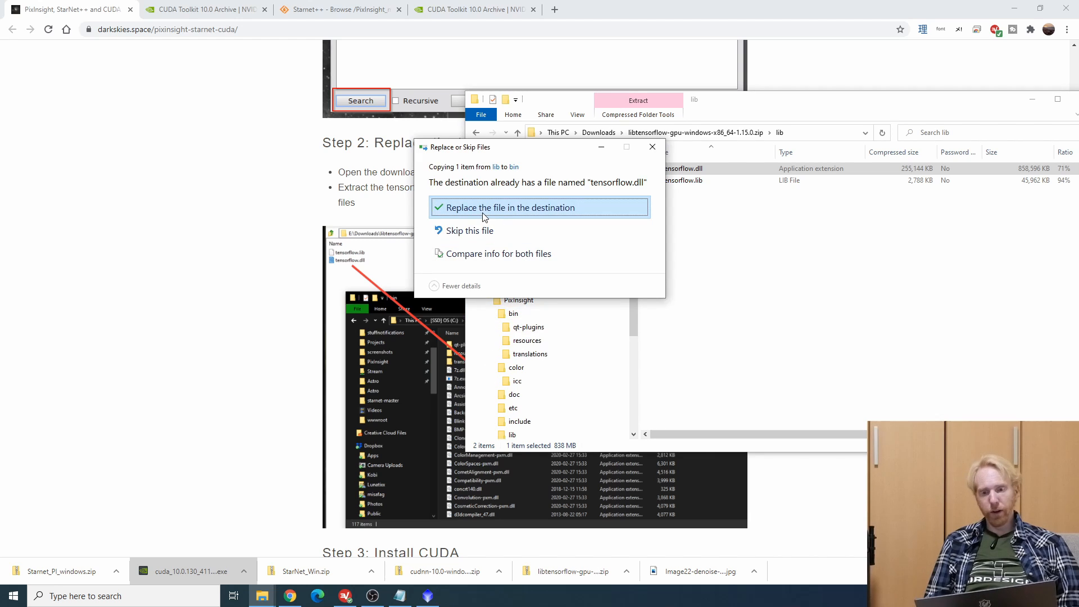
{"action": "mouse_move", "coordinate": [499, 210]}
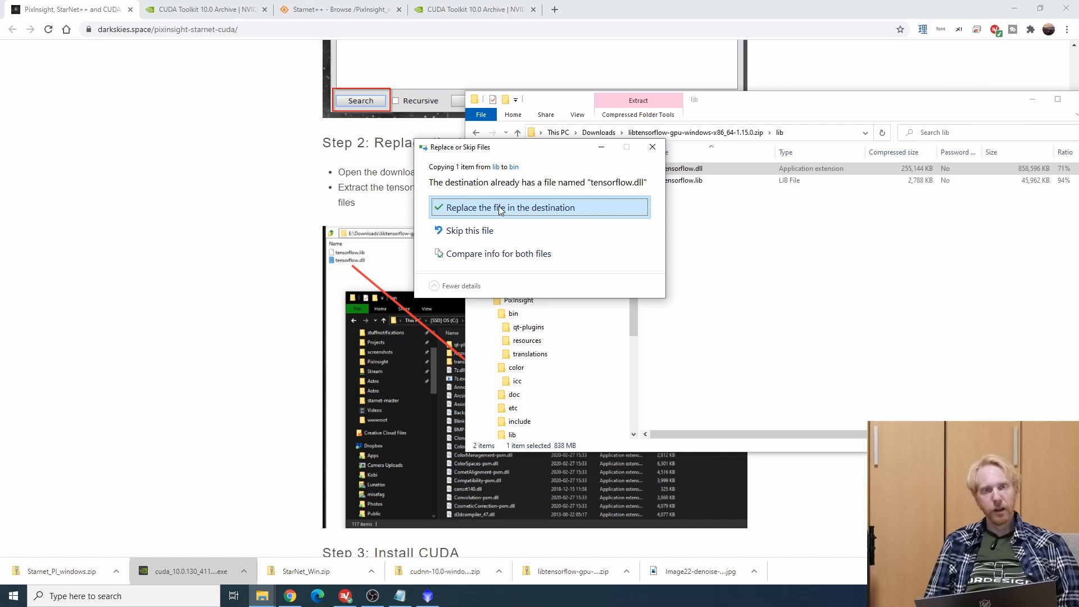
{"action": "left_click", "coordinate": [509, 207]}
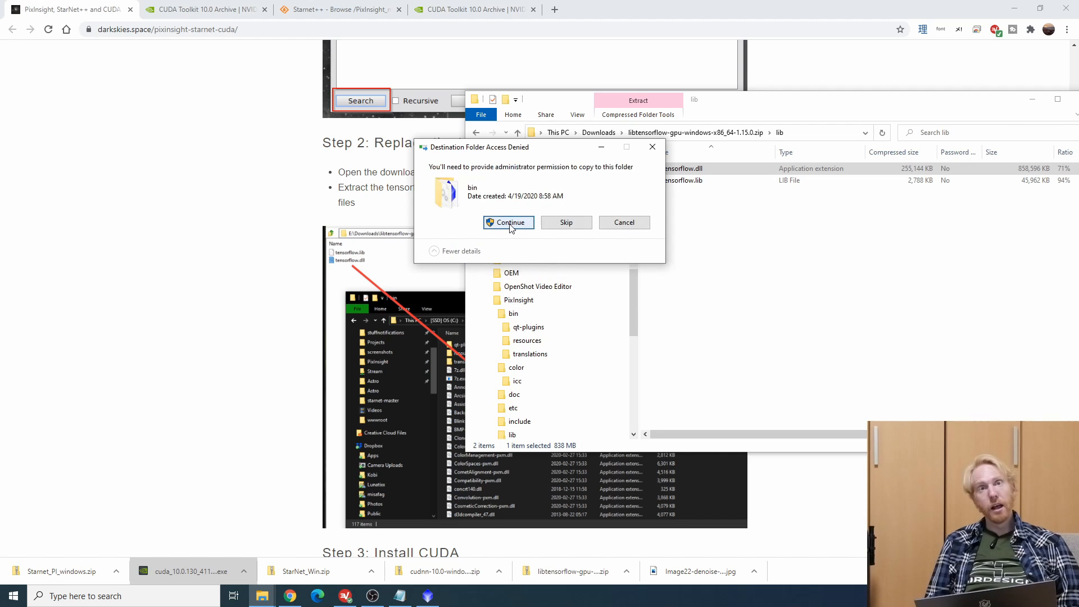
{"action": "left_click", "coordinate": [508, 223]}
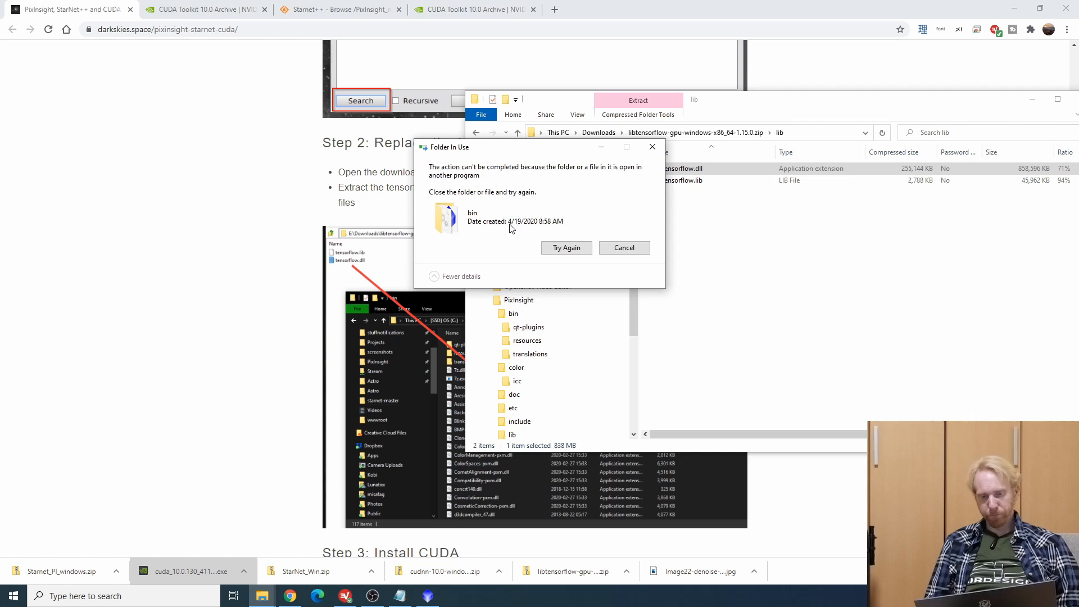
{"action": "mouse_move", "coordinate": [565, 247]}
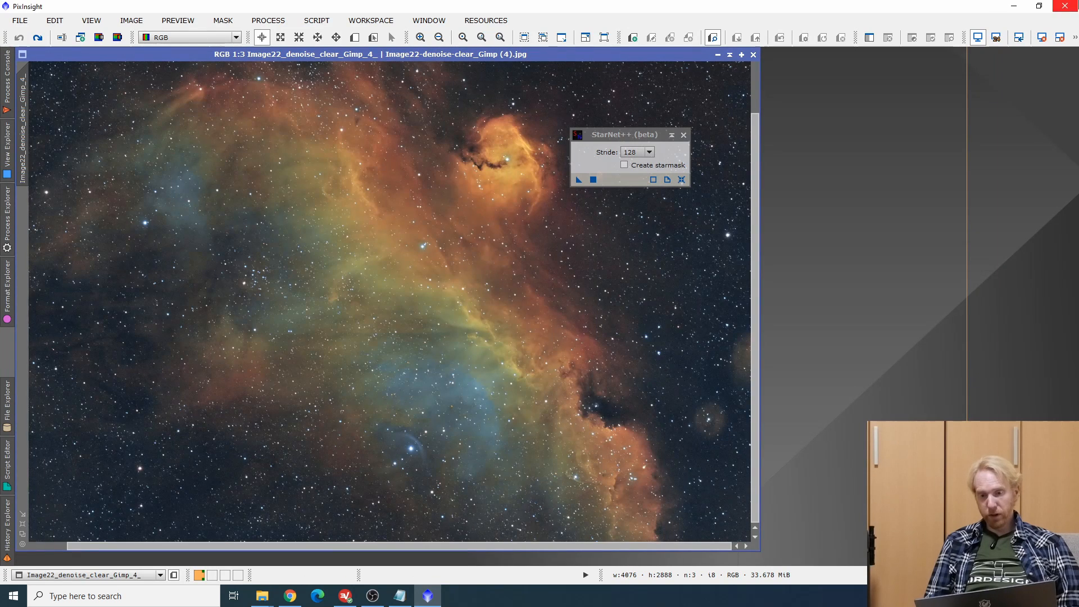
Quit PixInsight, discarding unsaved processing histories, so its bin folder is no longer in use.
{"action": "left_click", "coordinate": [1068, 7]}
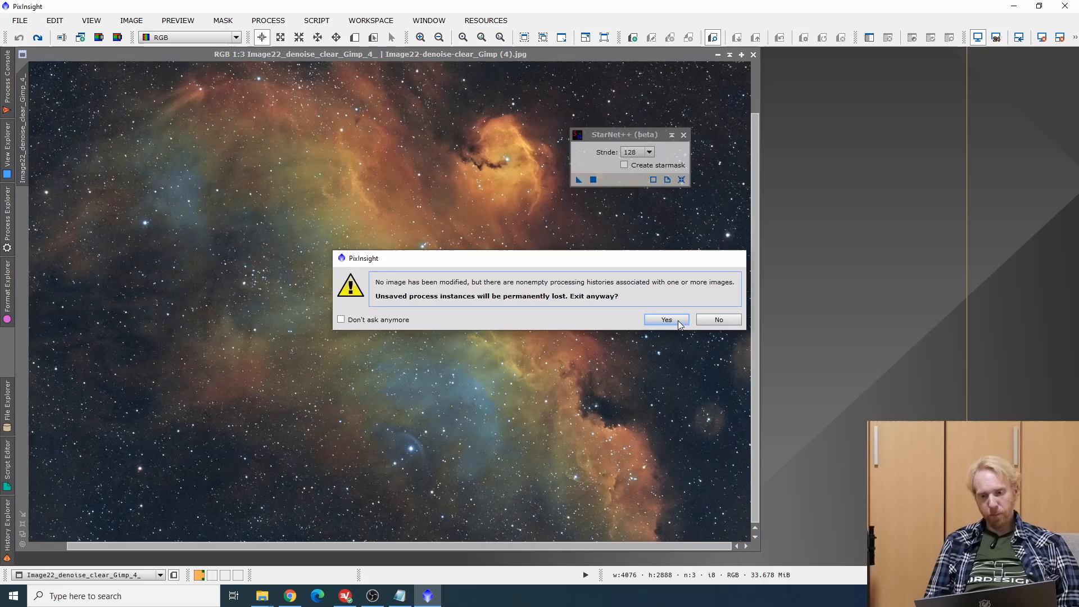
{"action": "left_click", "coordinate": [664, 318]}
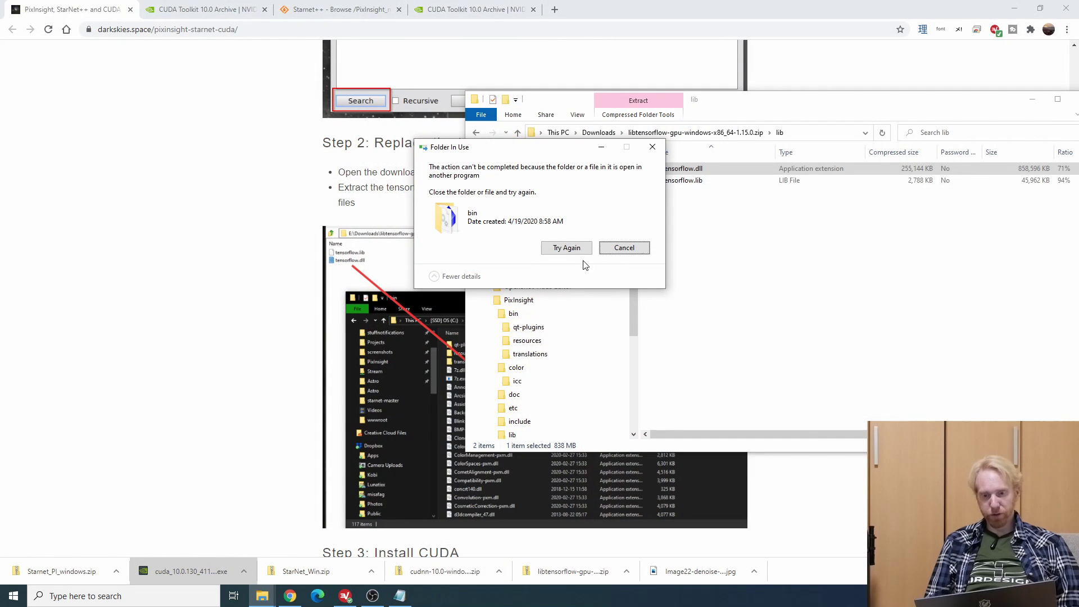
Retry the blocked tensorflow.dll replacement now that PixInsight is closed.
{"action": "left_click", "coordinate": [566, 248]}
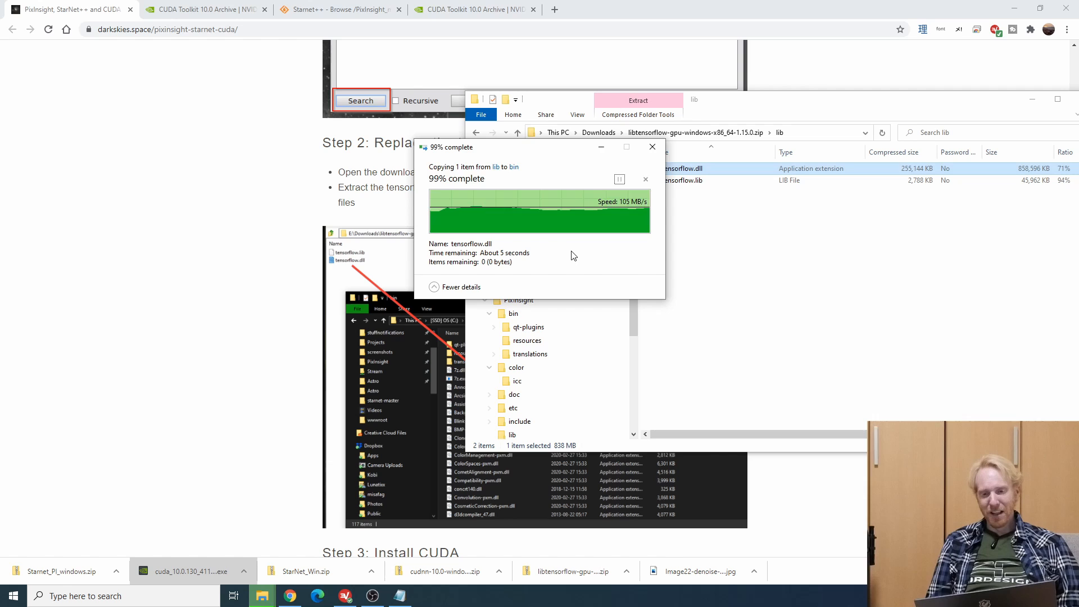
{"action": "scroll", "scroll_direction": "down", "scroll_amount": 3}
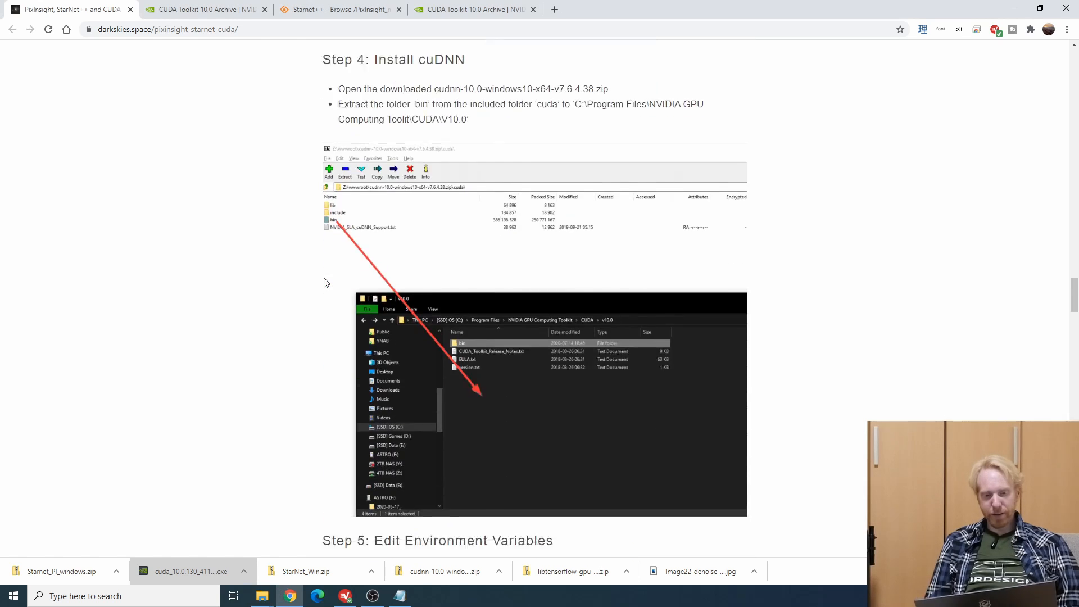
Search the Start menu for 'env' and launch Edit the system environment variables.
{"action": "scroll", "scroll_direction": "down", "scroll_amount": 3}
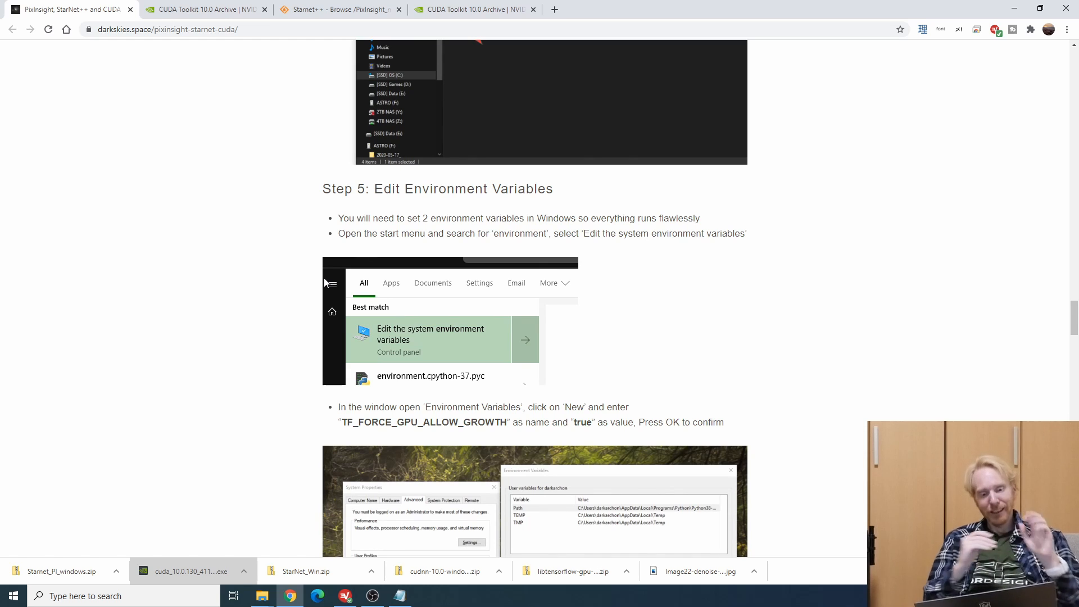
{"action": "left_click", "coordinate": [12, 595]}
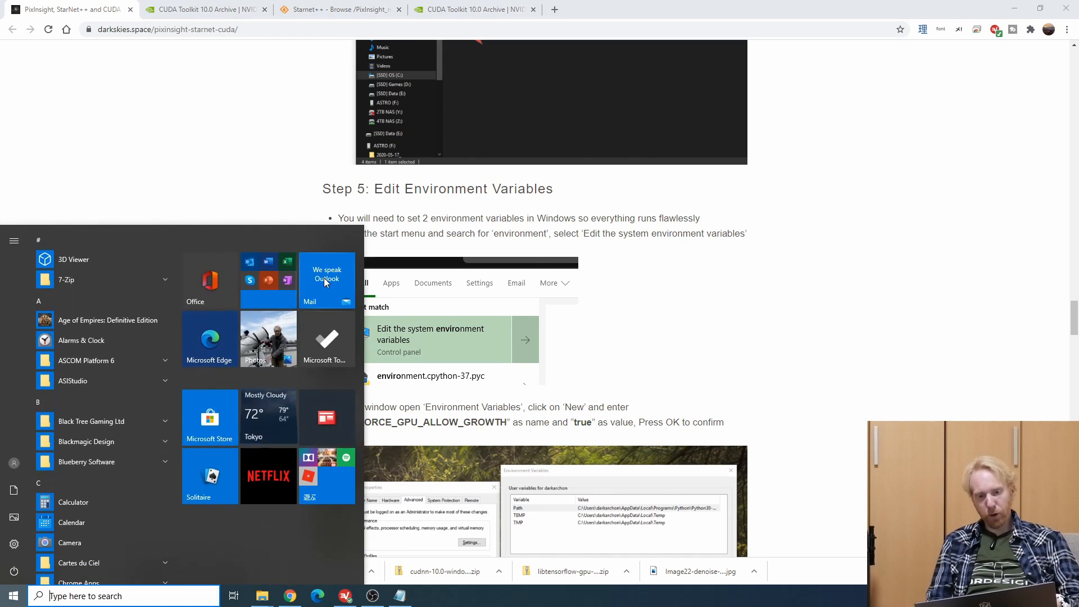
{"action": "type", "text": "en"}
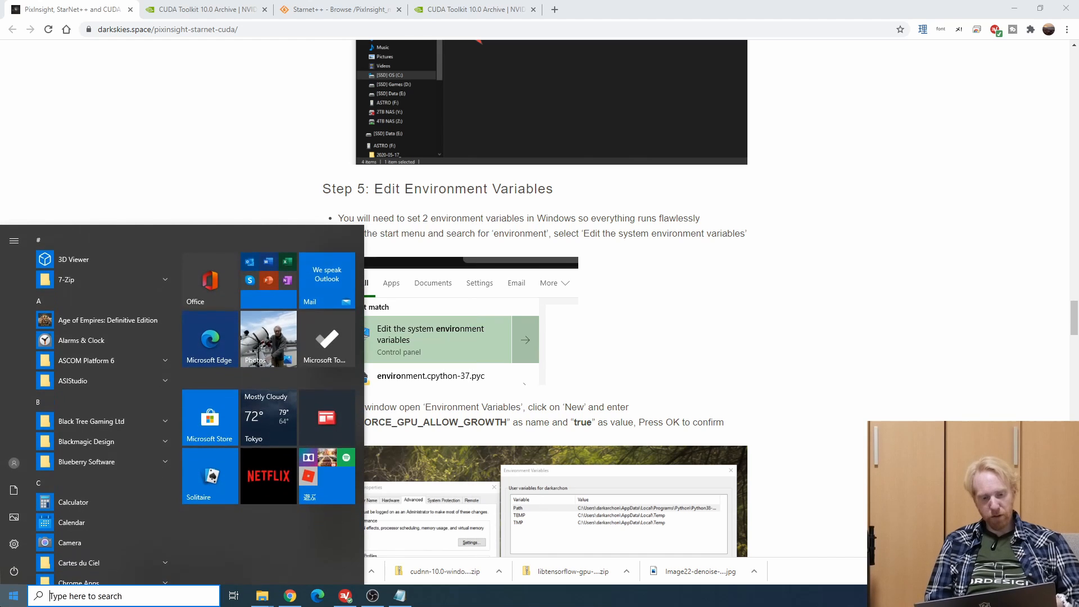
{"action": "type", "text": "env"}
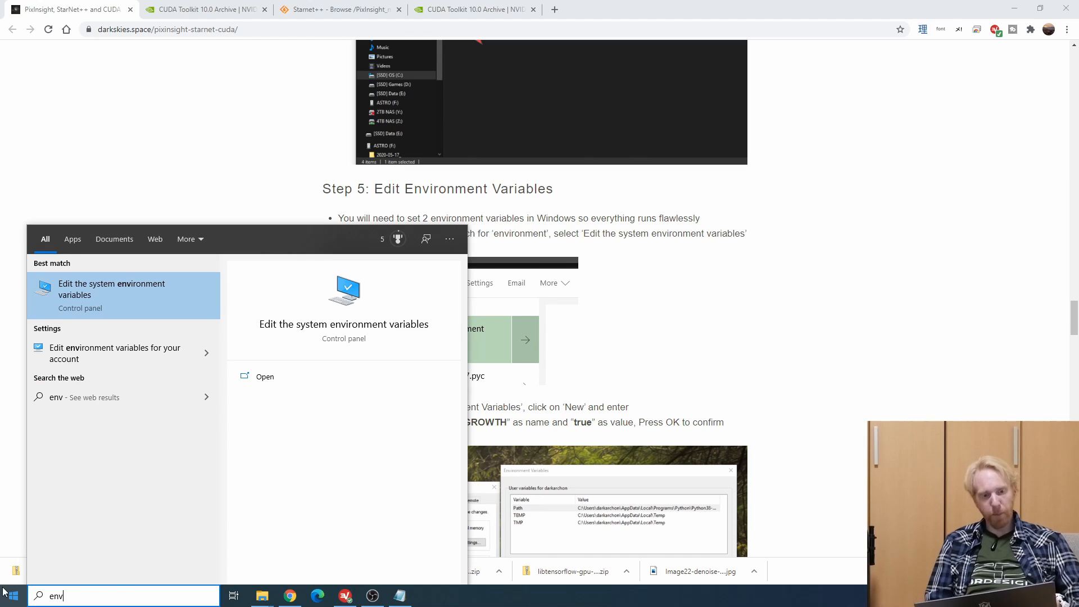
{"action": "mouse_move", "coordinate": [134, 301]}
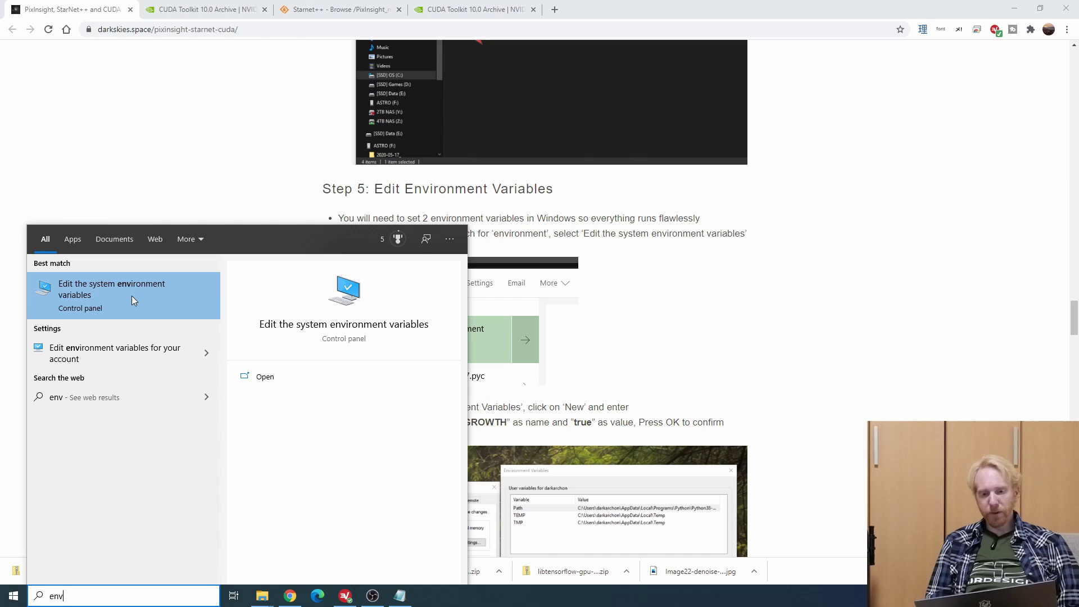
{"action": "left_click", "coordinate": [111, 289]}
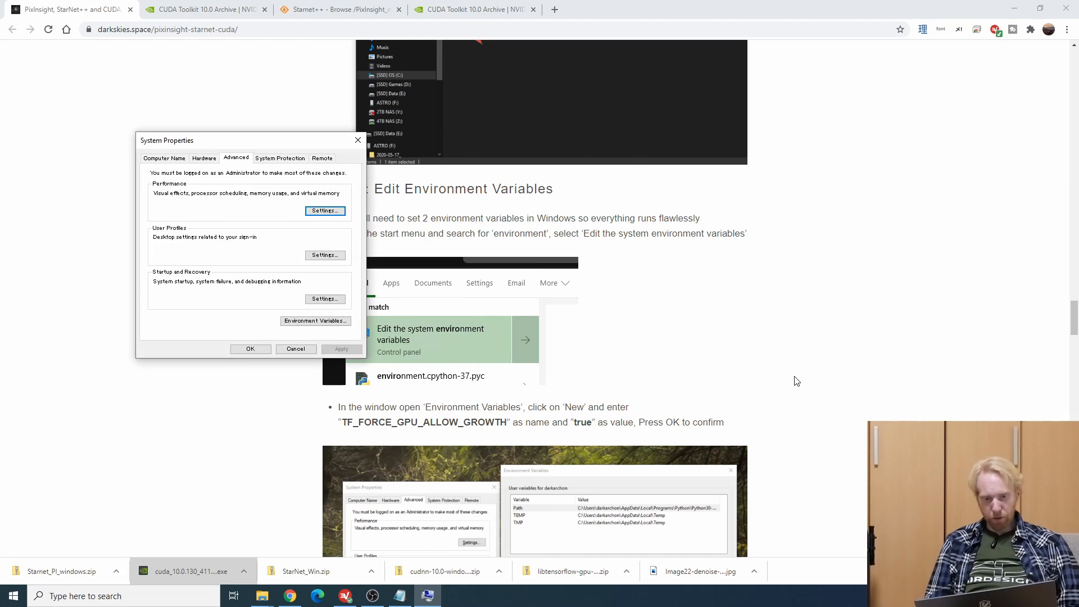
Bring up the Environment Variables window, then return to the tutorial page.
{"action": "scroll", "scroll_direction": "down", "scroll_amount": 3}
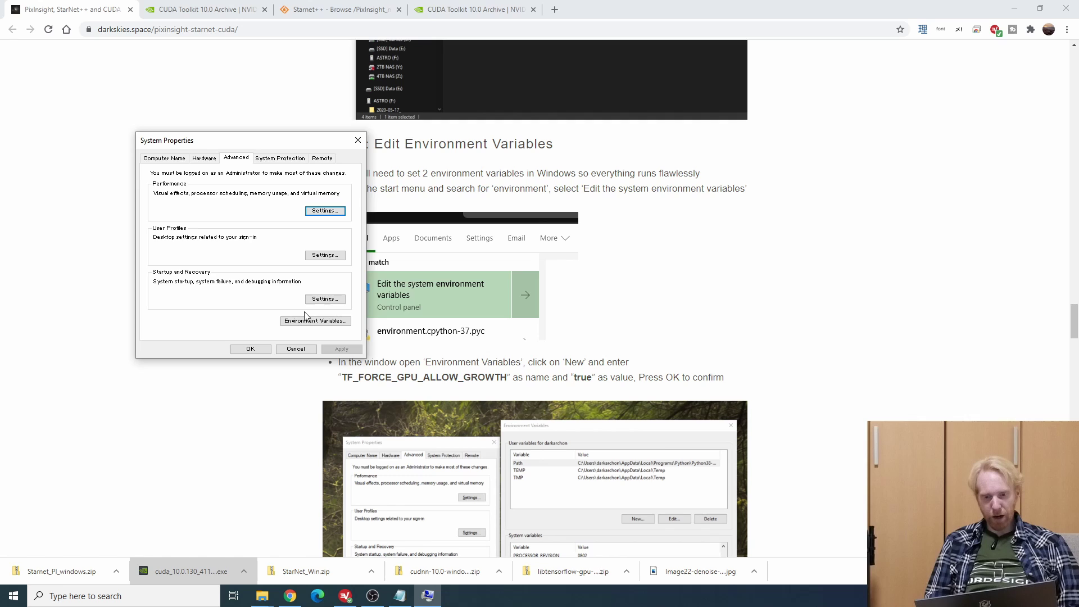
{"action": "left_click", "coordinate": [315, 320]}
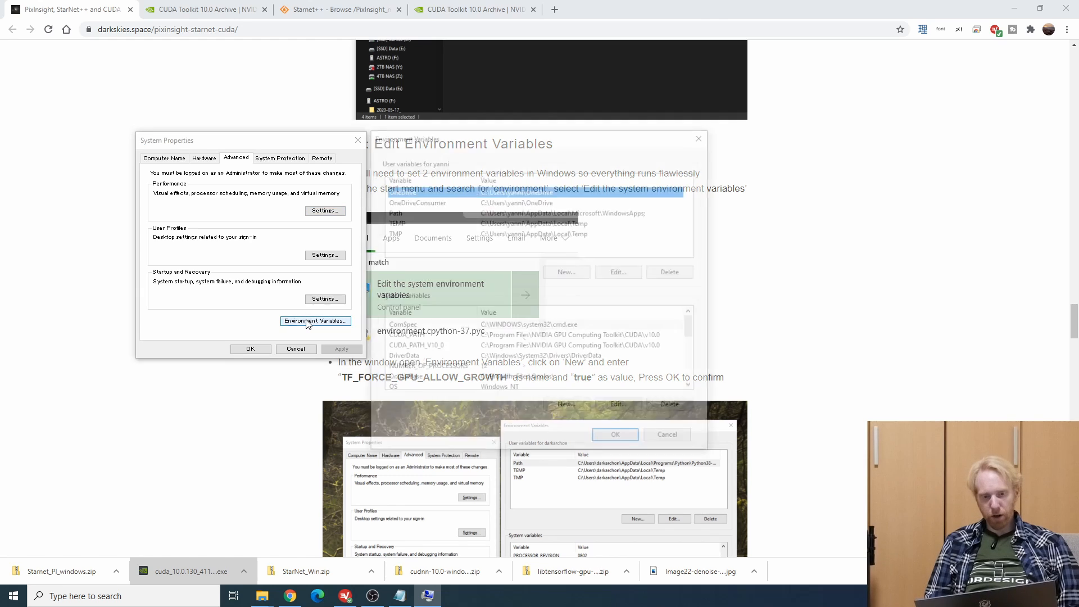
{"action": "left_click", "coordinate": [315, 321]}
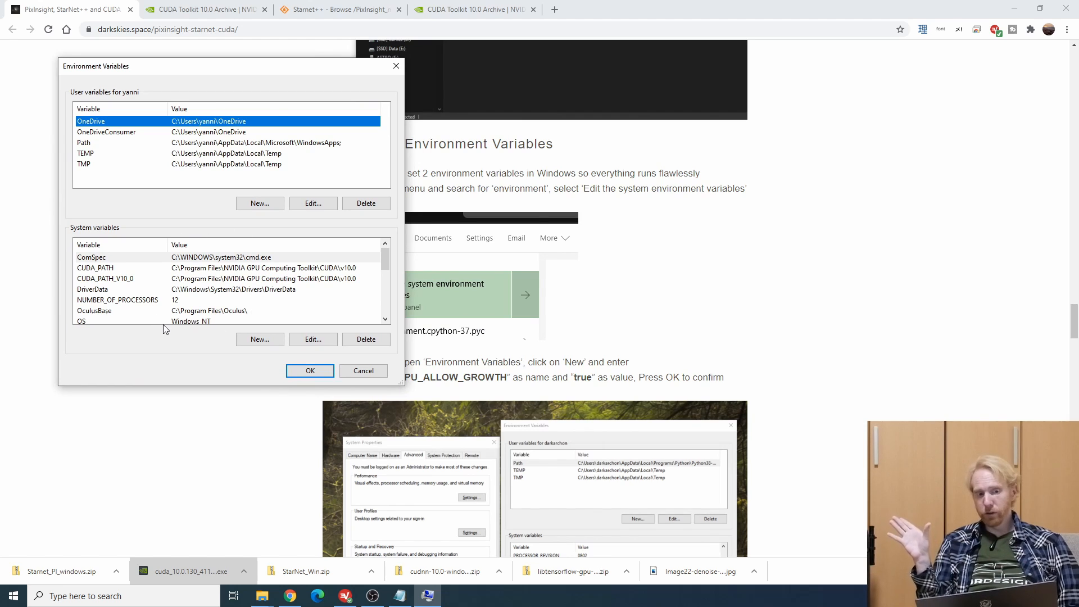
{"action": "mouse_move", "coordinate": [99, 158]}
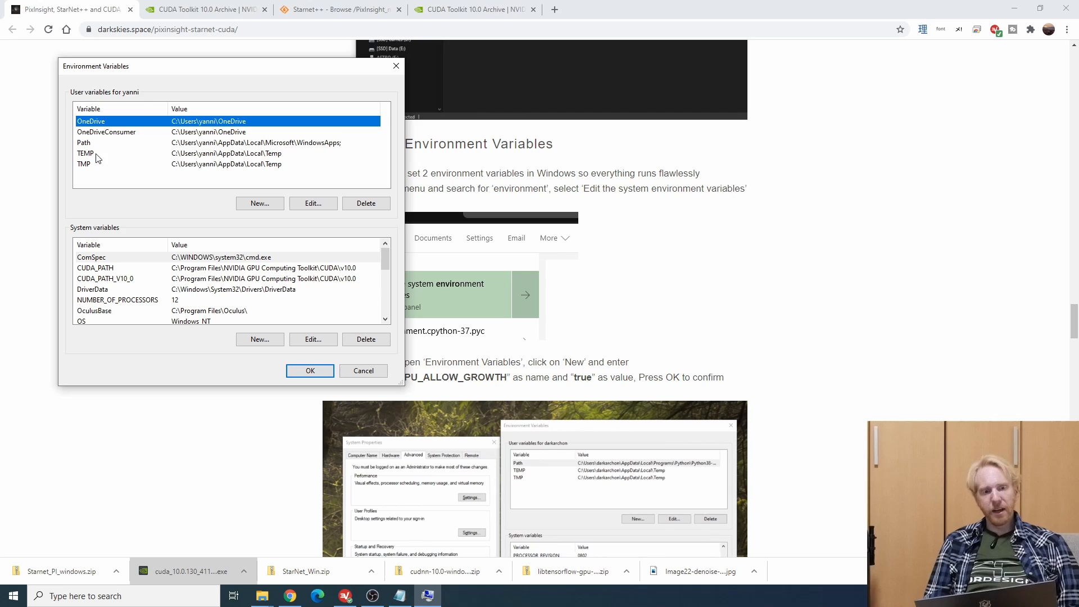
{"action": "mouse_move", "coordinate": [256, 183]}
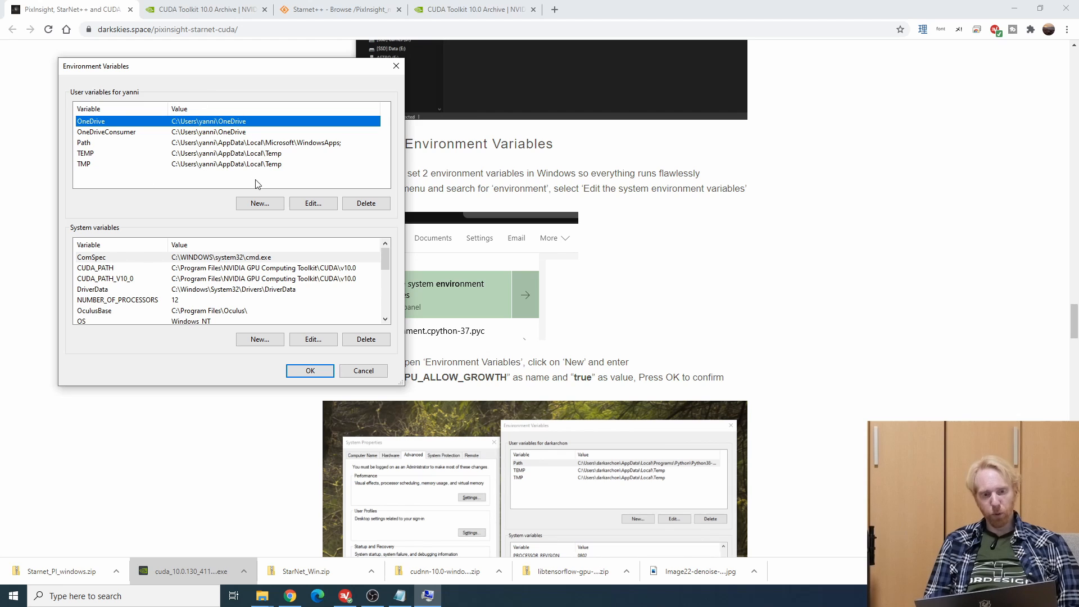
{"action": "left_click", "coordinate": [260, 203]}
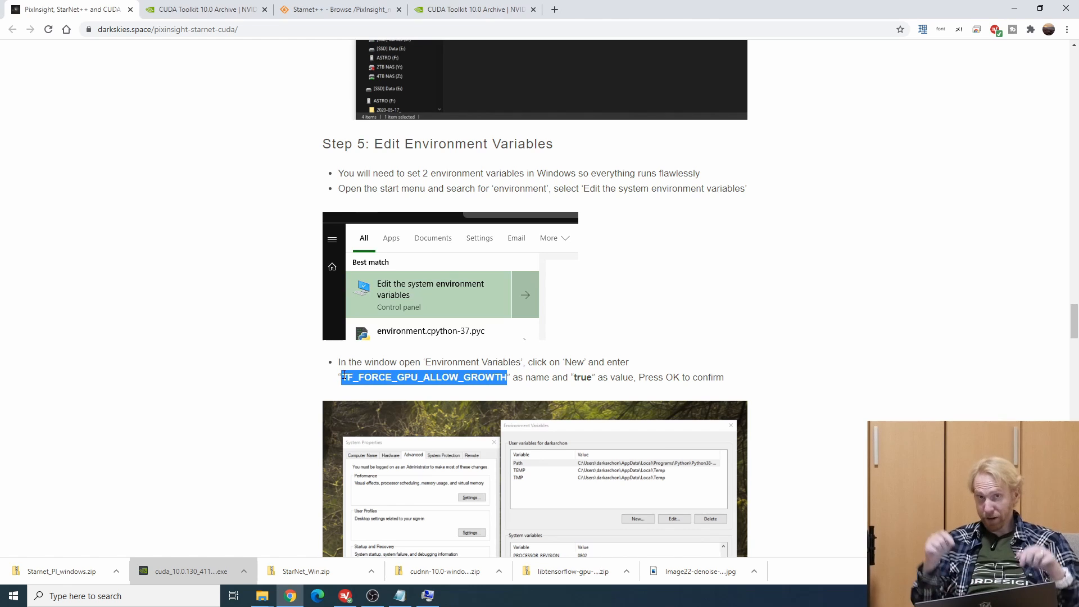
{"action": "mouse_move", "coordinate": [554, 517]}
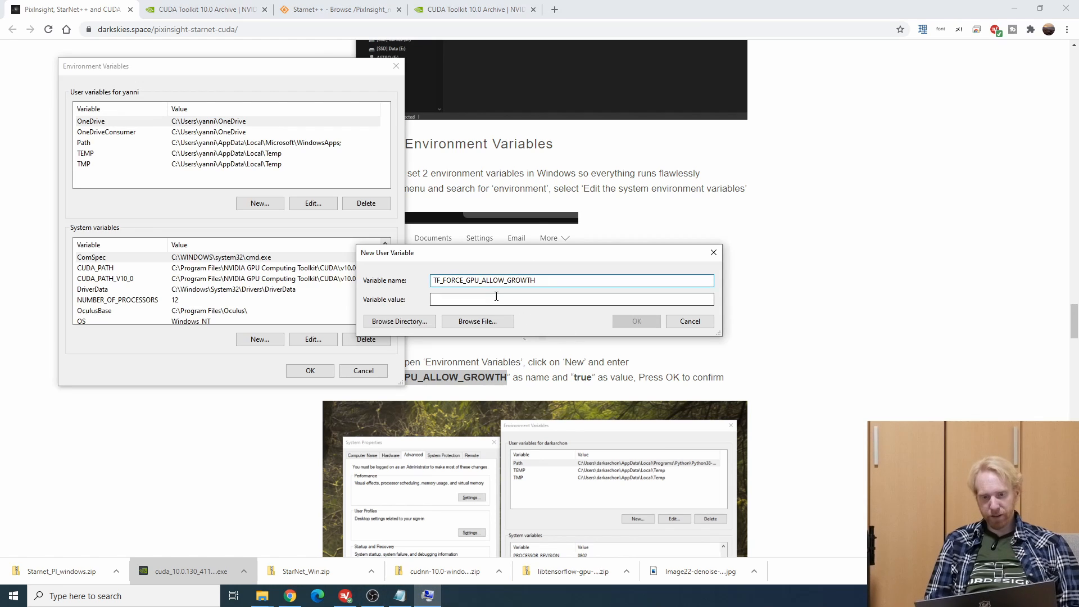
Create the user variable TF_FORCE_GPU_ALLOW_GROWTH with value true.
{"action": "type", "text": "true"}
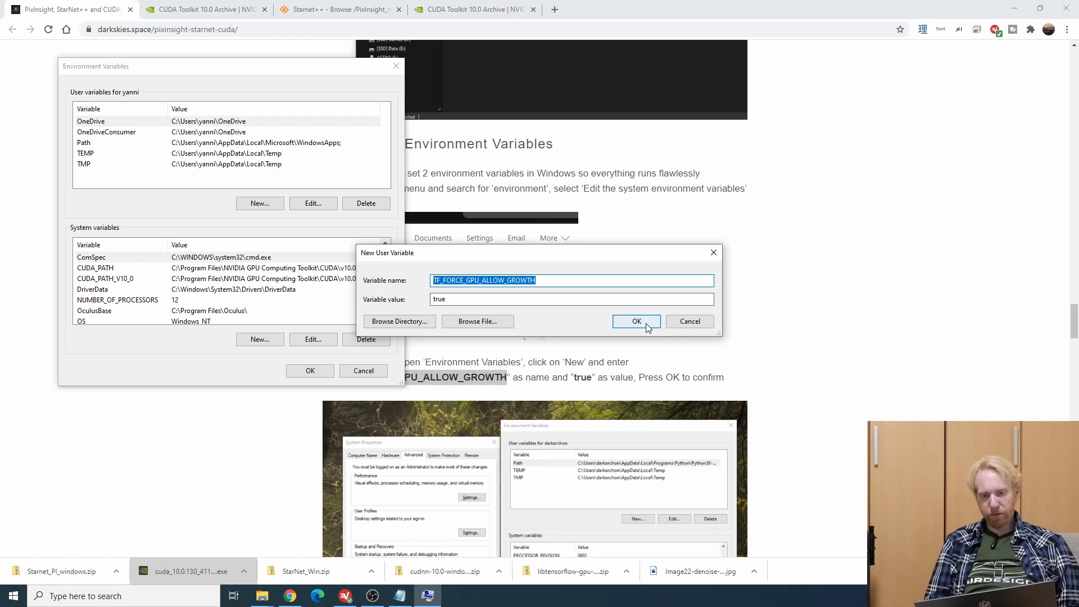
{"action": "left_click", "coordinate": [637, 321]}
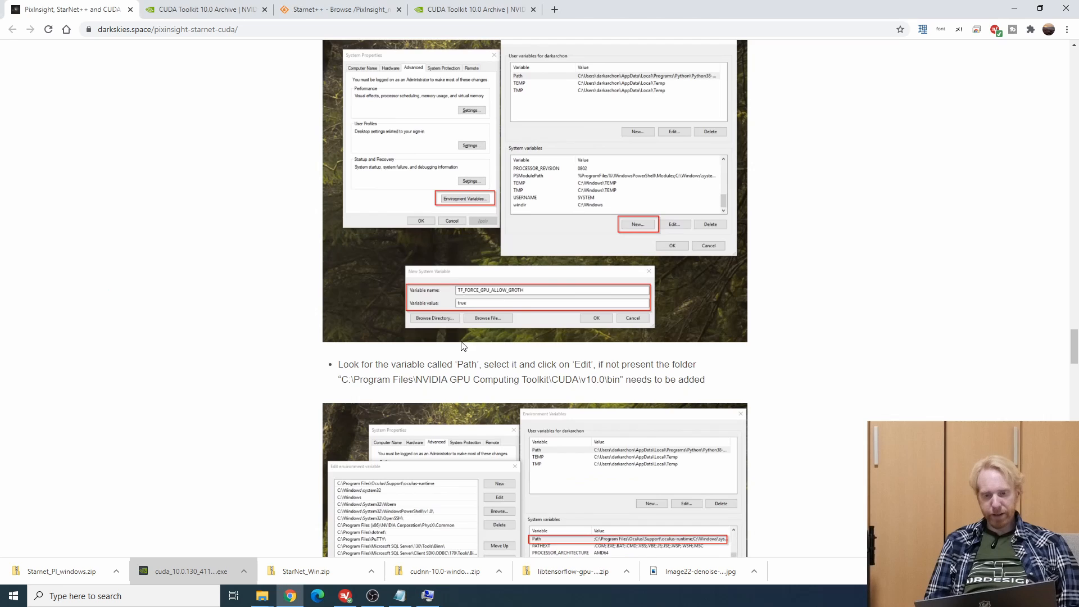
{"action": "mouse_move", "coordinate": [621, 382]}
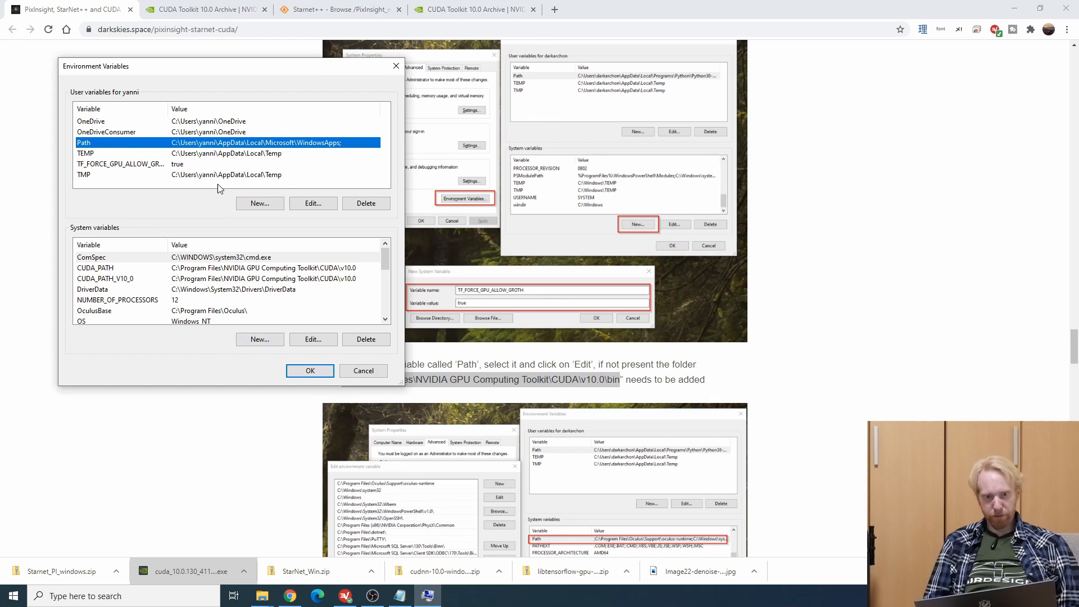
Add C:\Program Files\NVIDIA GPU Computing Toolkit\CUDA\v10.0\bin to the user Path and confirm the dialogs.
{"action": "left_click", "coordinate": [313, 204]}
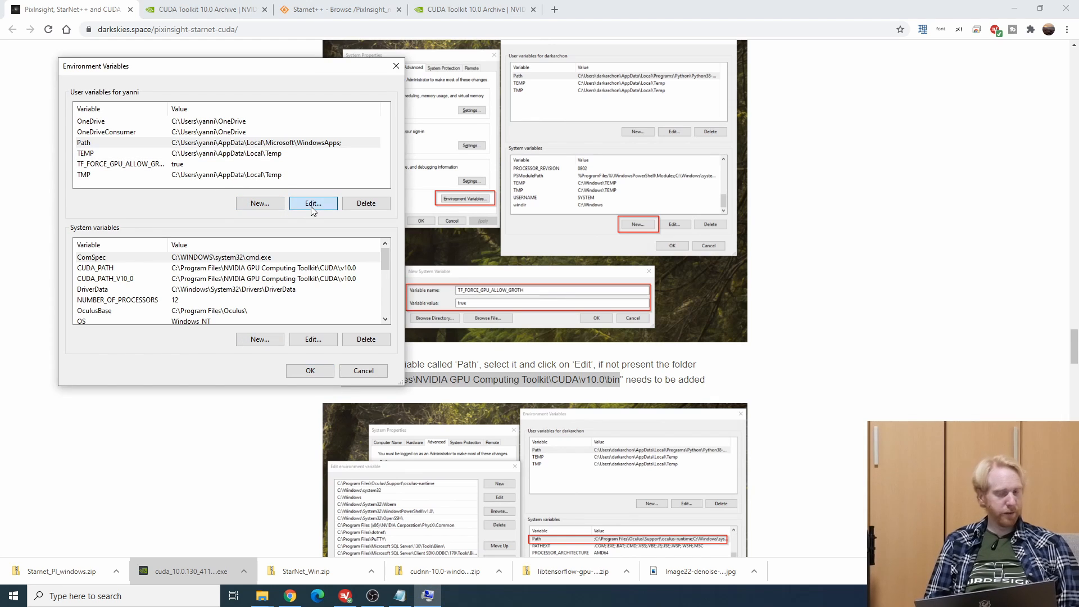
{"action": "left_click", "coordinate": [312, 203]}
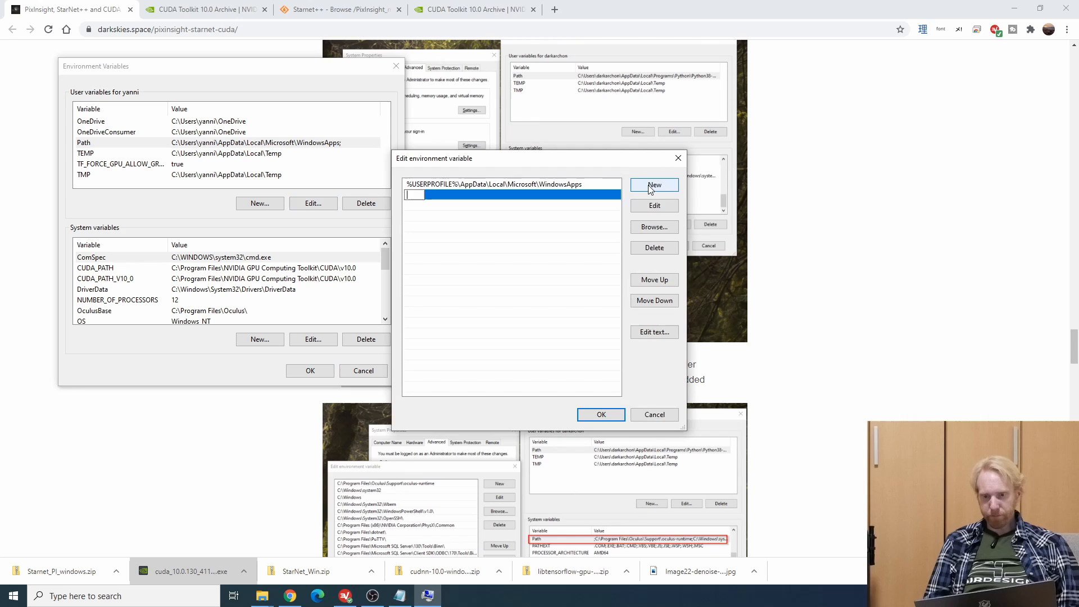
{"action": "type", "text": "C:\\Program Files\\NVIDIA GPU Computing Toolkit\\CUDA\\v10.0\\bin"}
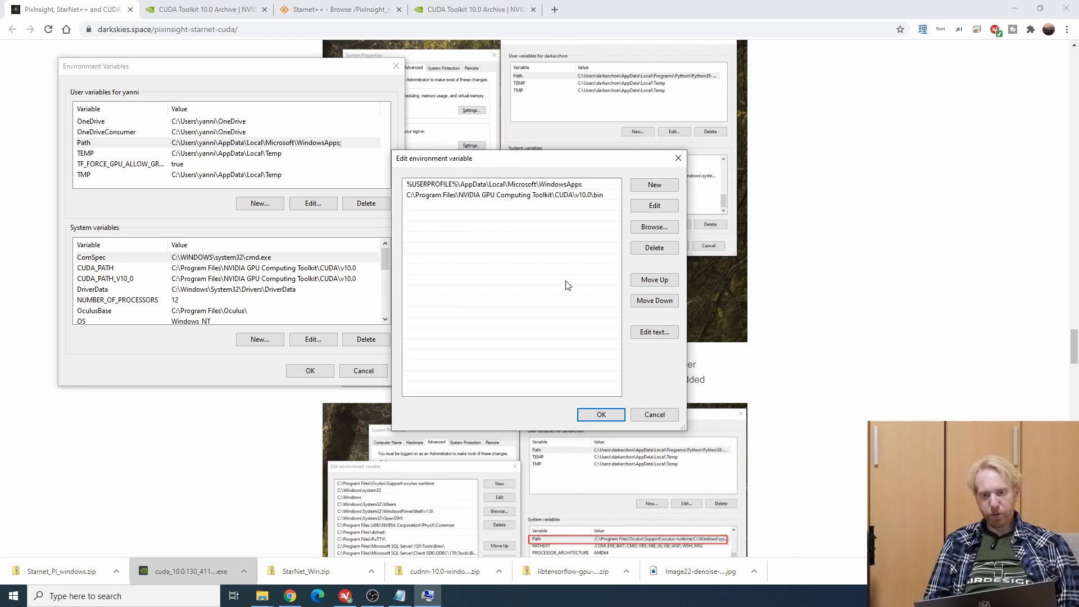
{"action": "left_click", "coordinate": [600, 415]}
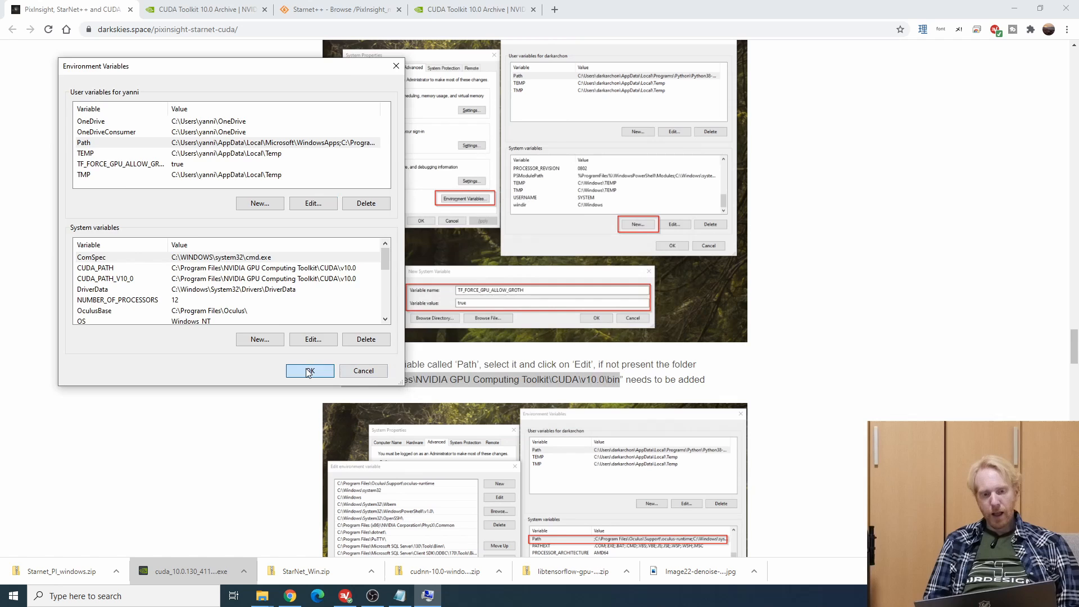
{"action": "left_click", "coordinate": [309, 371]}
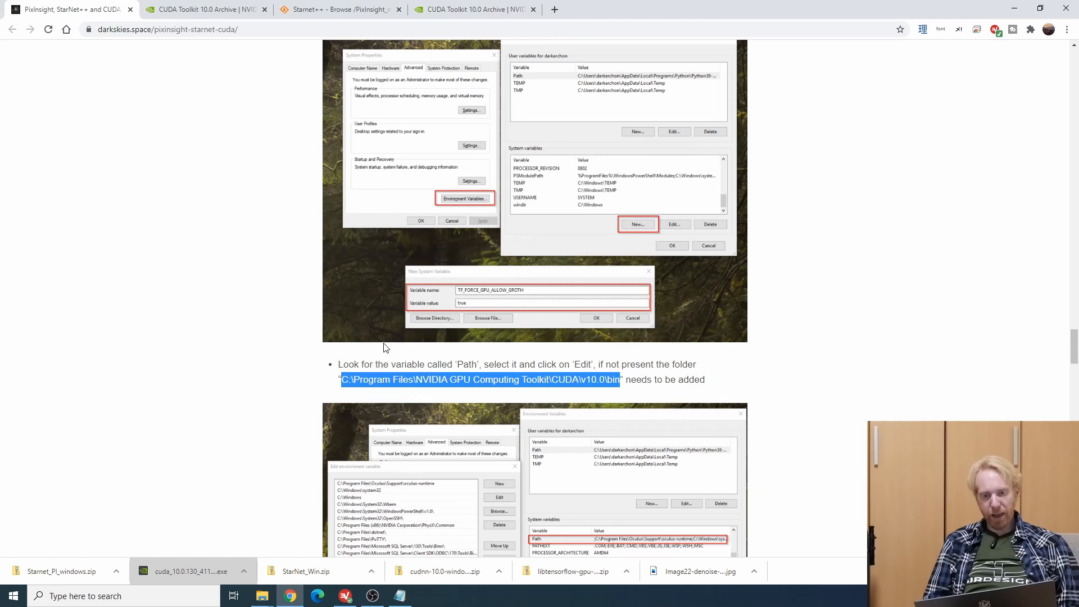
{"action": "scroll", "scroll_direction": "down", "scroll_amount": 3}
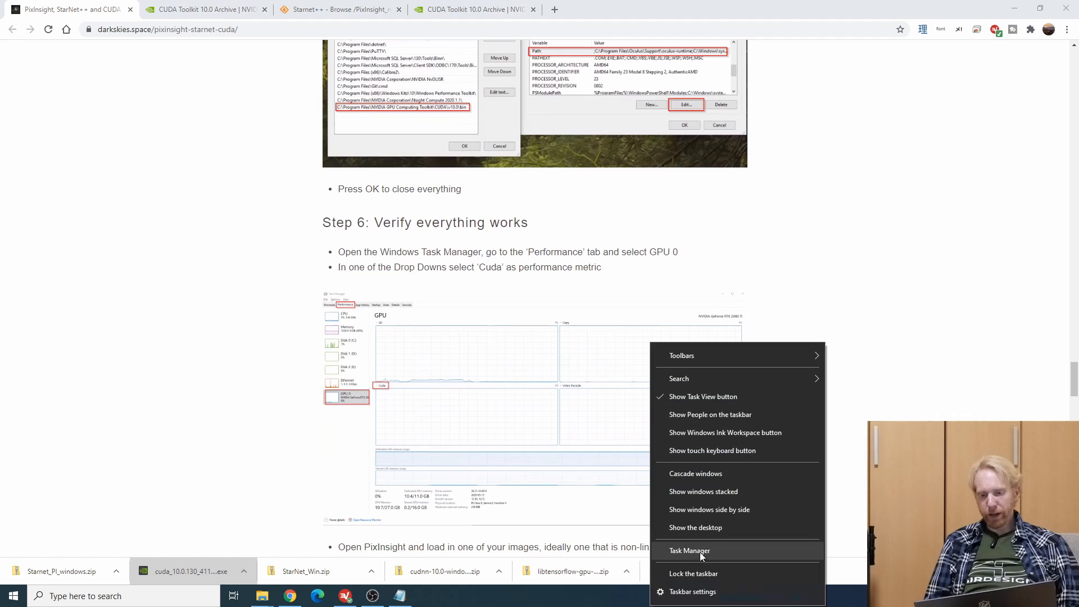
Show the GeForce GTX 1660 Ti performance page with the first graph set to Cuda.
{"action": "left_click", "coordinate": [689, 550]}
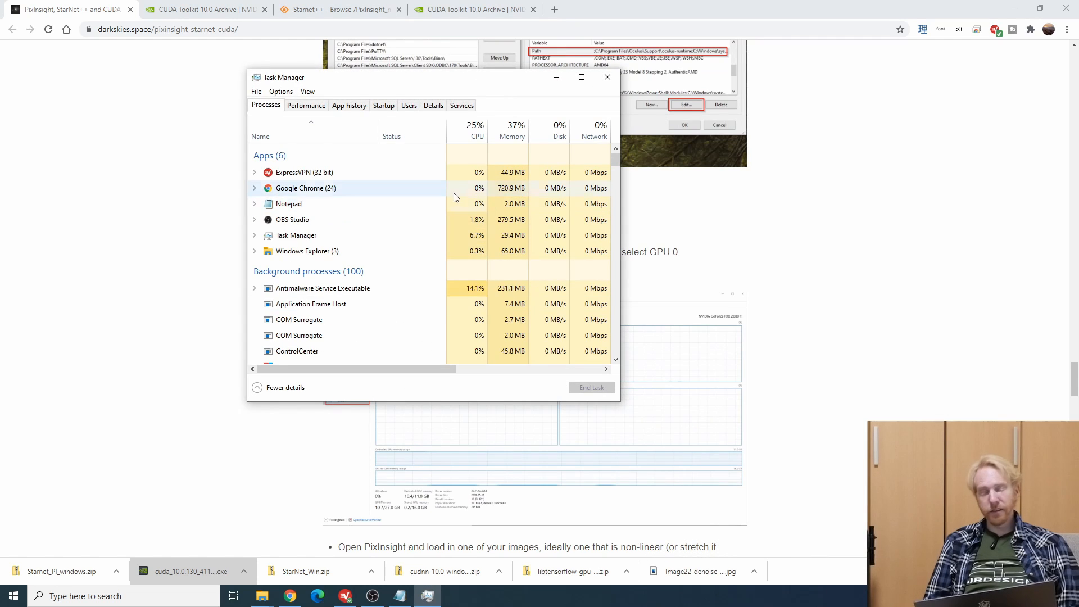
{"action": "left_click", "coordinate": [306, 105]}
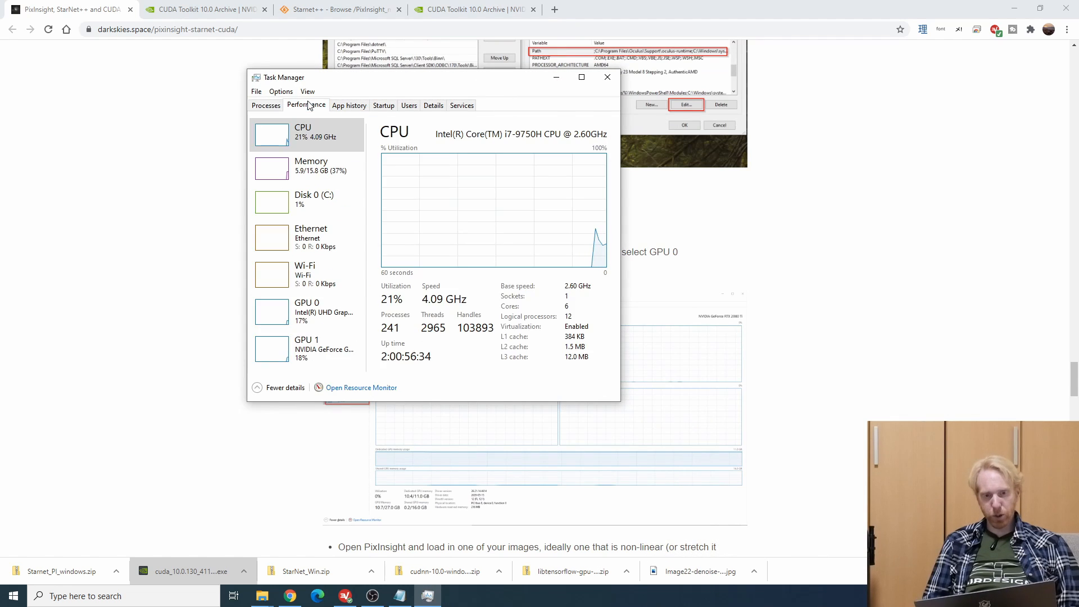
{"action": "mouse_move", "coordinate": [311, 312]}
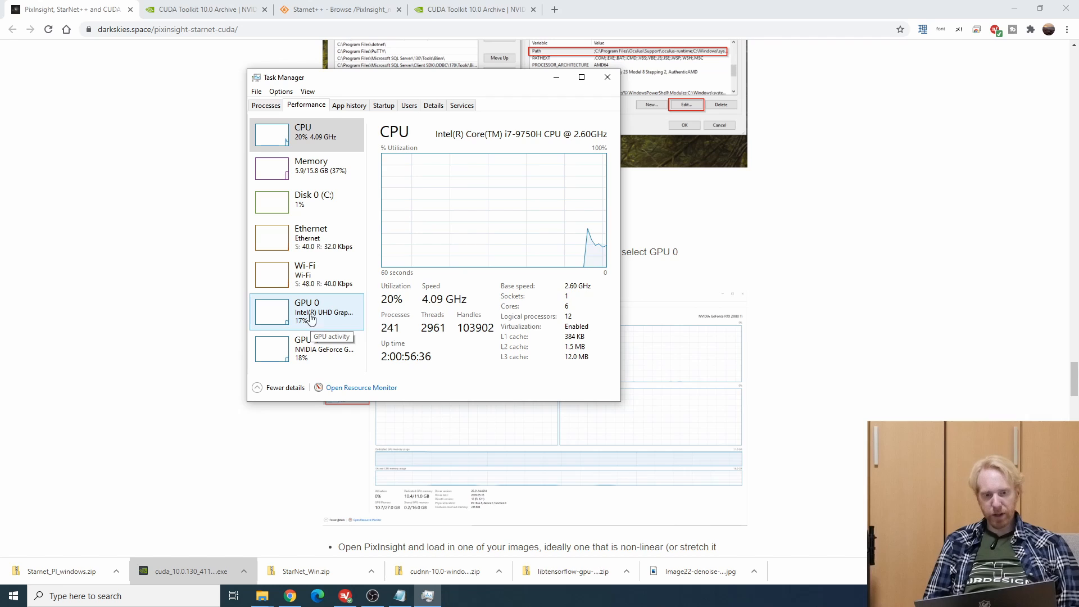
{"action": "left_click", "coordinate": [306, 311]}
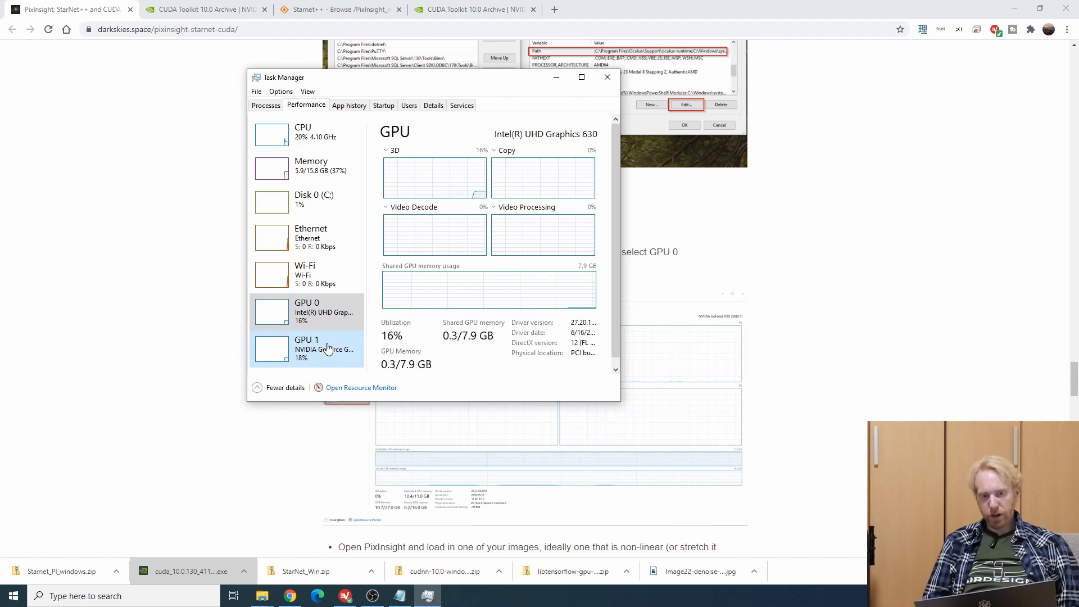
{"action": "left_click", "coordinate": [306, 348]}
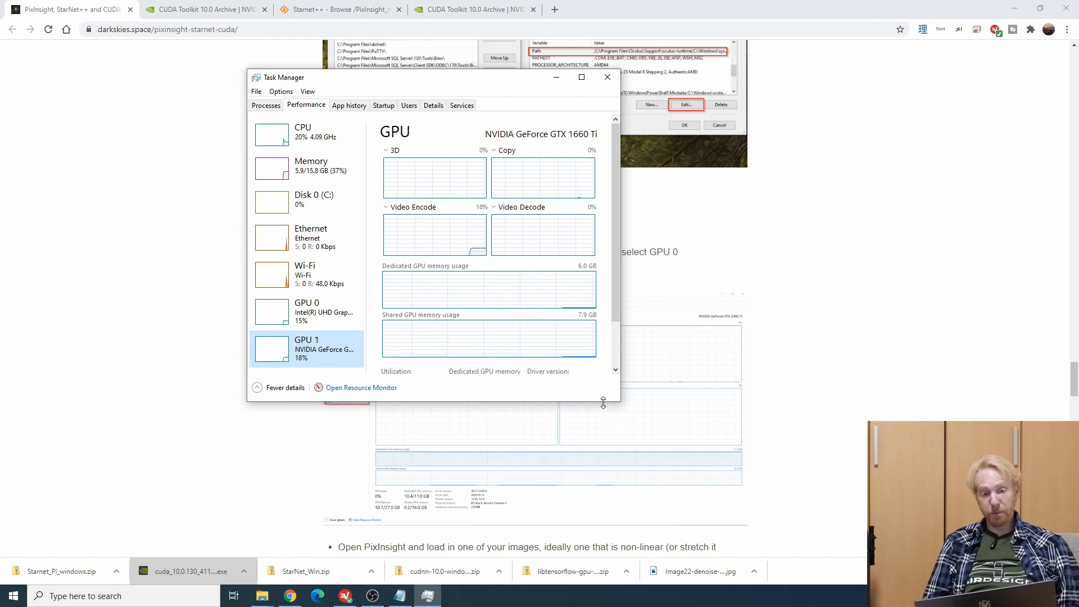
{"action": "left_click", "coordinate": [395, 150]}
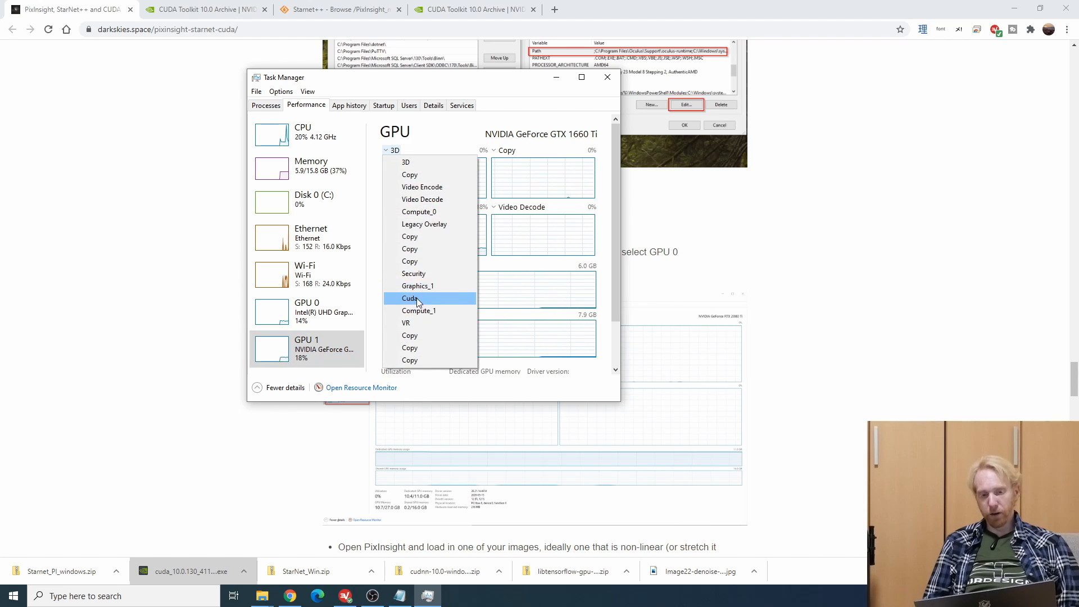
{"action": "left_click", "coordinate": [409, 298]}
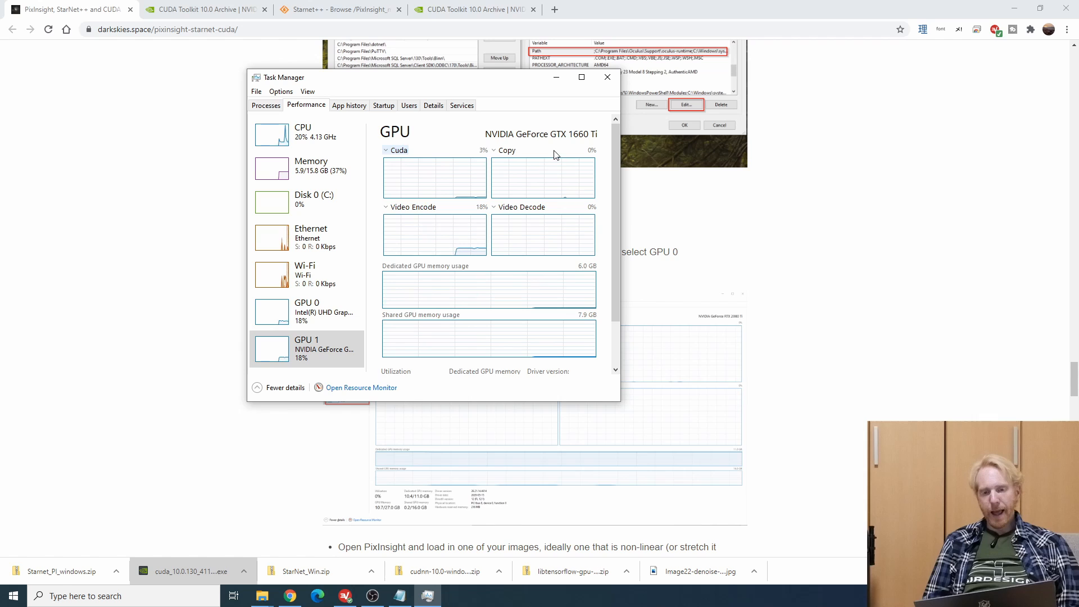
{"action": "mouse_move", "coordinate": [687, 386]}
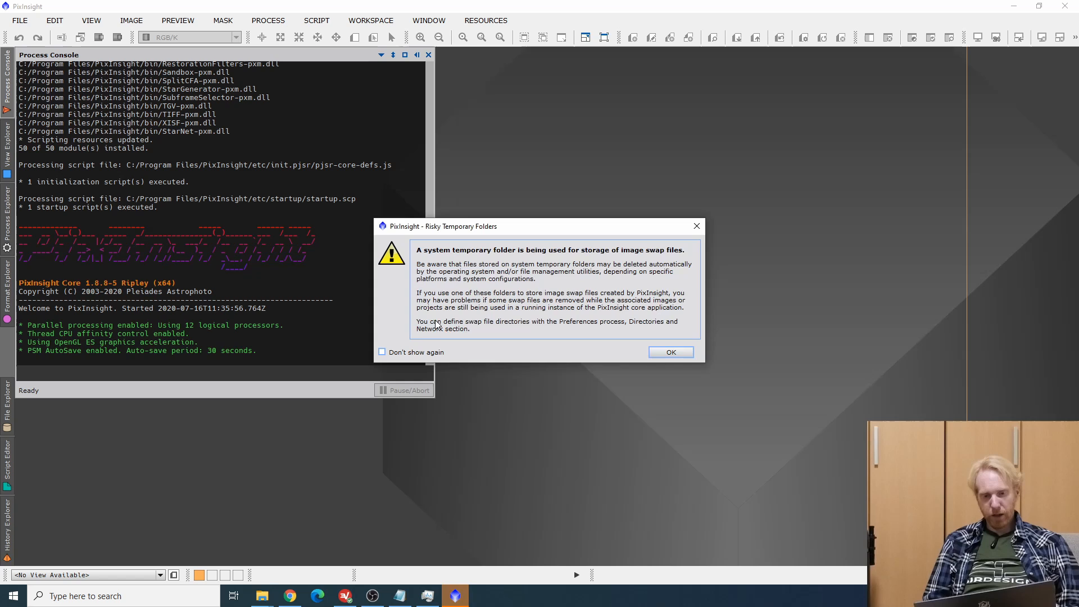
Dismiss the temporary folders warning and reopen the Seagull Nebula image.
{"action": "left_click", "coordinate": [670, 351]}
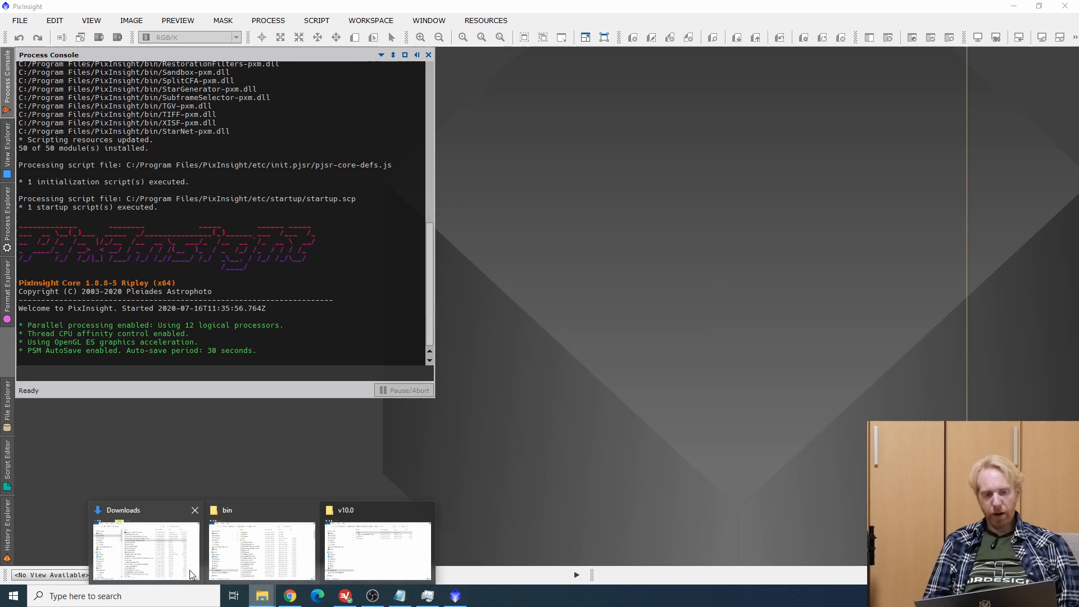
{"action": "left_click", "coordinate": [145, 551]}
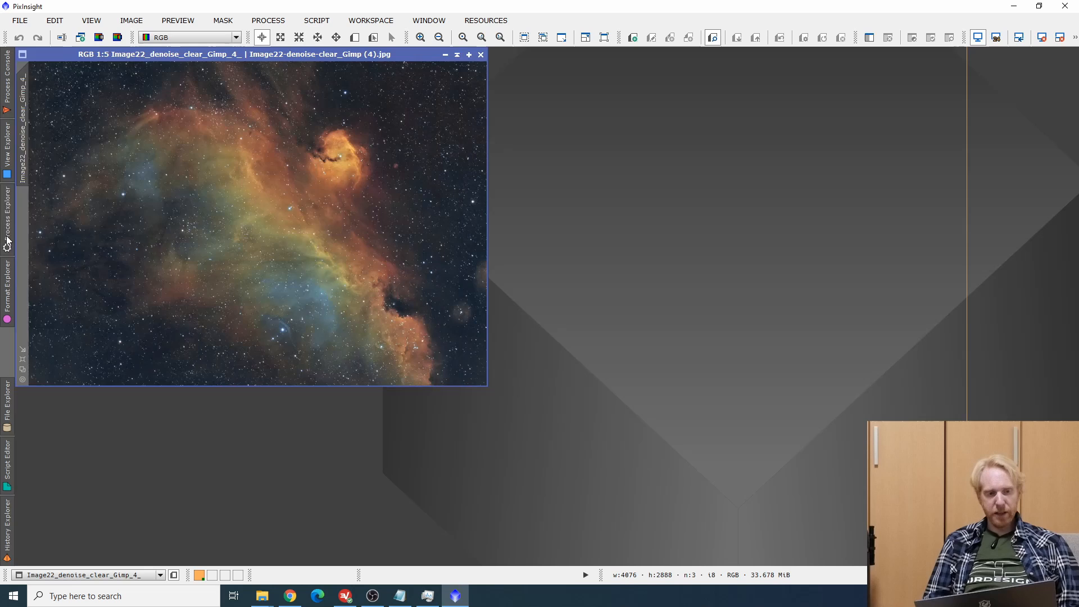
{"action": "left_click", "coordinate": [7, 231]}
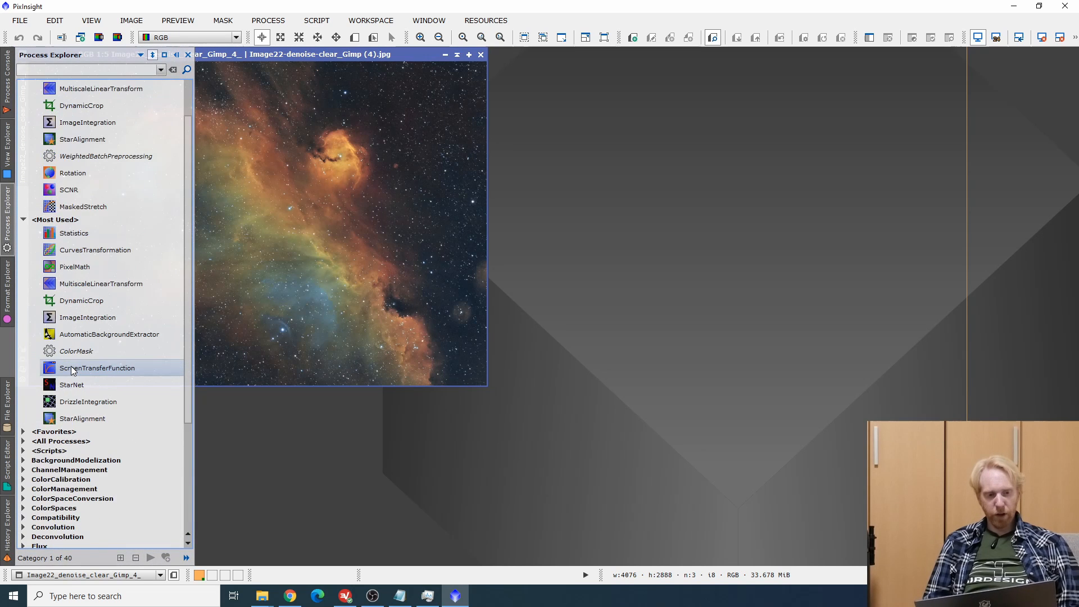
Apply a new StarNet instance to the nebula image and bring Task Manager forward.
{"action": "double_click", "coordinate": [71, 384]}
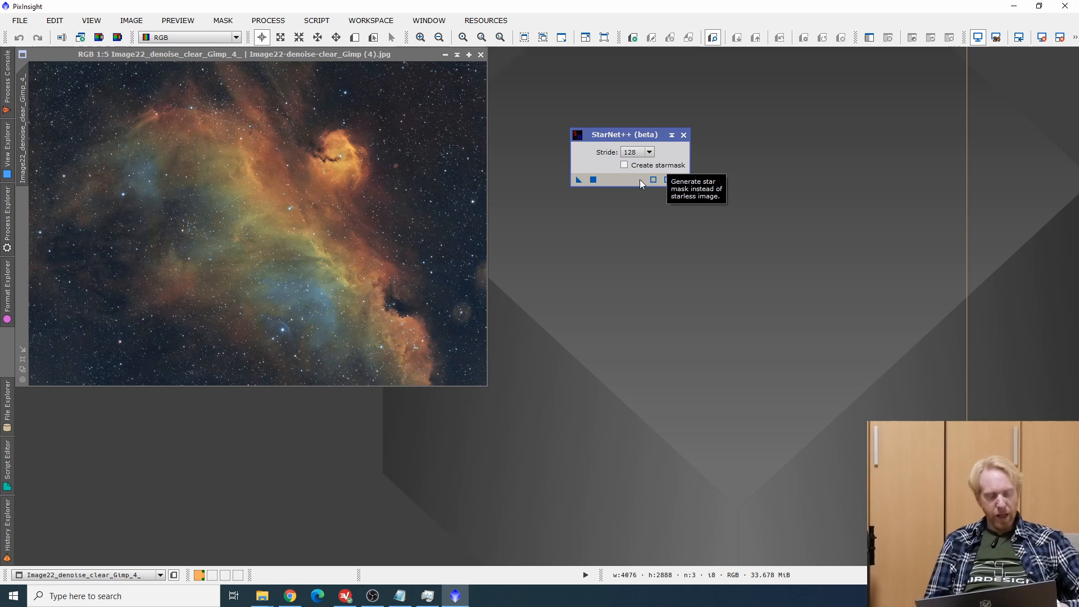
{"action": "mouse_move", "coordinate": [580, 180]}
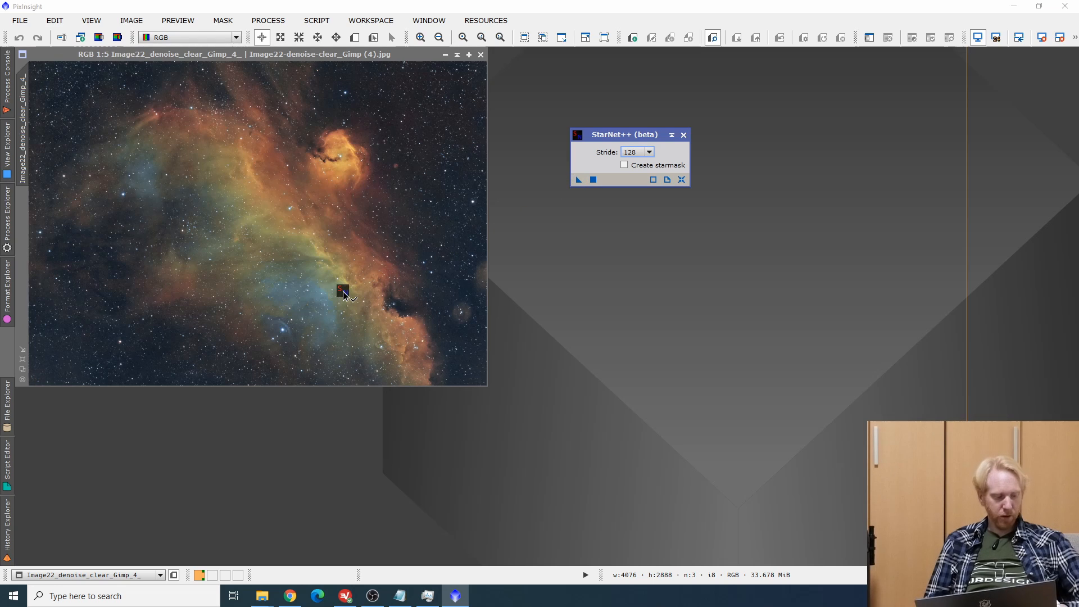
{"action": "left_click", "coordinate": [593, 180]}
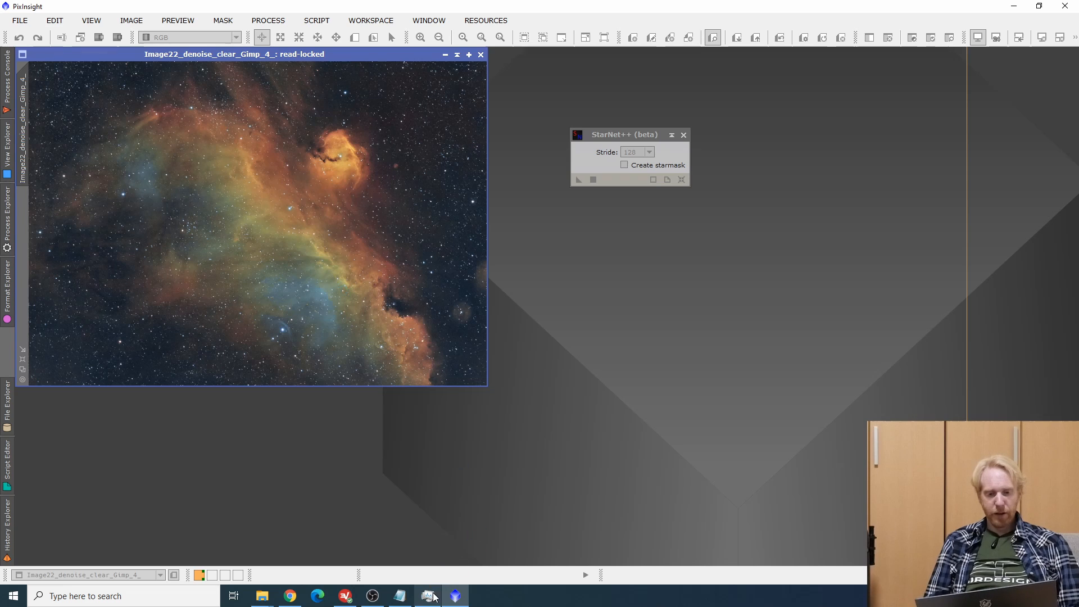
{"action": "left_click", "coordinate": [427, 596]}
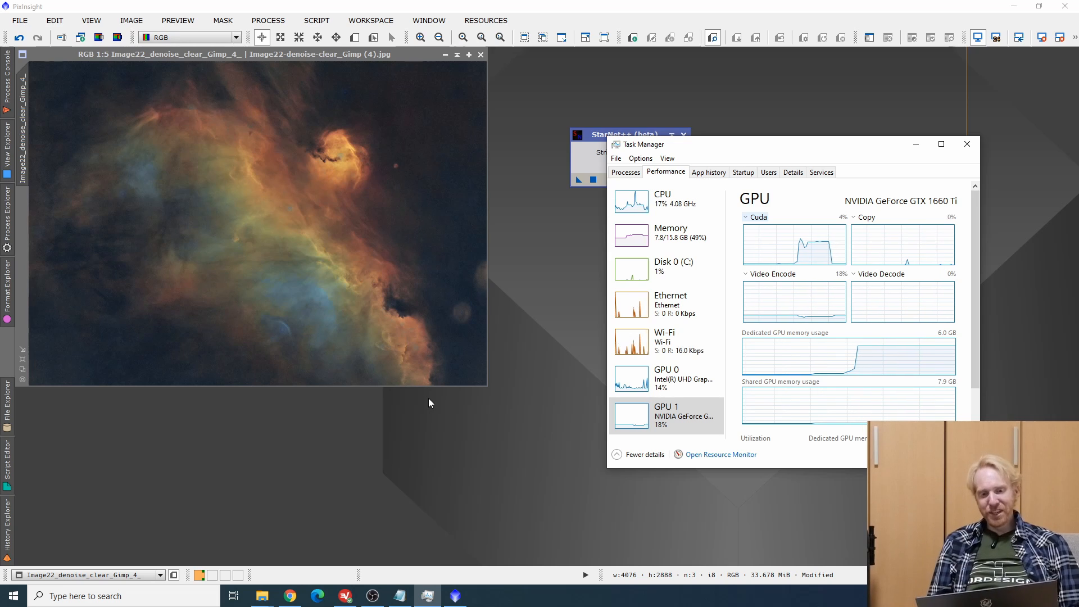
{"action": "mouse_move", "coordinate": [966, 144]}
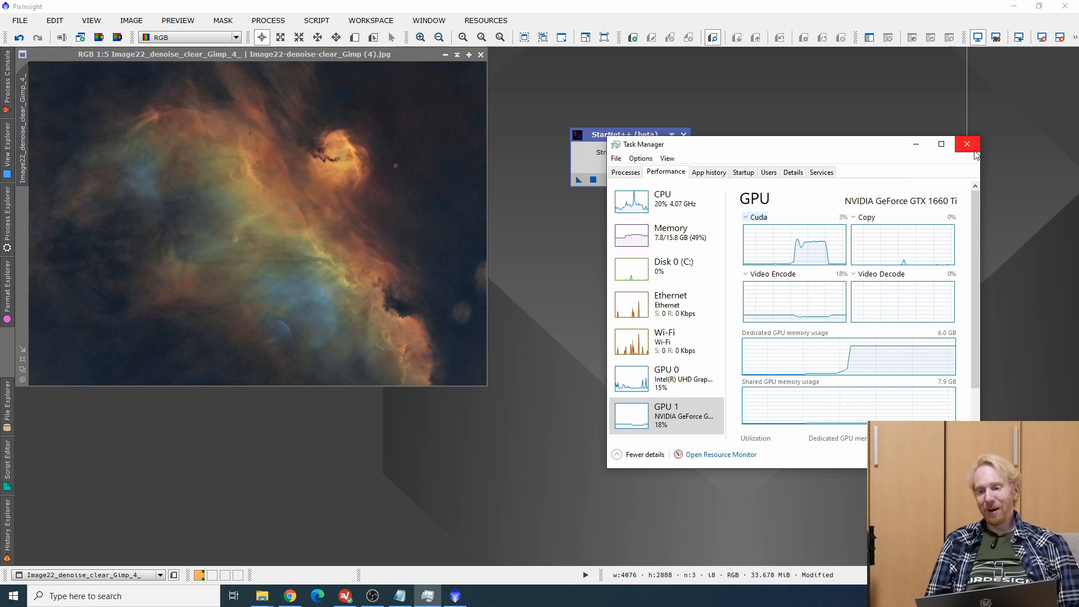
Close Task Manager once Cuda activity confirms the starless result.
{"action": "left_click", "coordinate": [967, 144]}
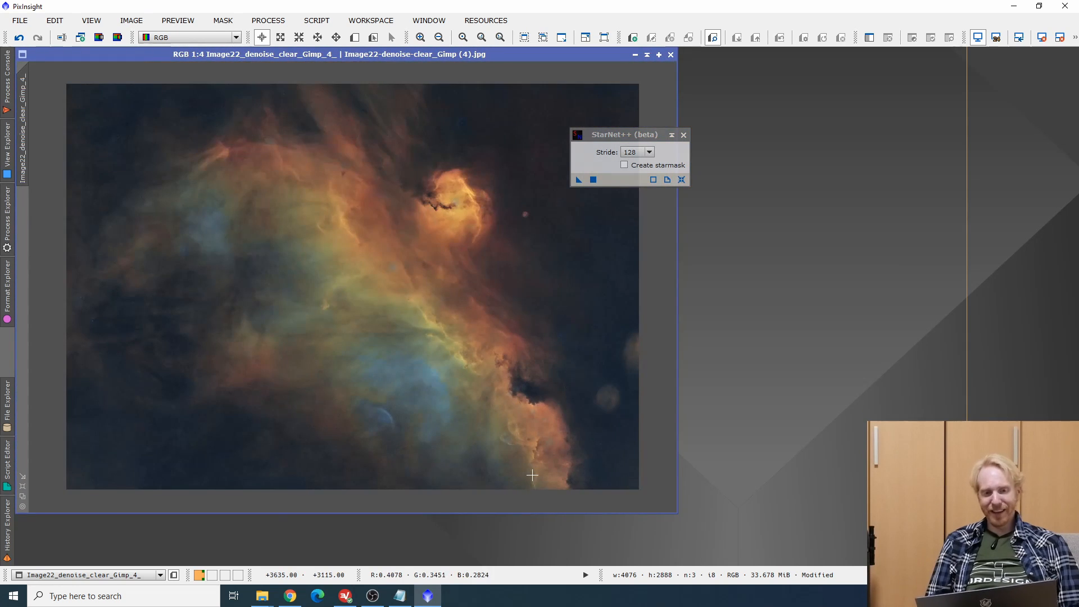
{"action": "mouse_move", "coordinate": [241, 299]}
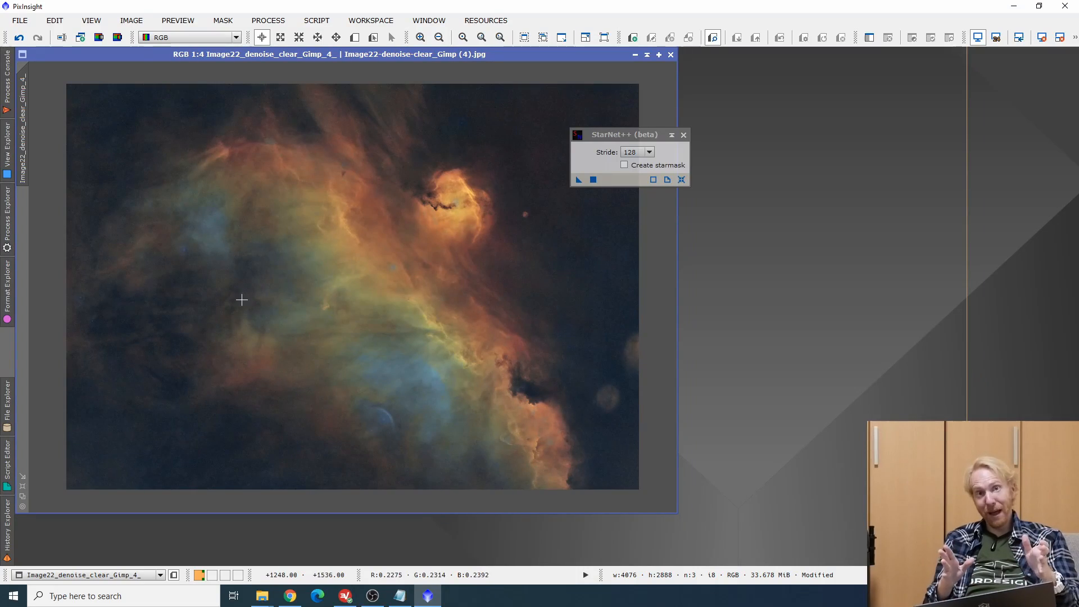